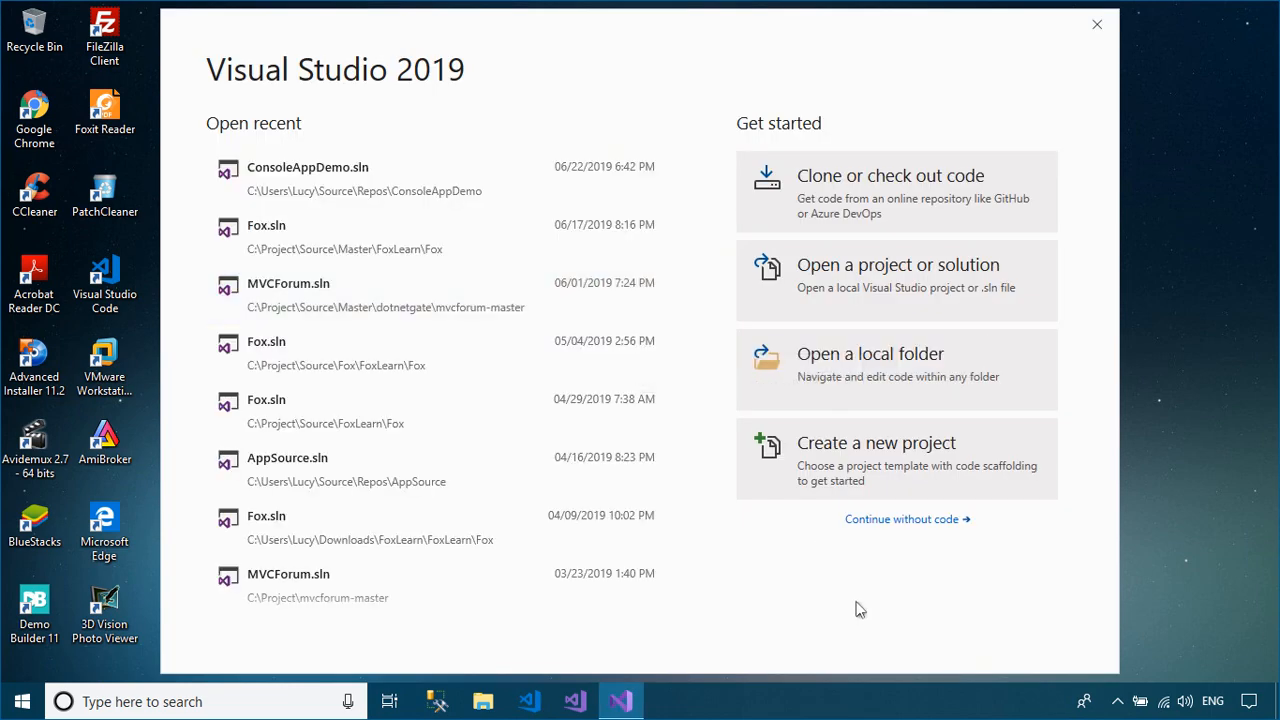
mouse_move(856, 463)
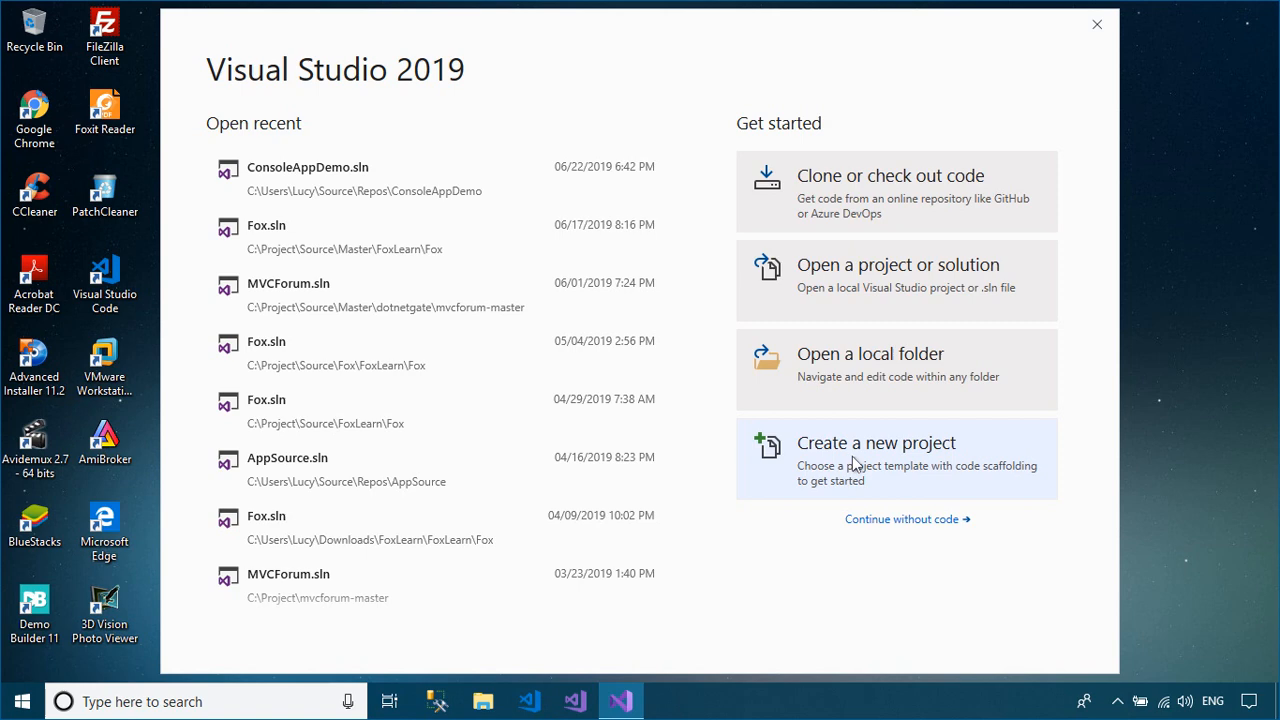
Start a new Windows Forms App (.NET Framework) project and name it WinApp.
left_click(876, 458)
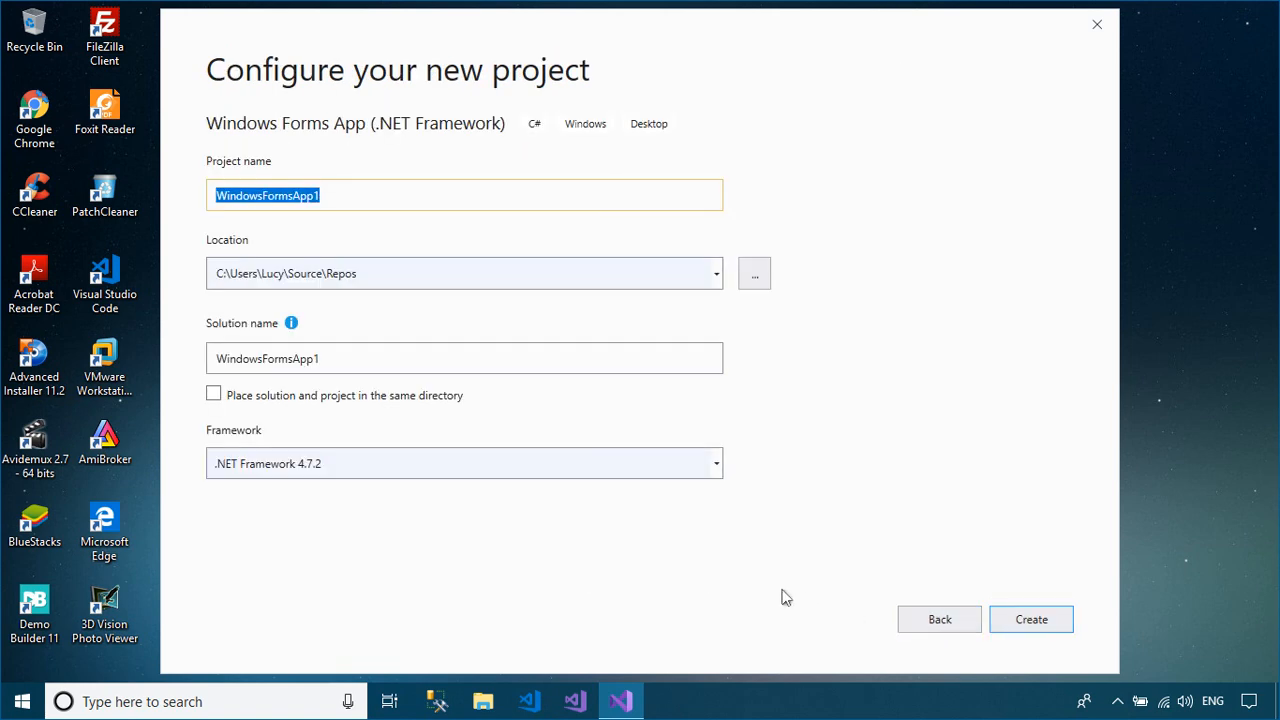
mouse_move(296, 204)
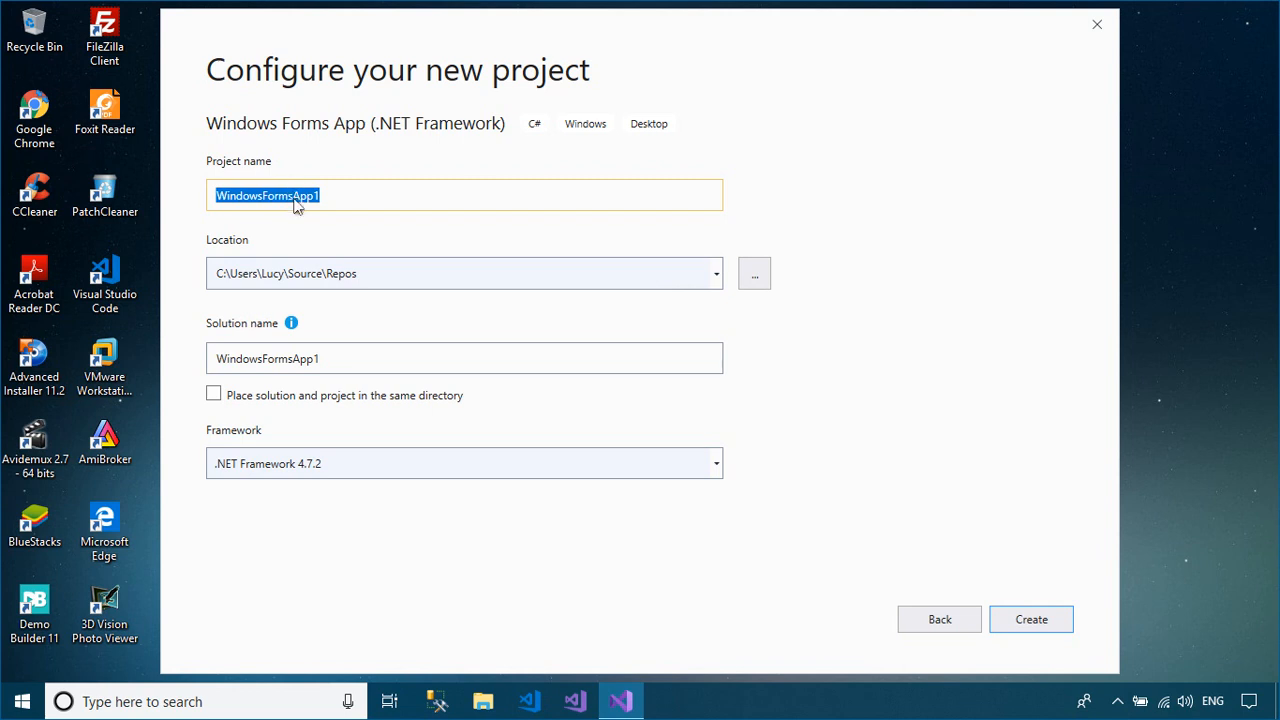
type("WindowsApp1")
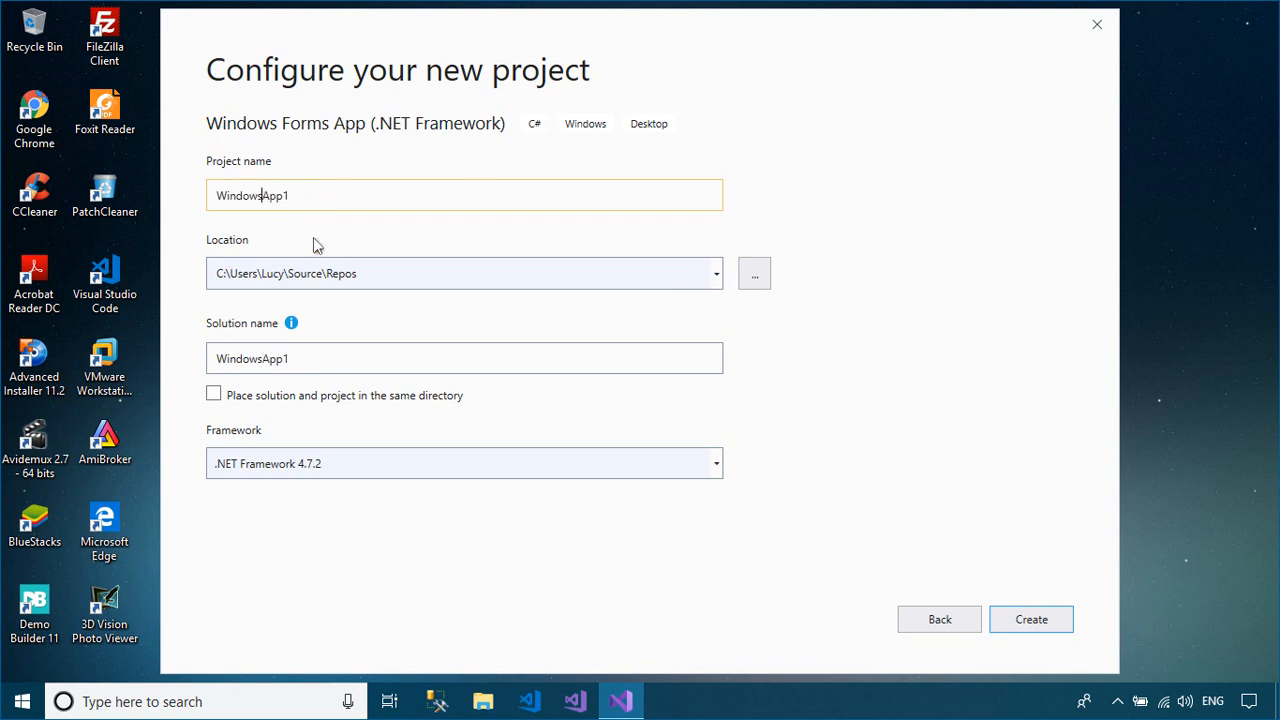
type("WinApp1")
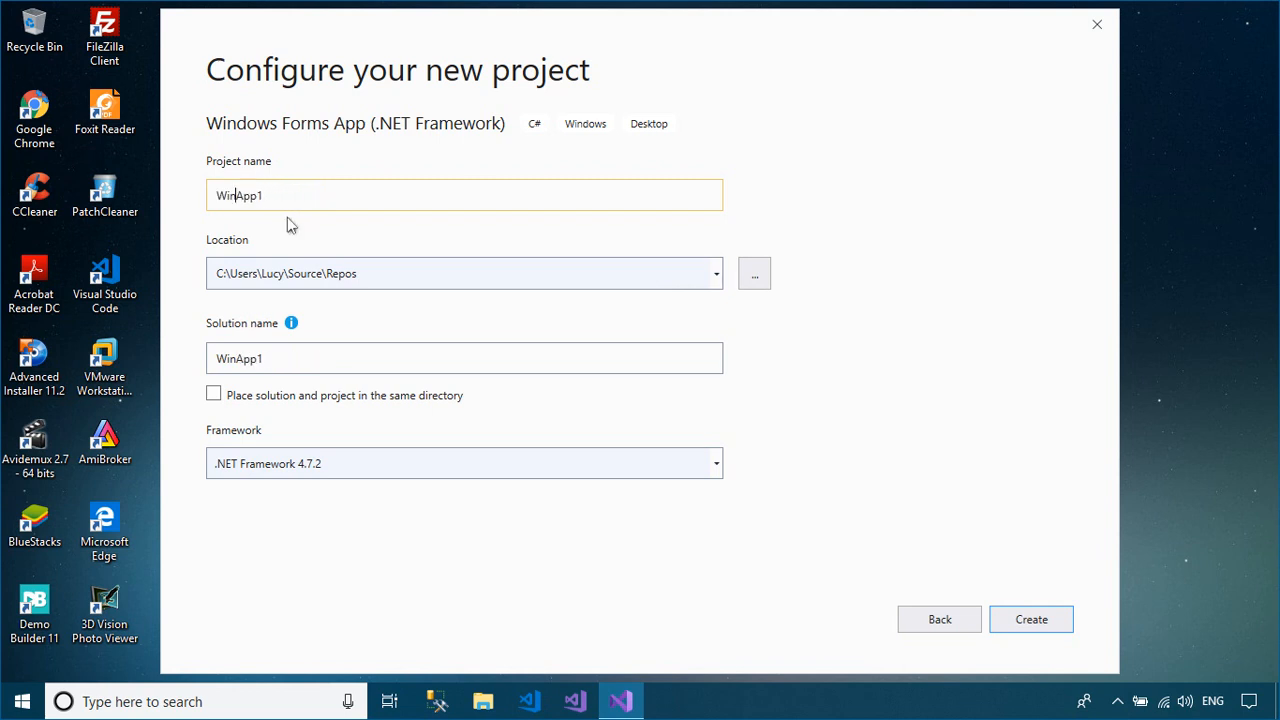
key("Backspace")
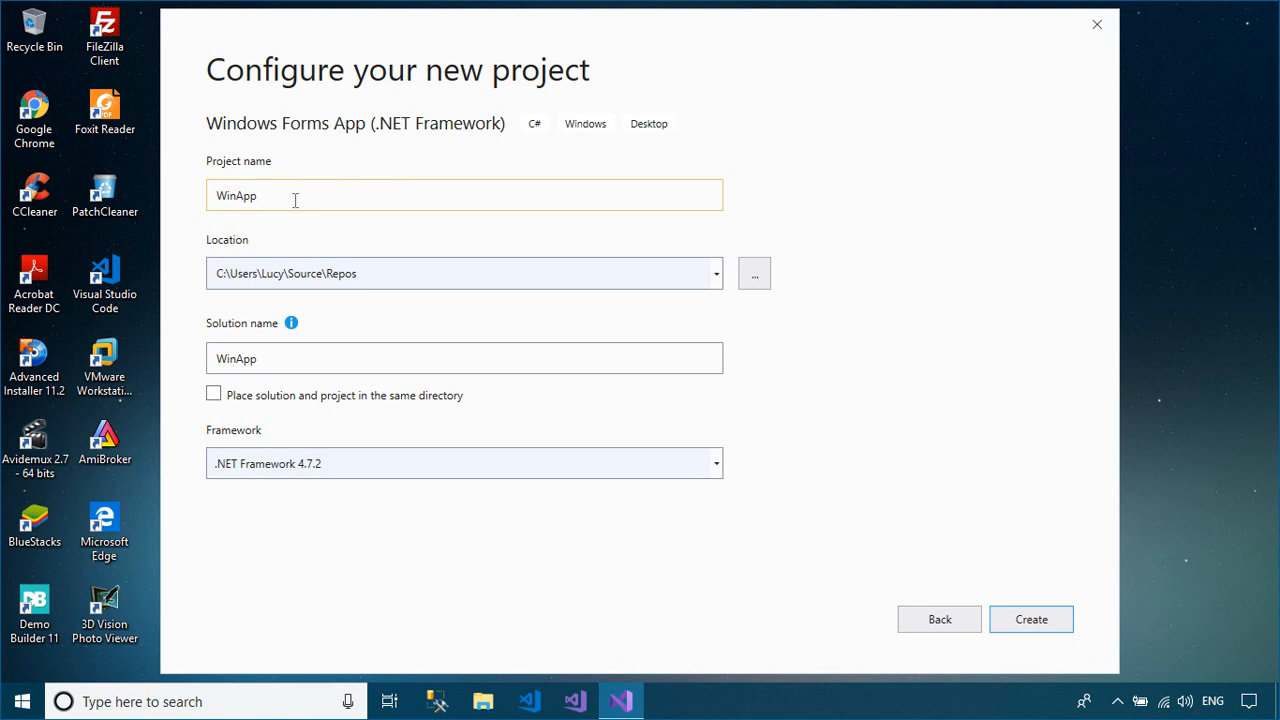
mouse_move(900, 495)
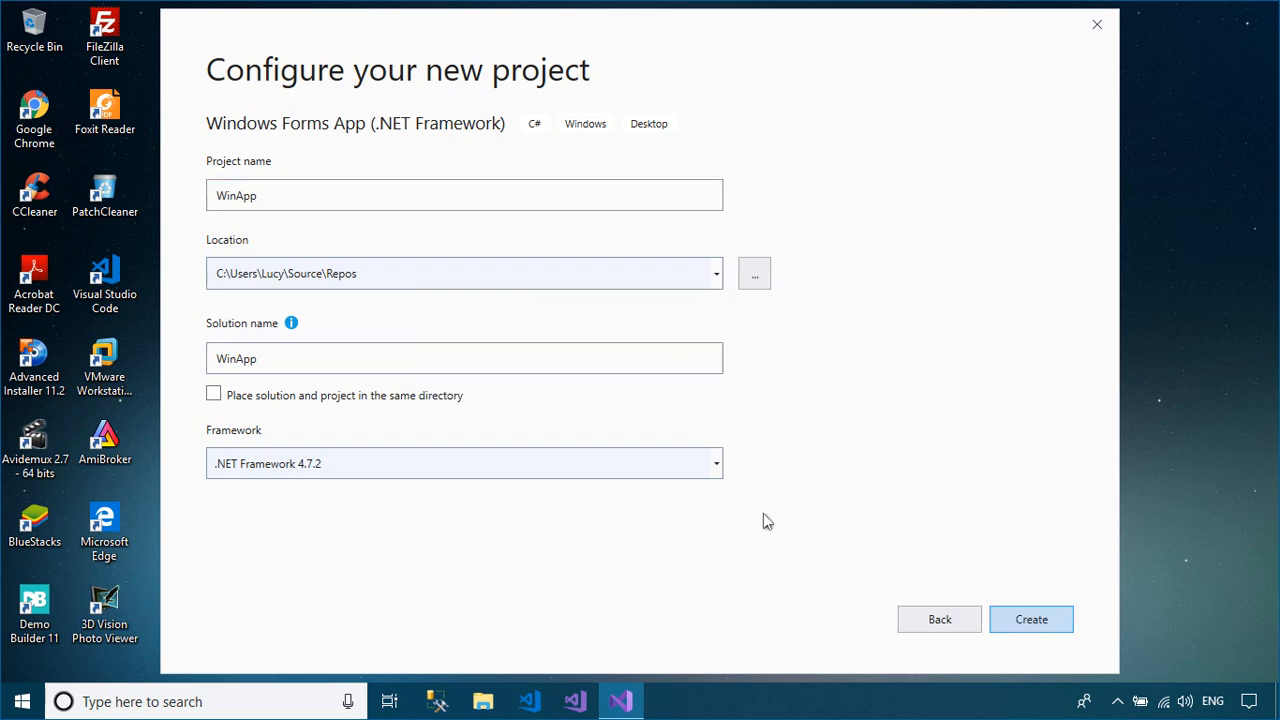
Create the WinApp project and set Form1's icon to appicon.ico from Downloads.
left_click(1031, 619)
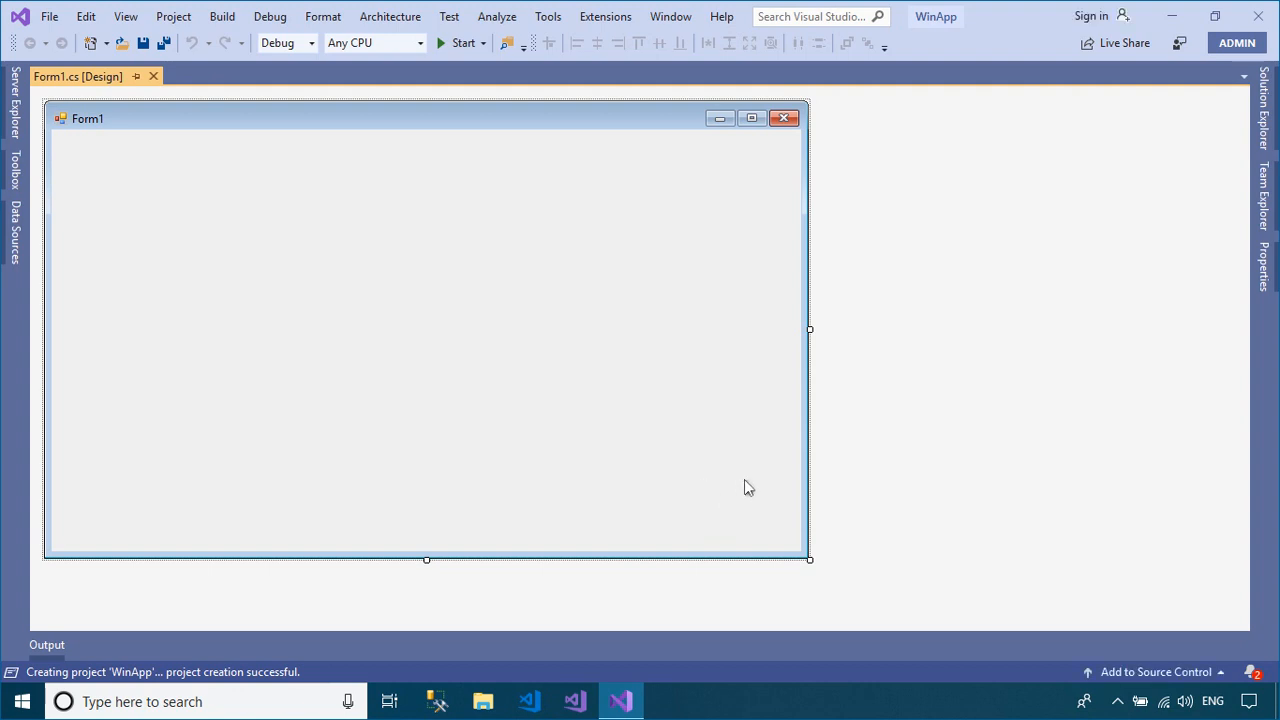
mouse_move(957, 375)
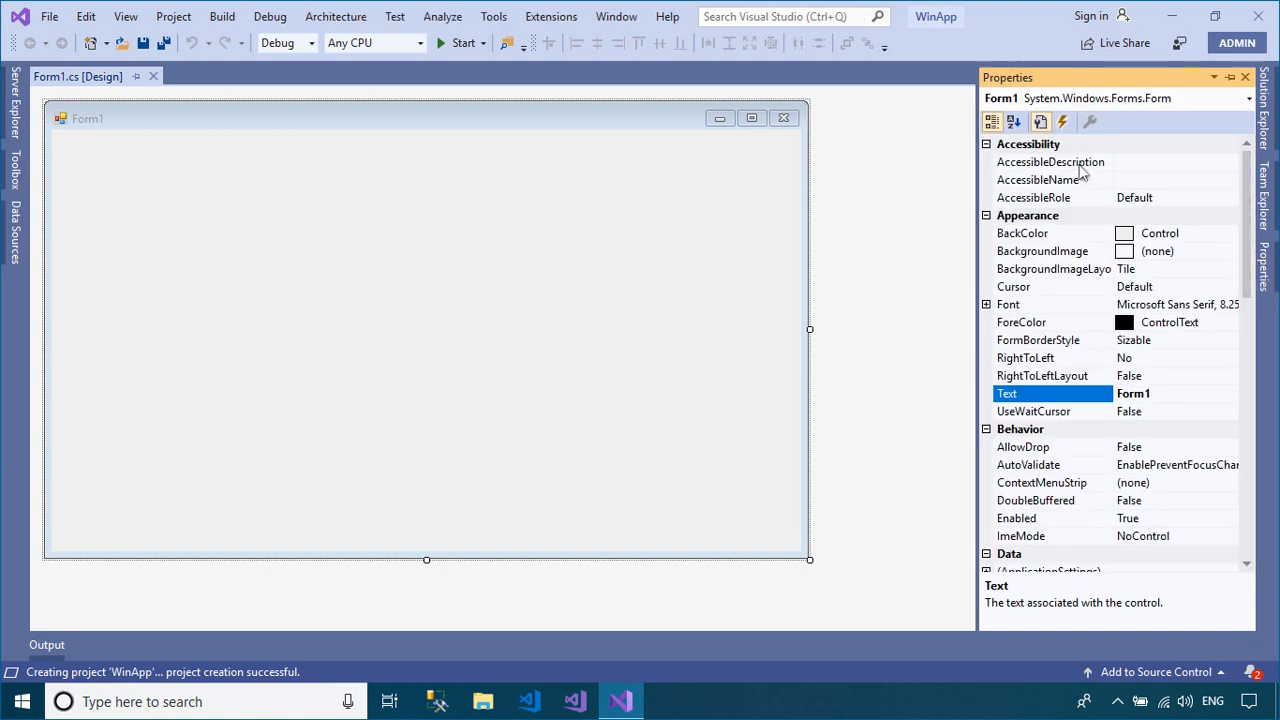
scroll("down", 3)
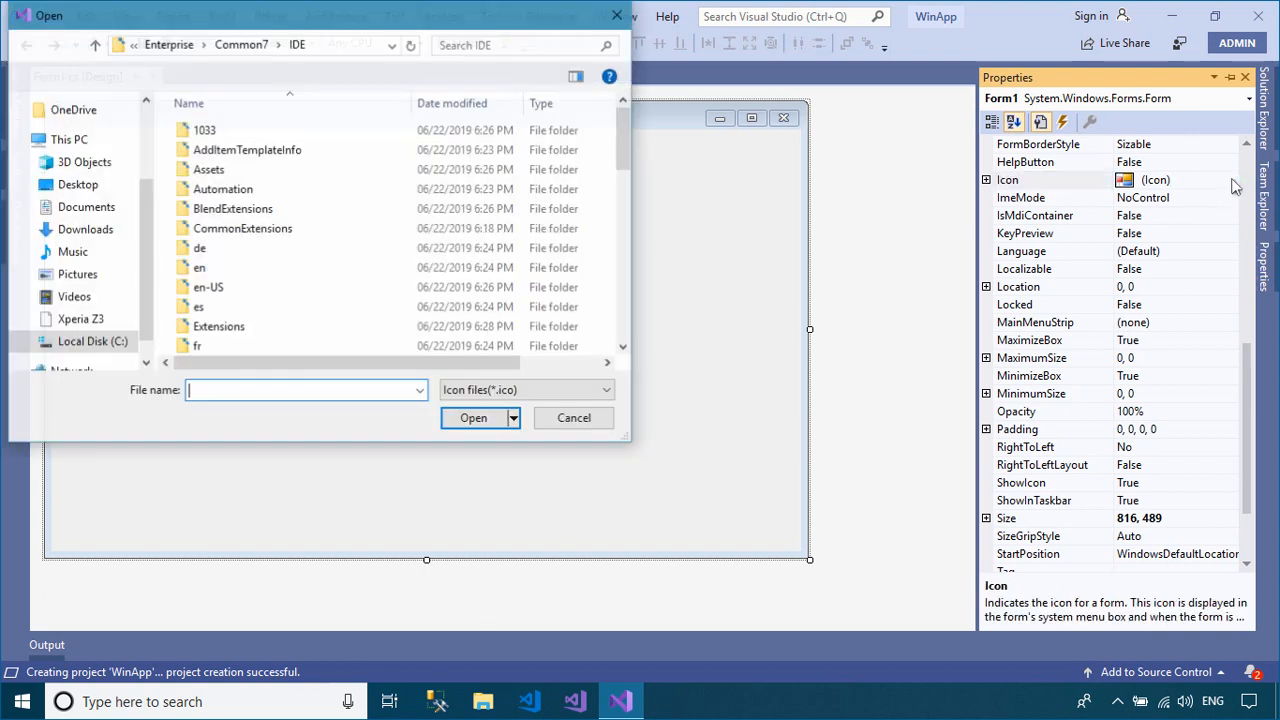
left_click(84, 229)
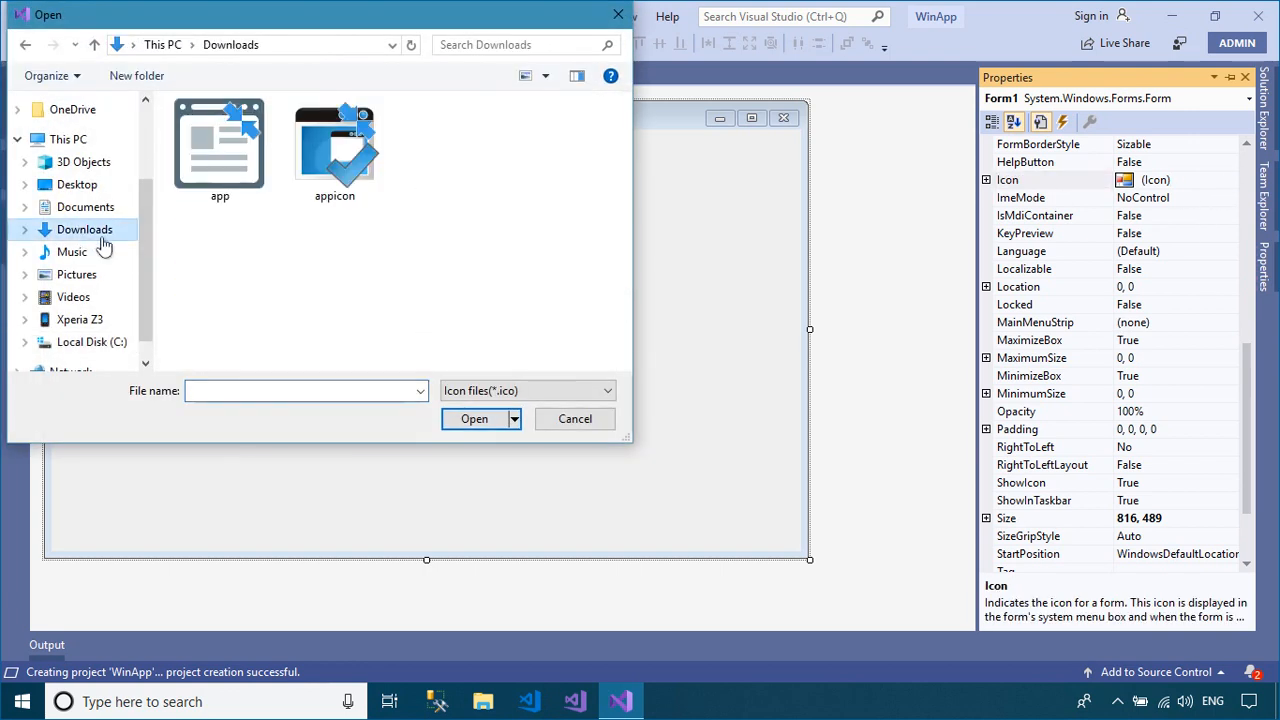
left_click(334, 145)
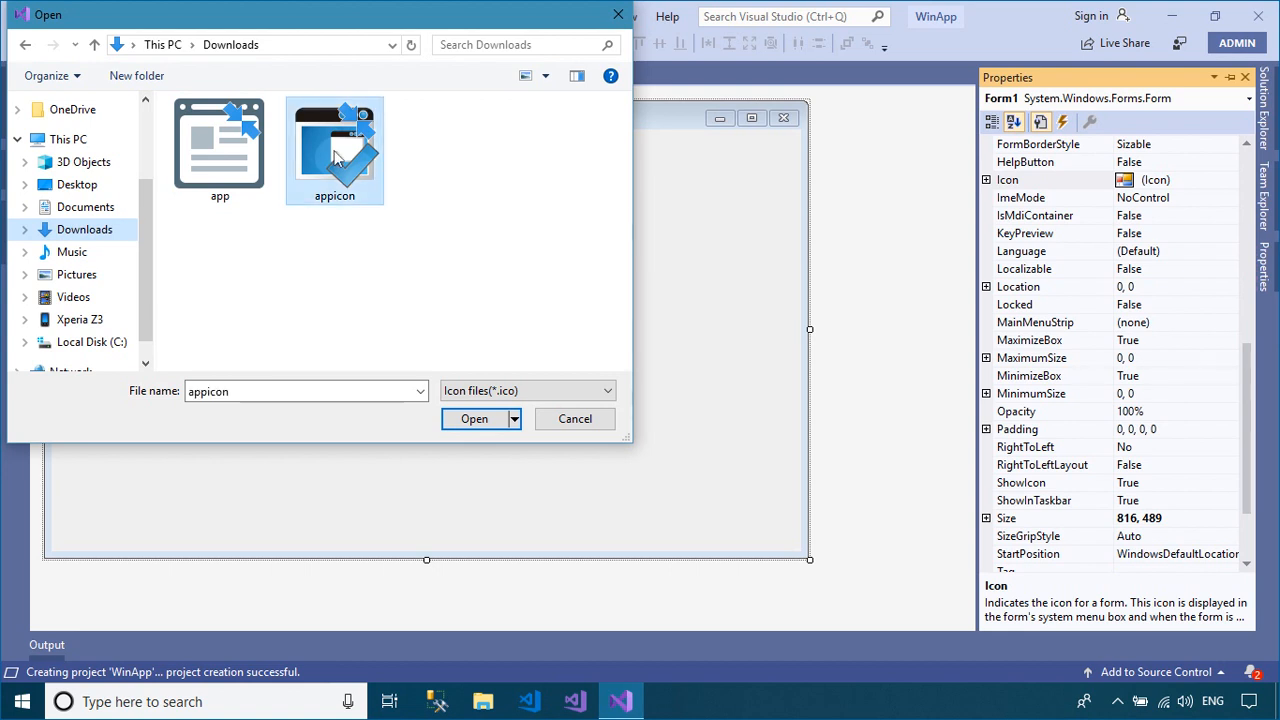
left_click(472, 418)
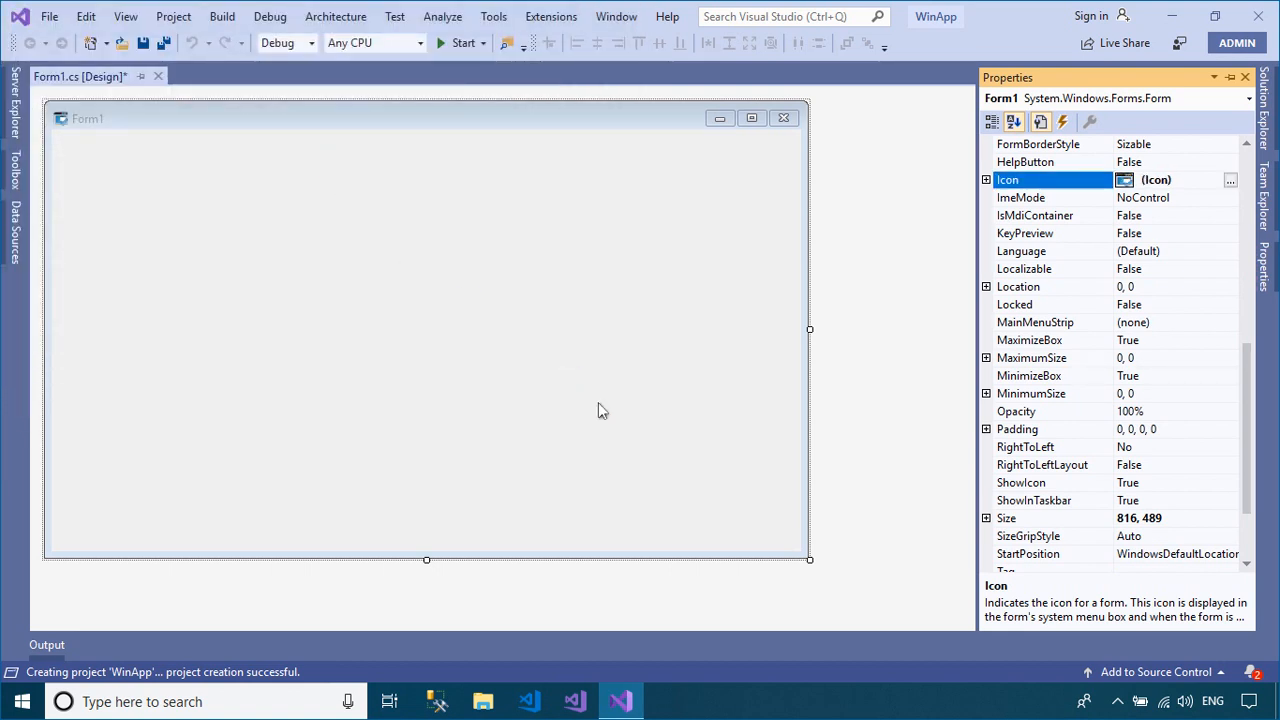
mouse_move(608, 412)
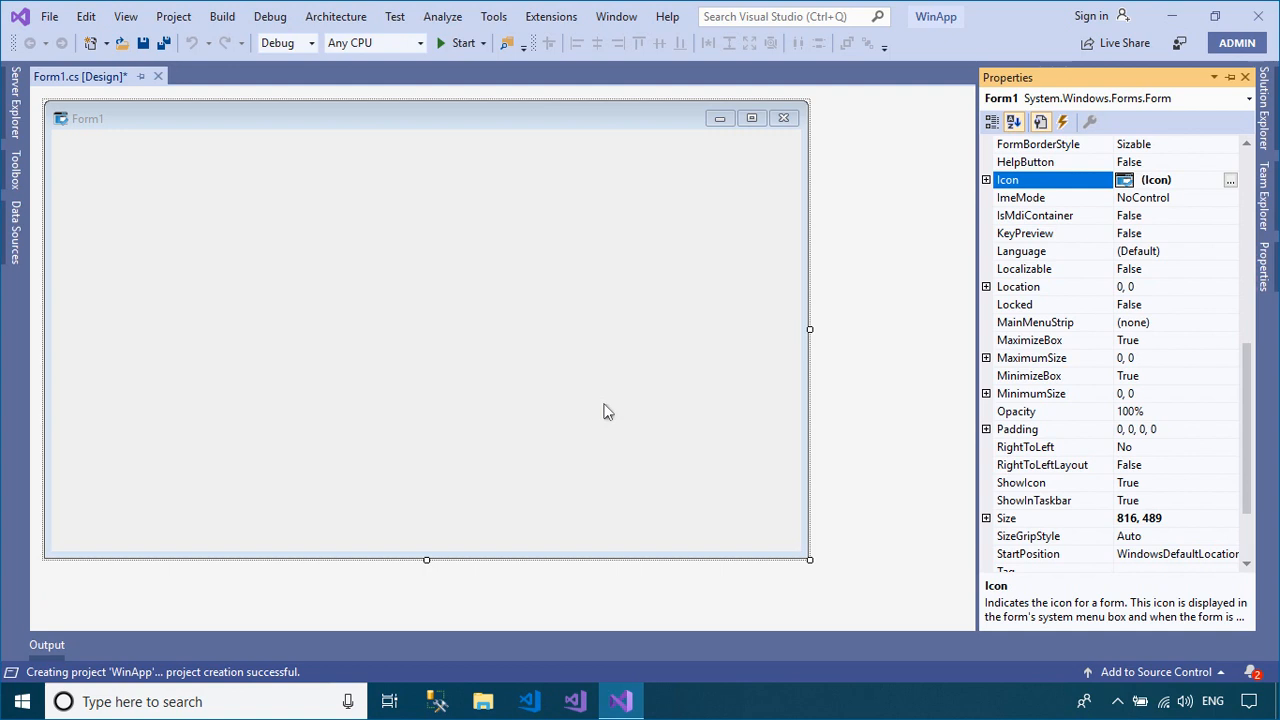
mouse_move(472, 123)
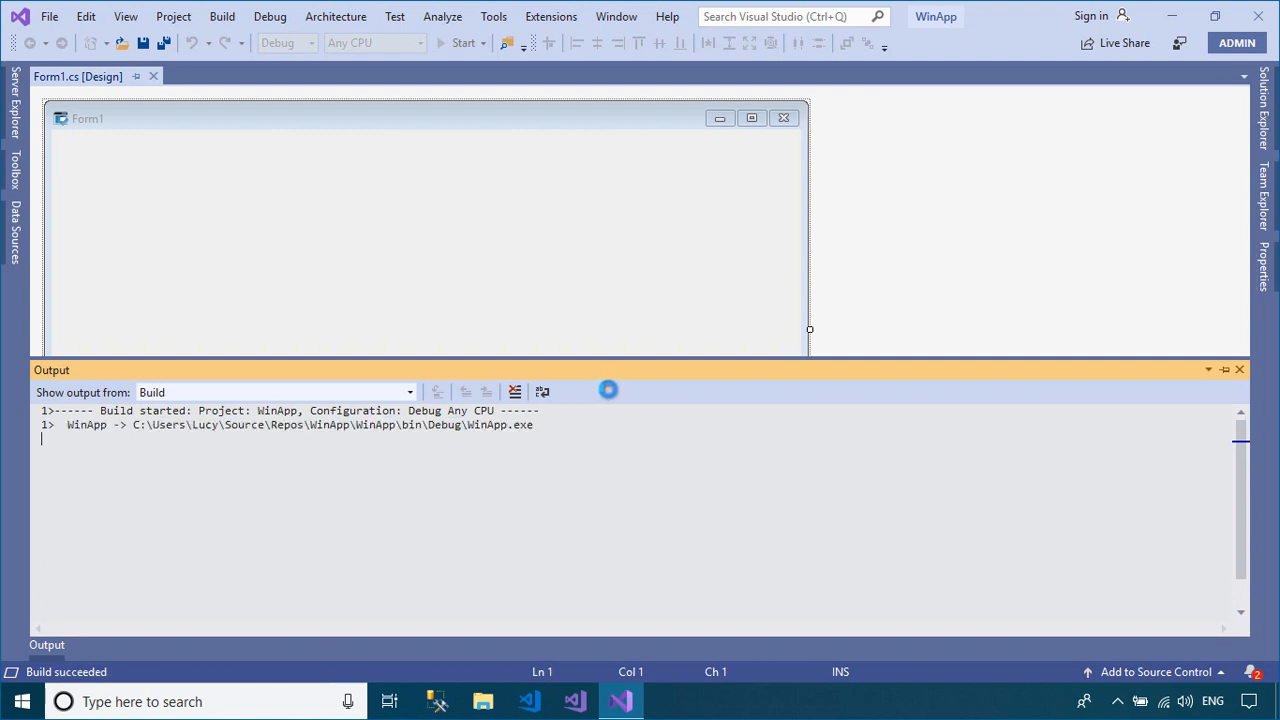
left_click(455, 43)
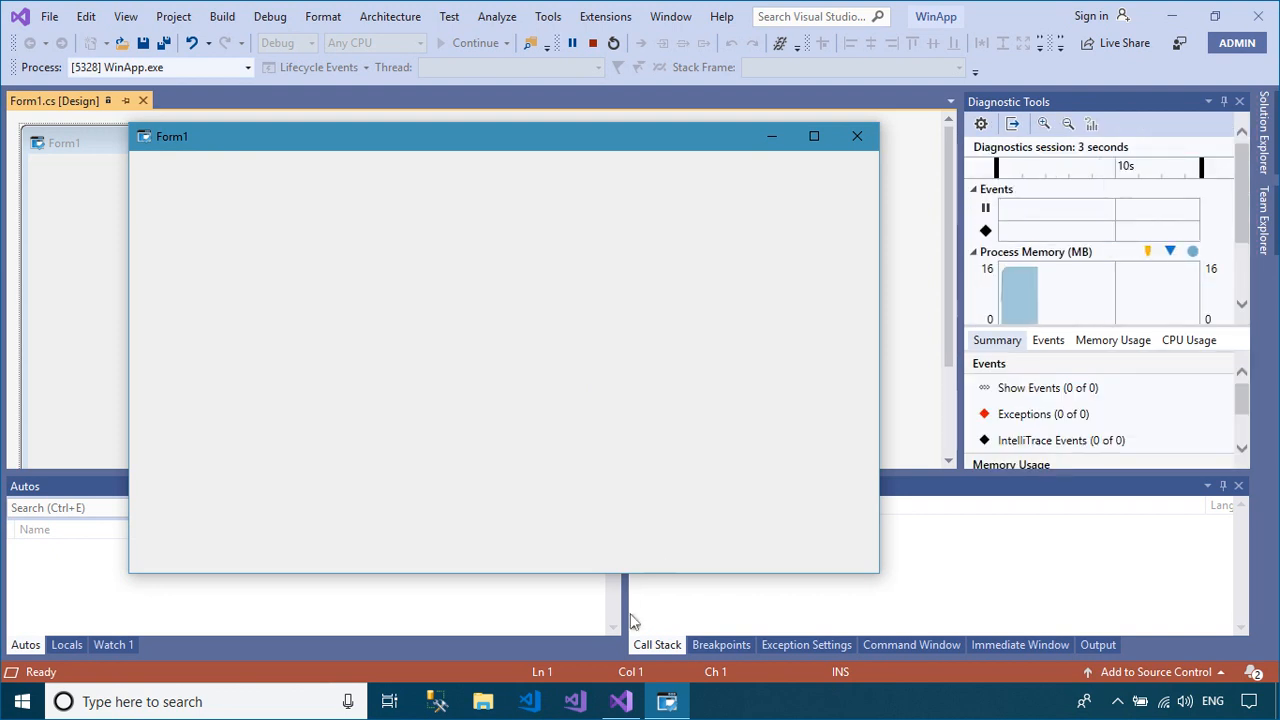
mouse_move(857, 150)
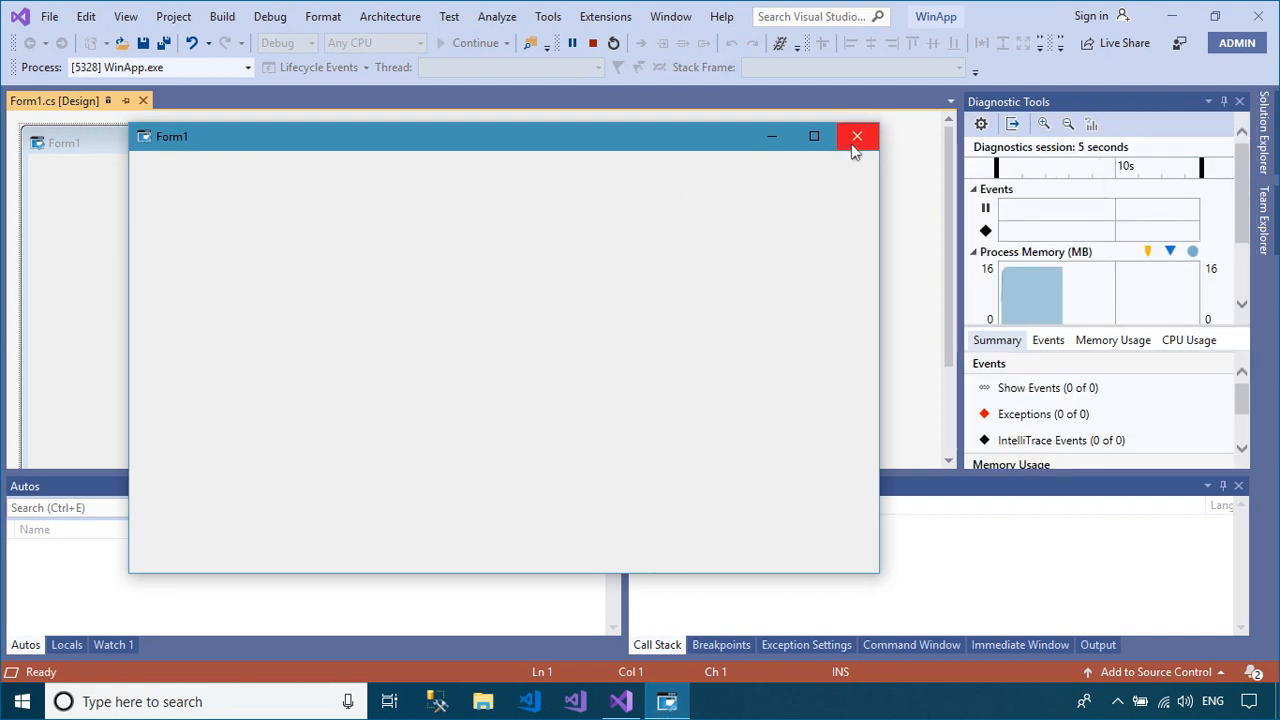
left_click(857, 135)
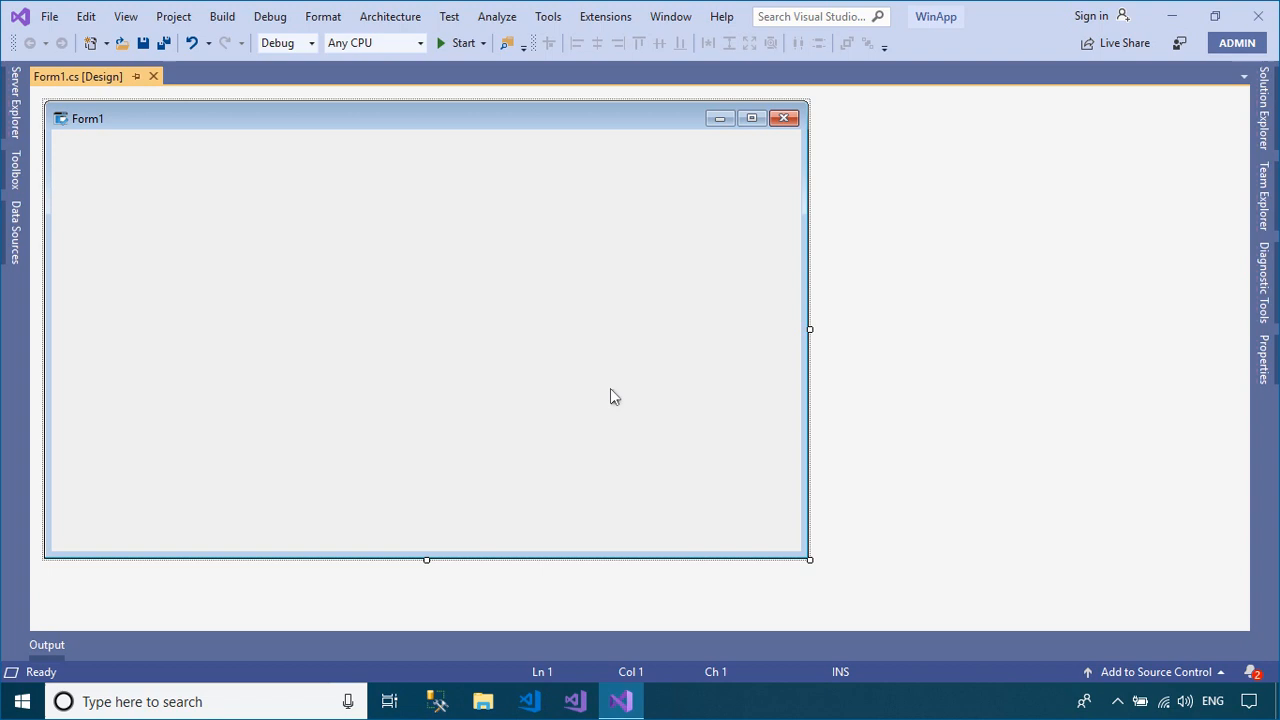
mouse_move(42, 210)
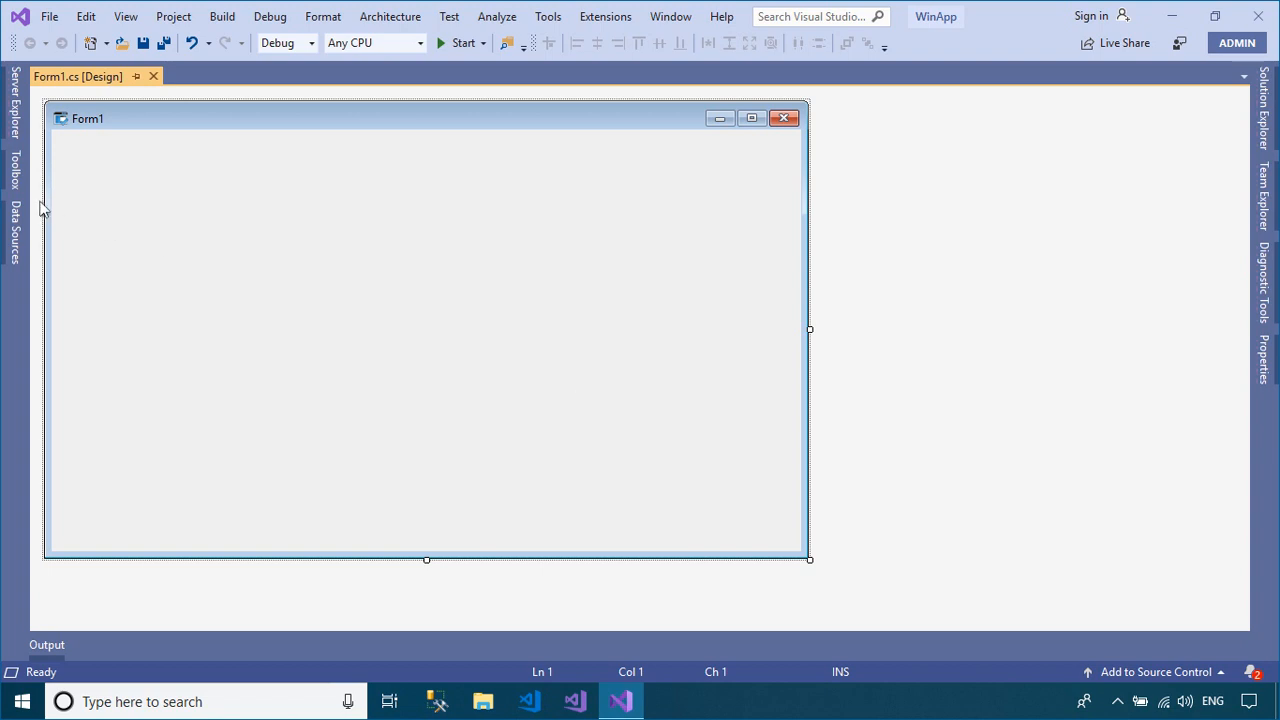
Add a button captioned 'Click me' to Form1 and name it btnClickMe.
left_click(13, 180)
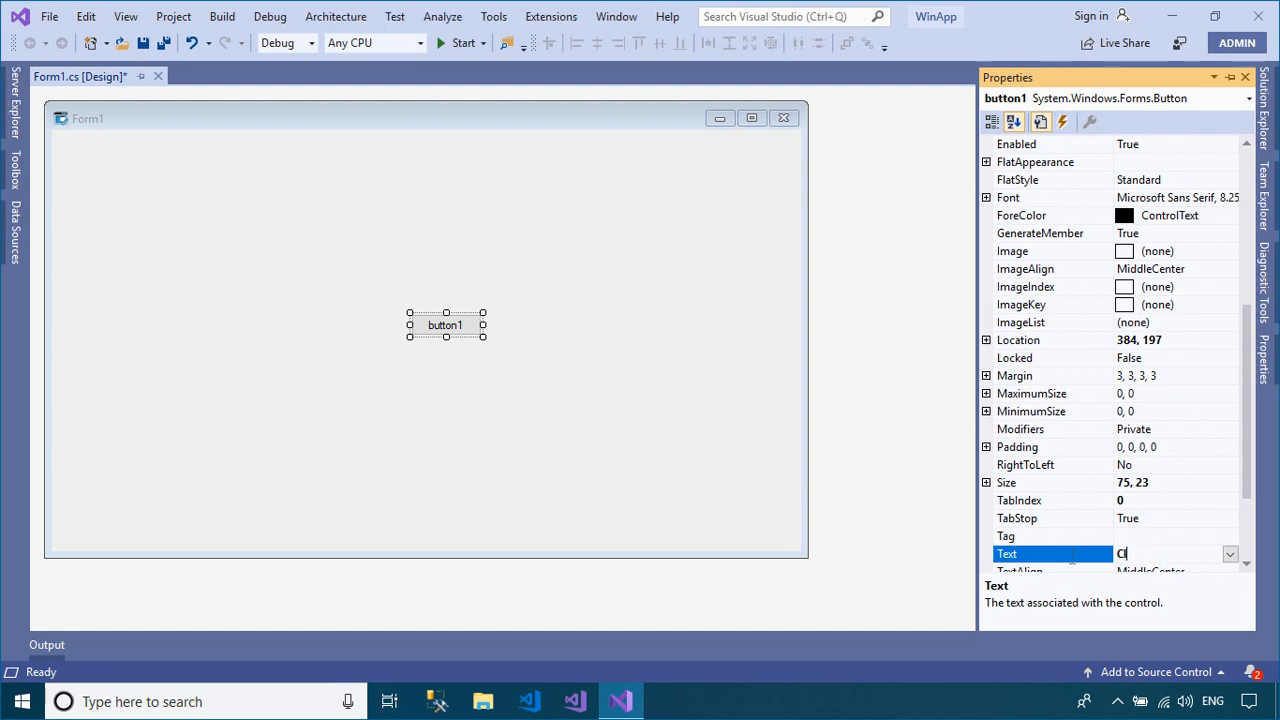
type("Click me")
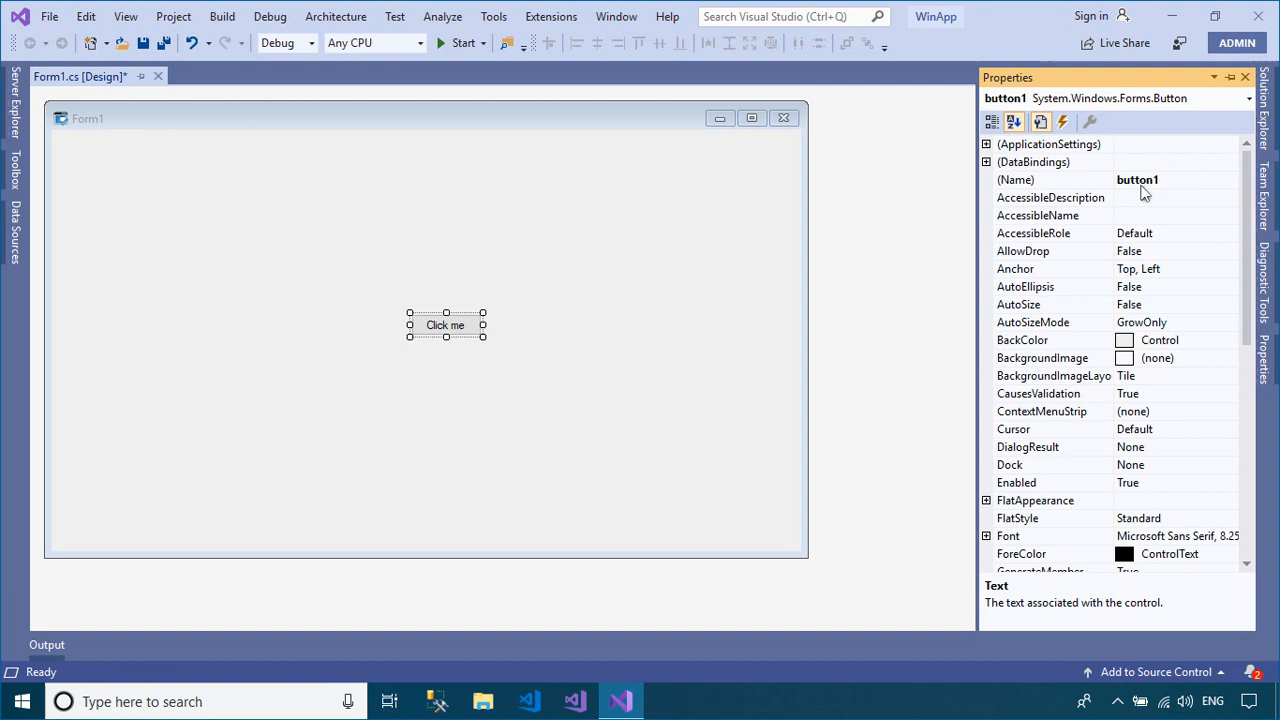
type("btnClick")
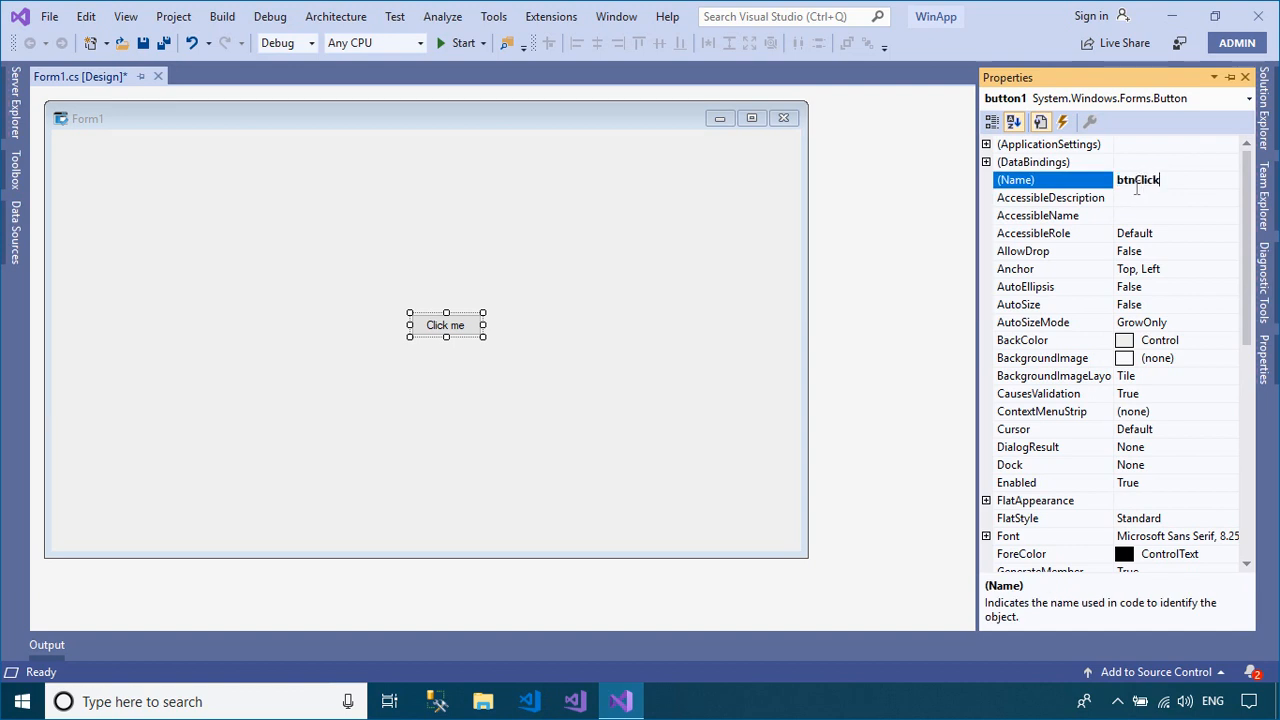
type("Me")
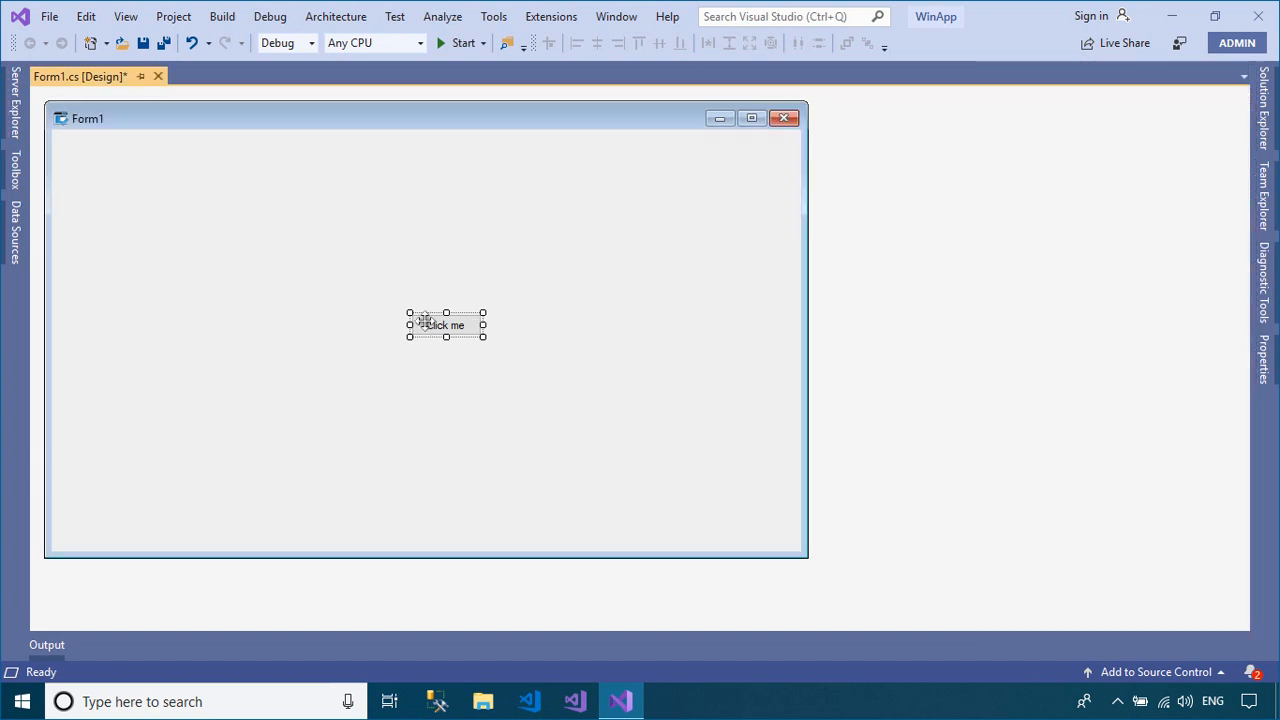
Make the Click me handler show a thank-you MessageBox captioned 'Message' with OK and Information icon.
double_click(444, 324)
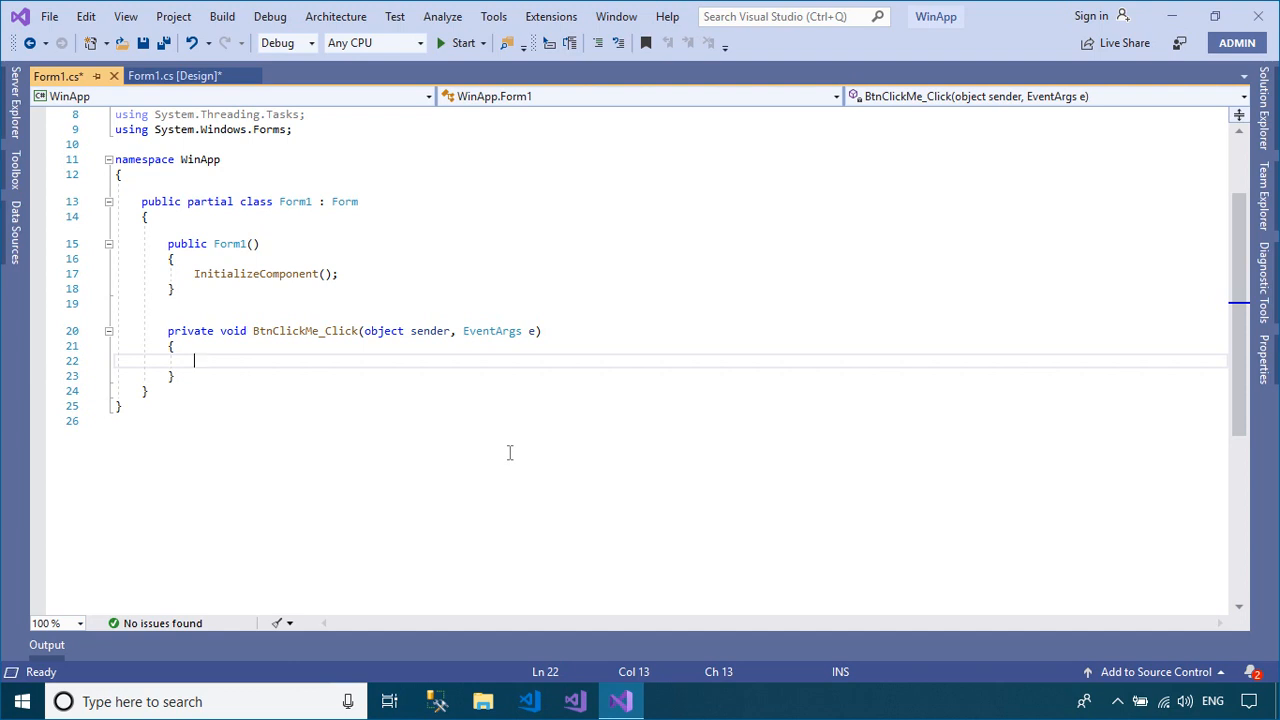
type("Mess")
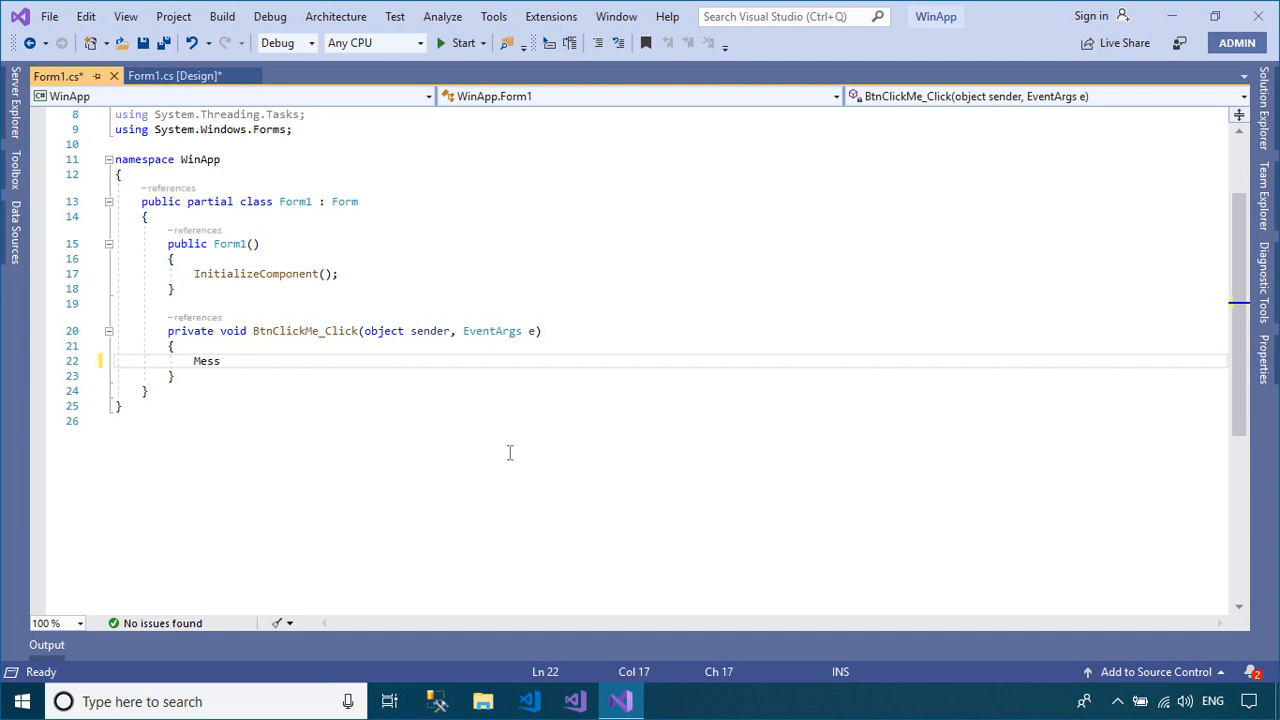
type("Mess")
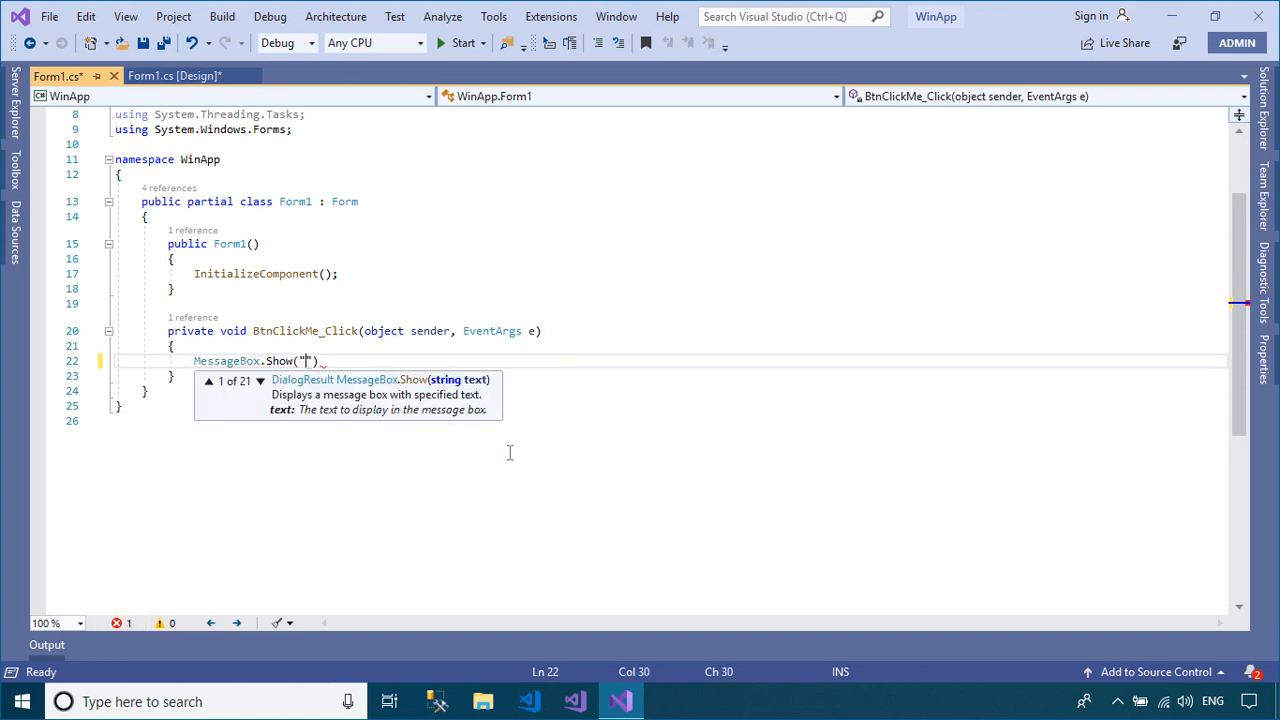
type("Thank you")
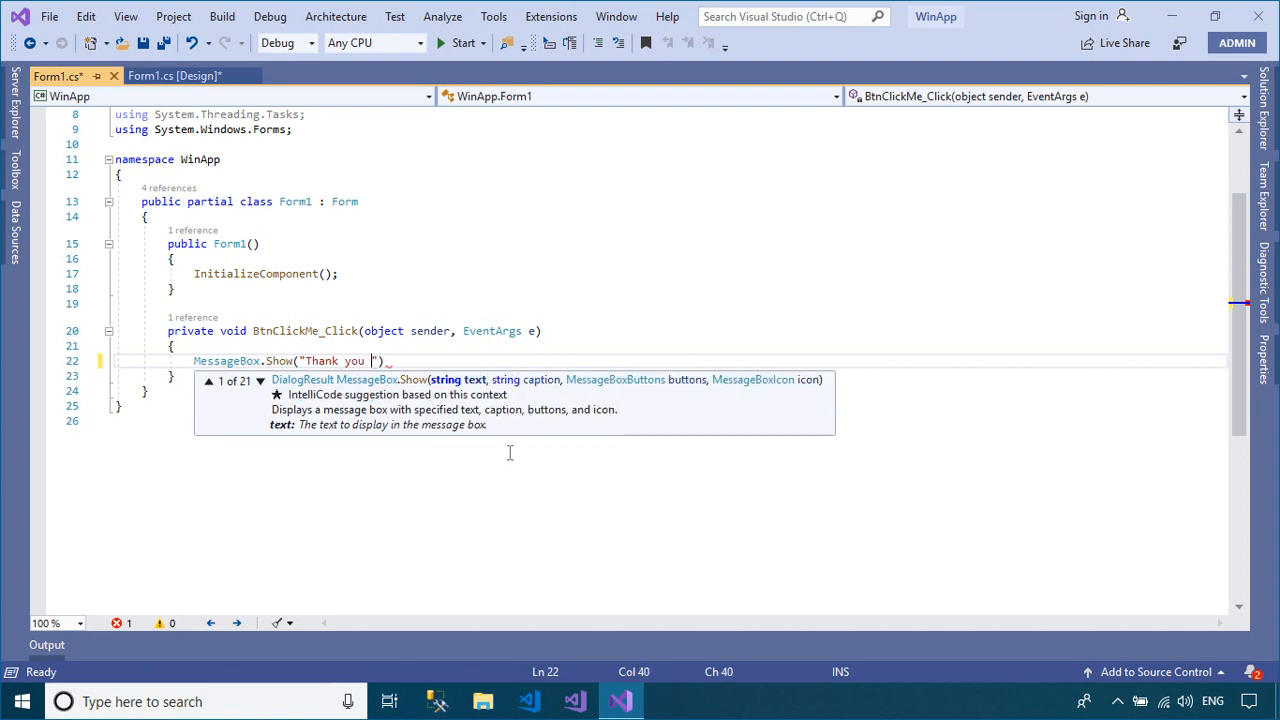
type("for watching this video and d")
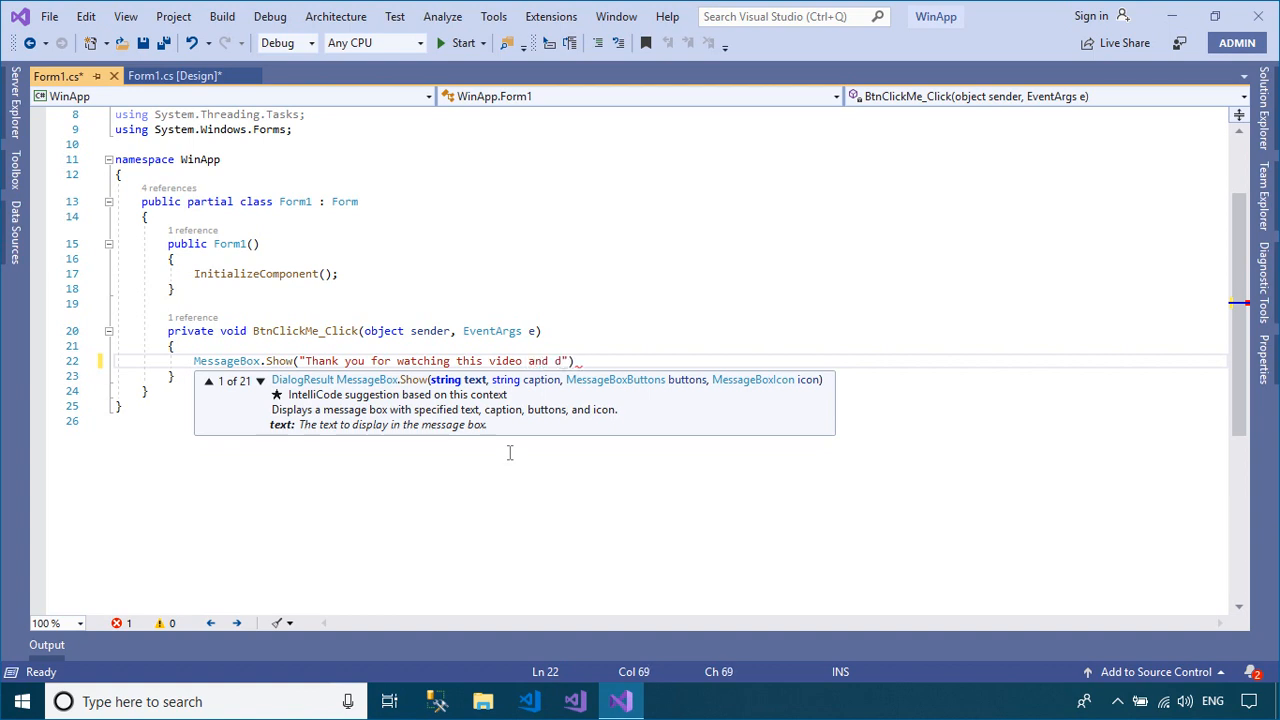
type("on't for")
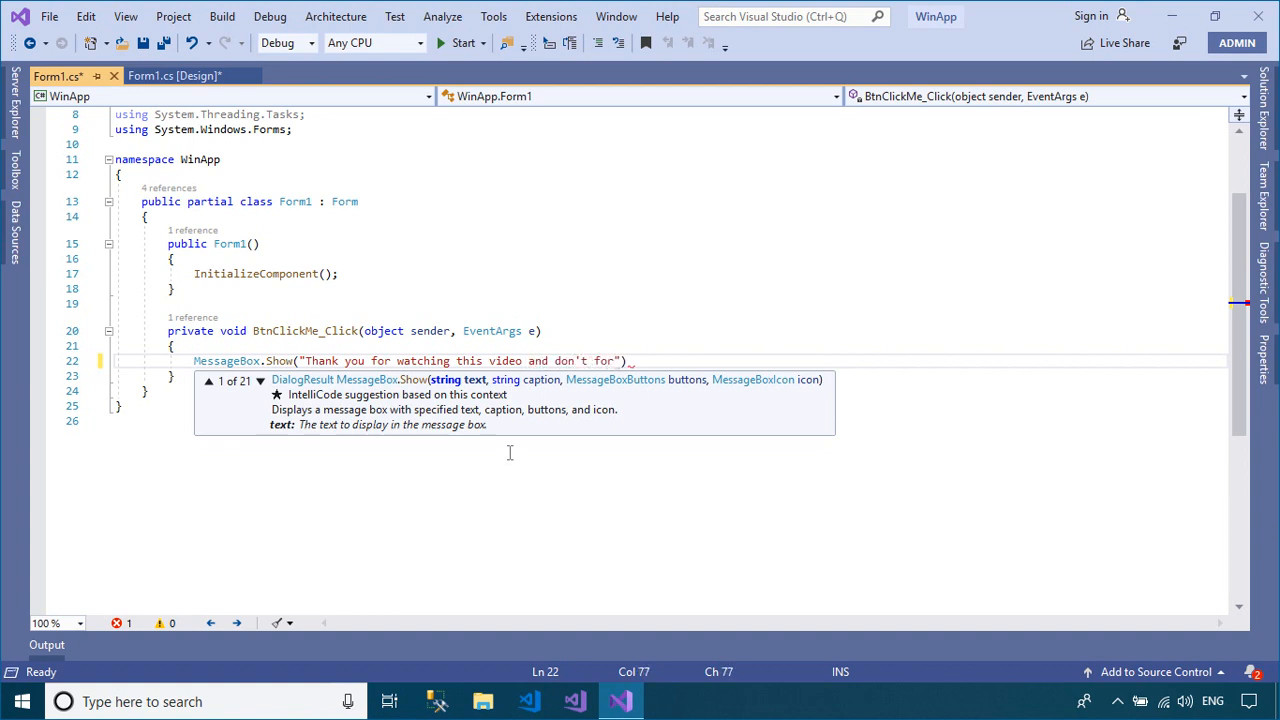
type("get to subscribe my")
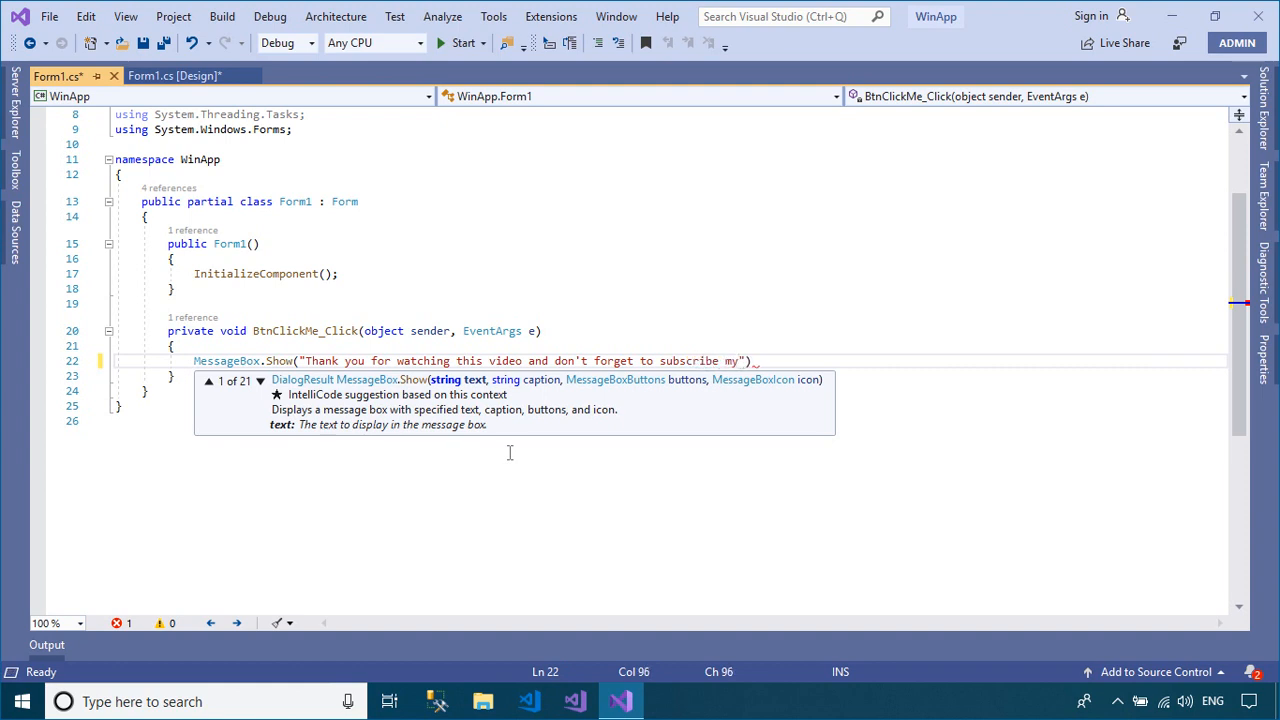
type("channel")
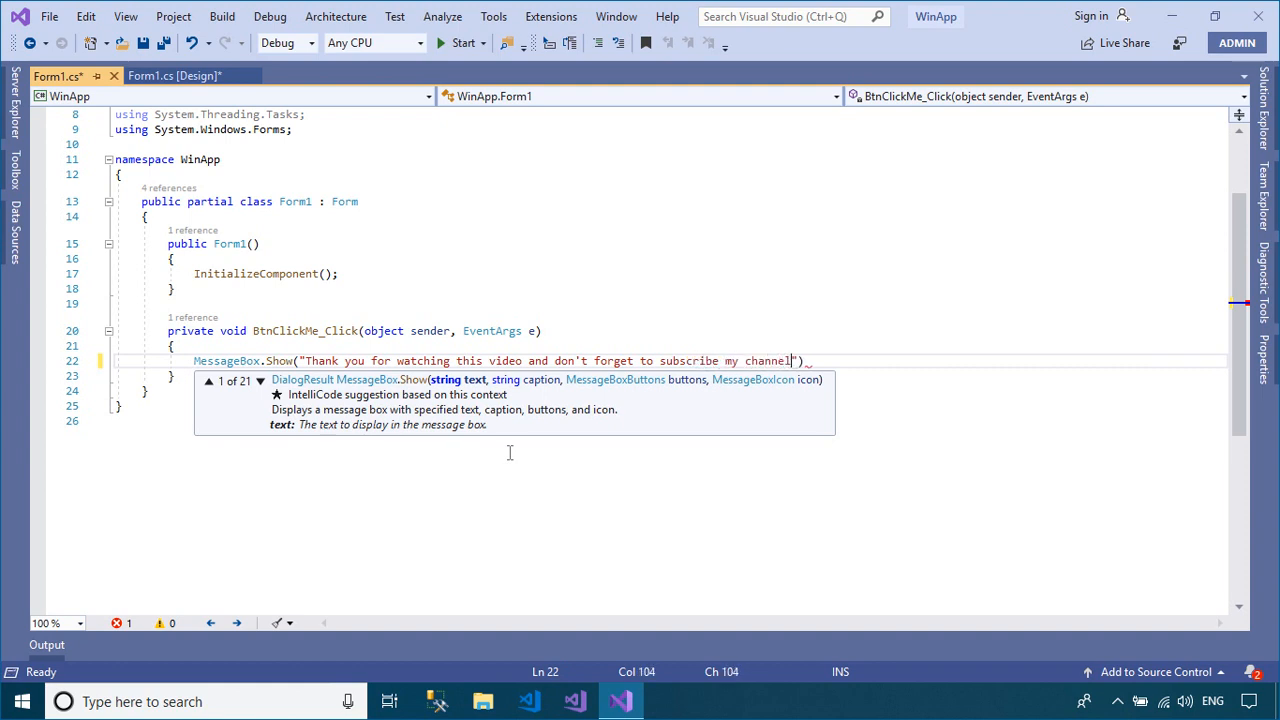
type("!")
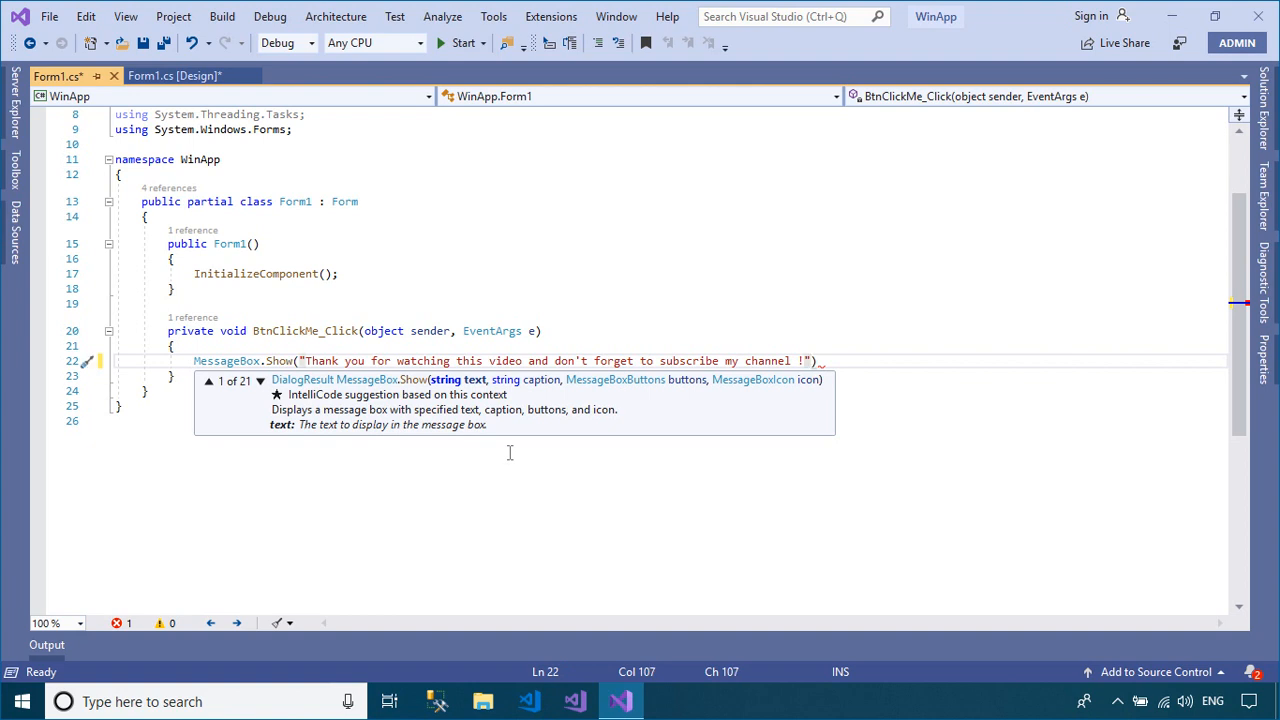
type(",\"Mess")
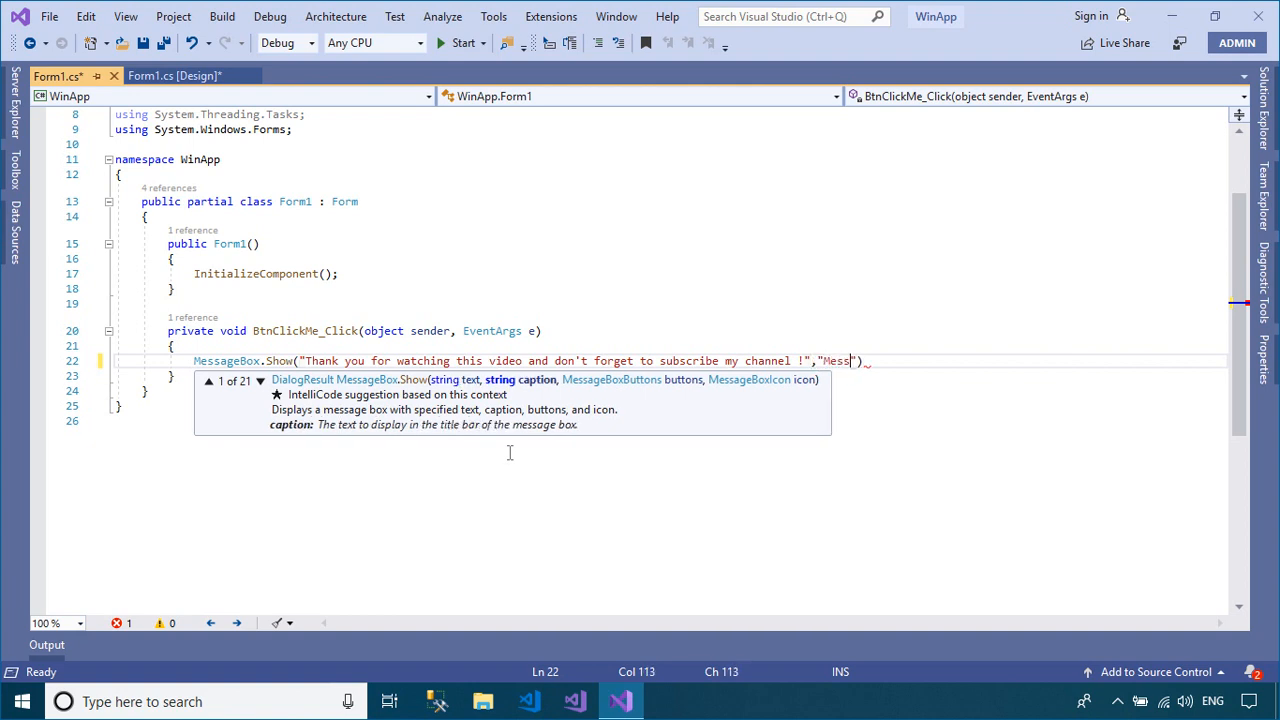
type("\",me")
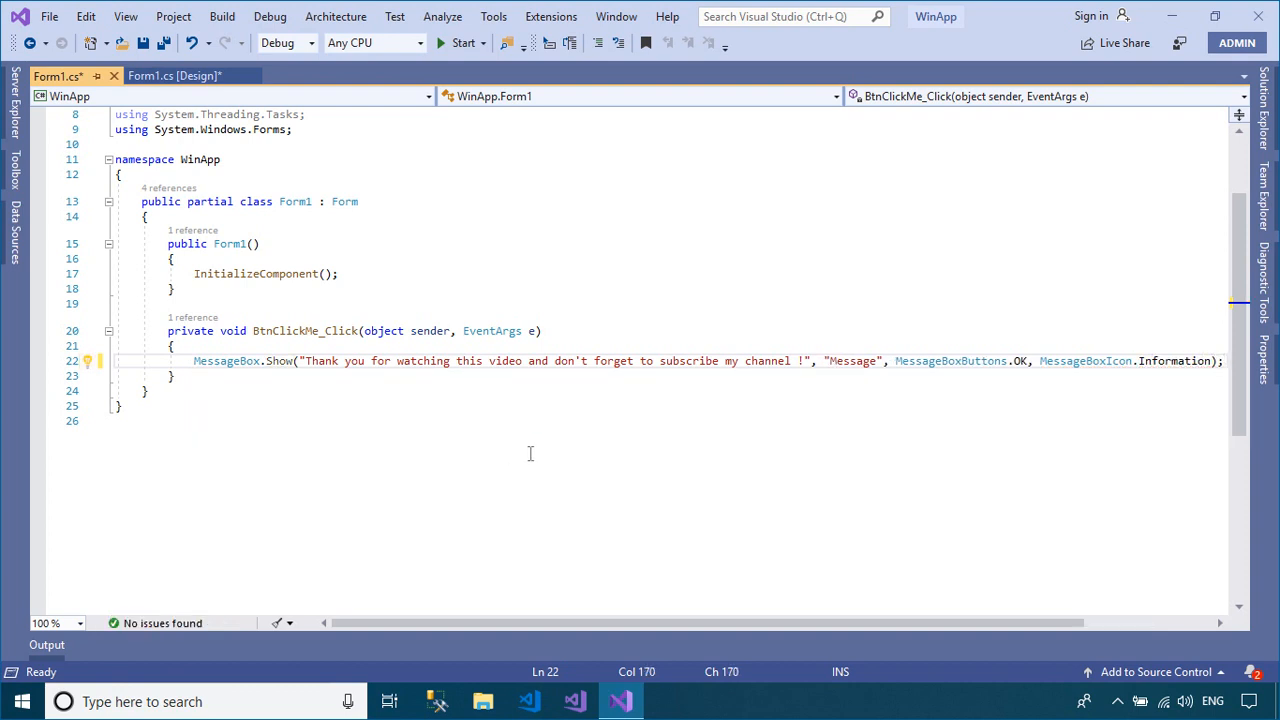
Run WinApp, click 'Click me', and dismiss the thank-you message.
left_click(170, 77)
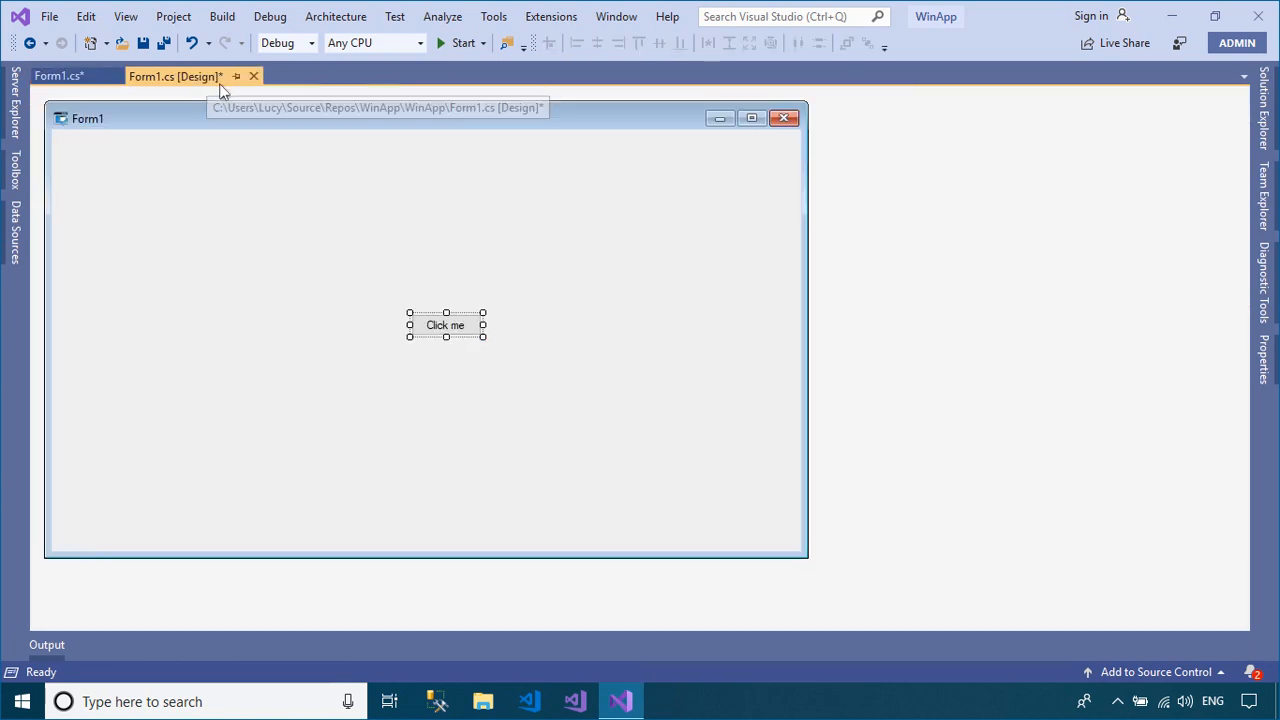
left_click(453, 43)
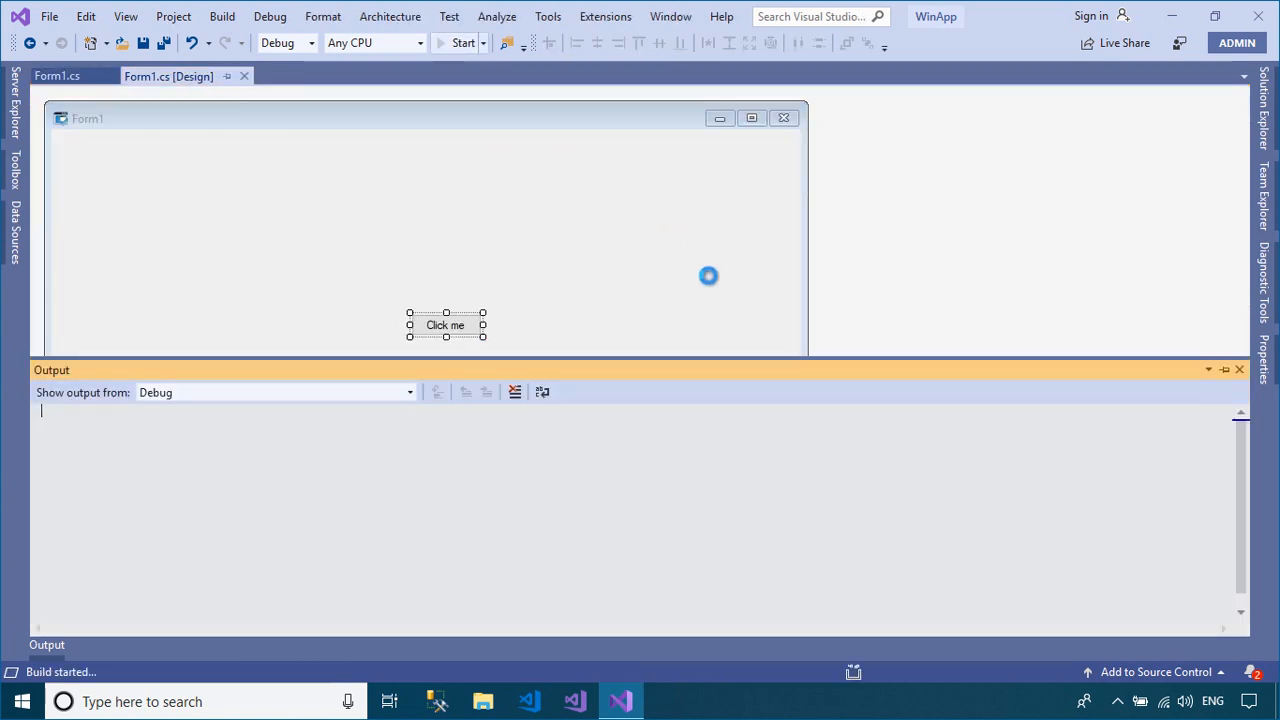
left_click(456, 42)
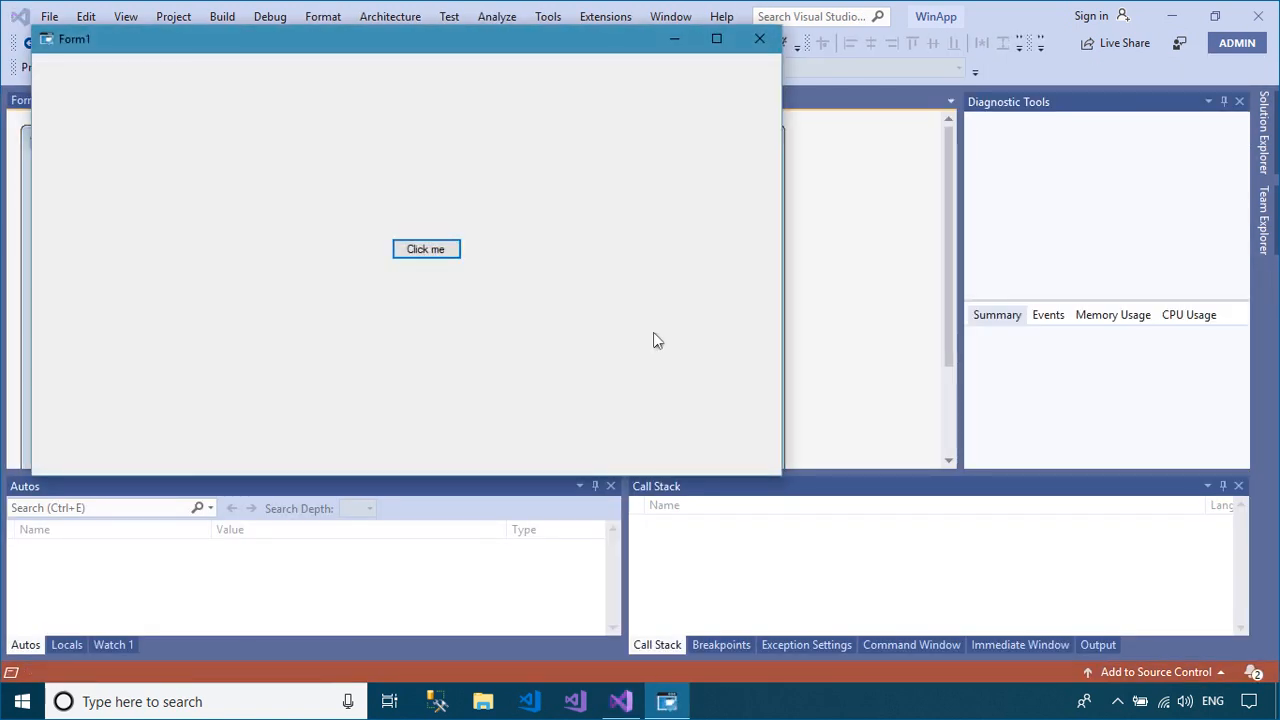
left_click(425, 249)
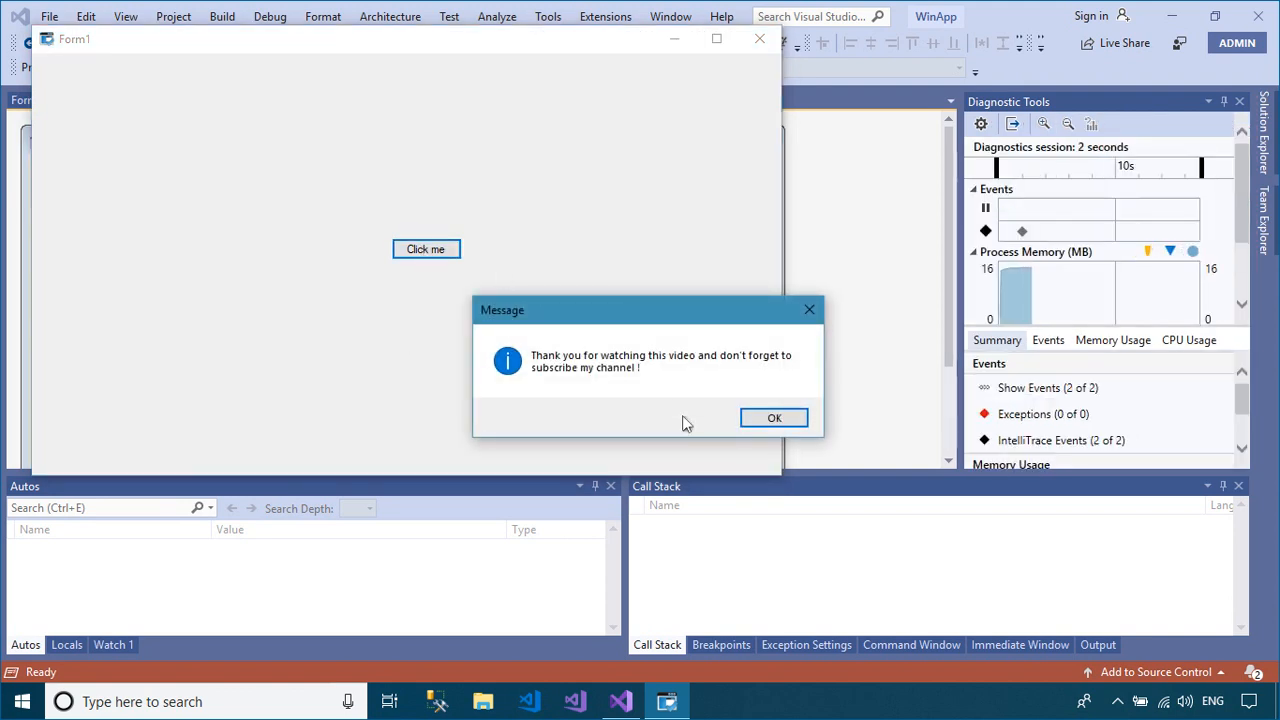
left_click(773, 417)
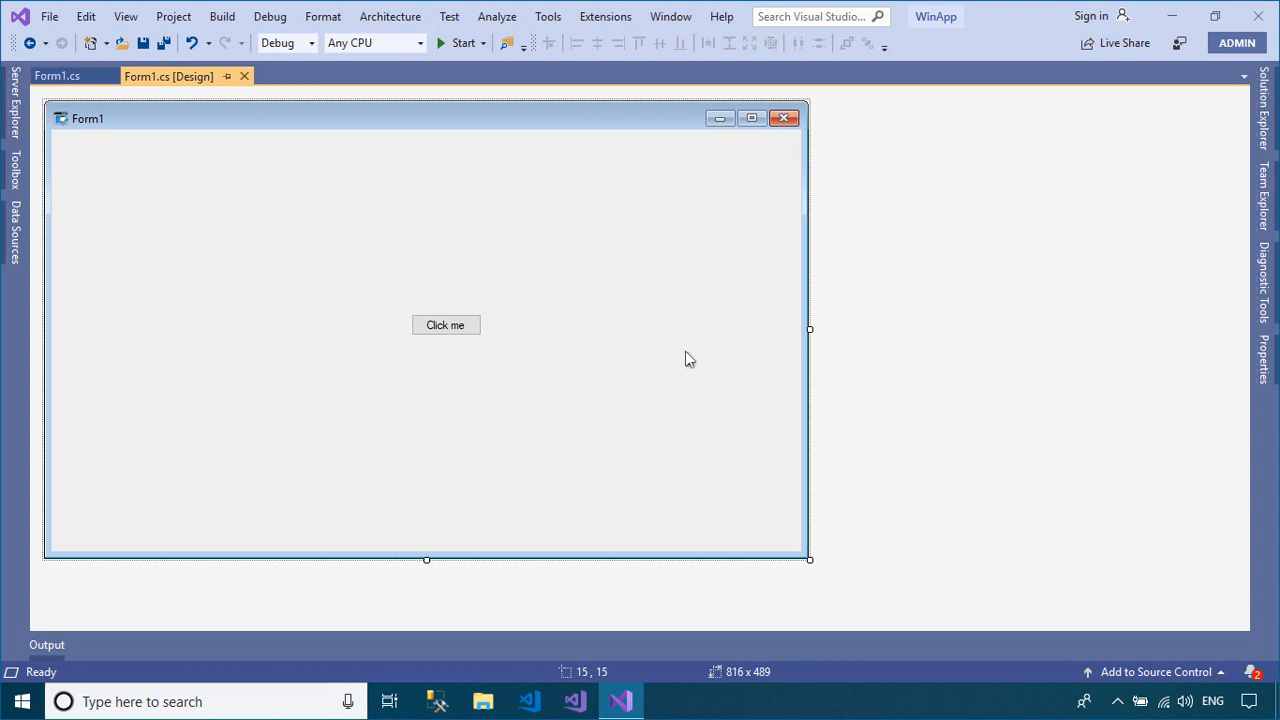
Shrink Form1, center the Click me button, title the form 'Getting Started', and save all.
left_click_drag(809, 559, 558, 433)
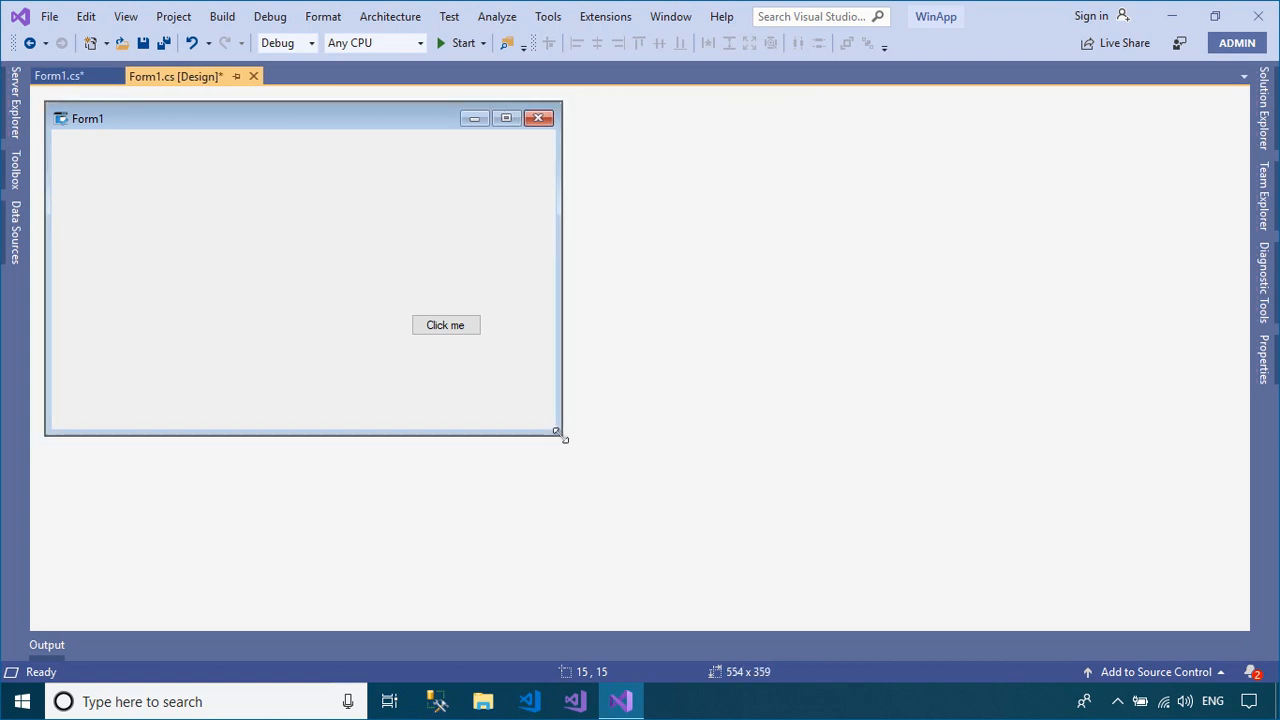
left_click_drag(445, 324, 294, 278)
type("G")
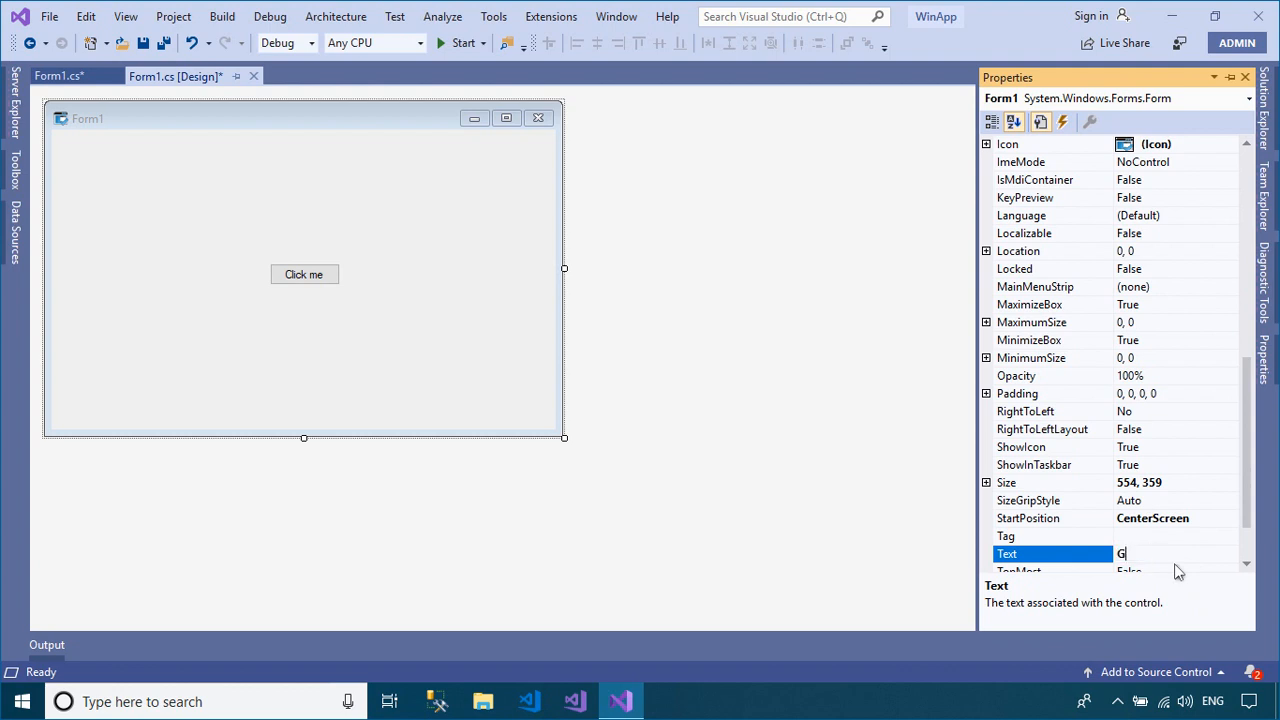
type("etting St")
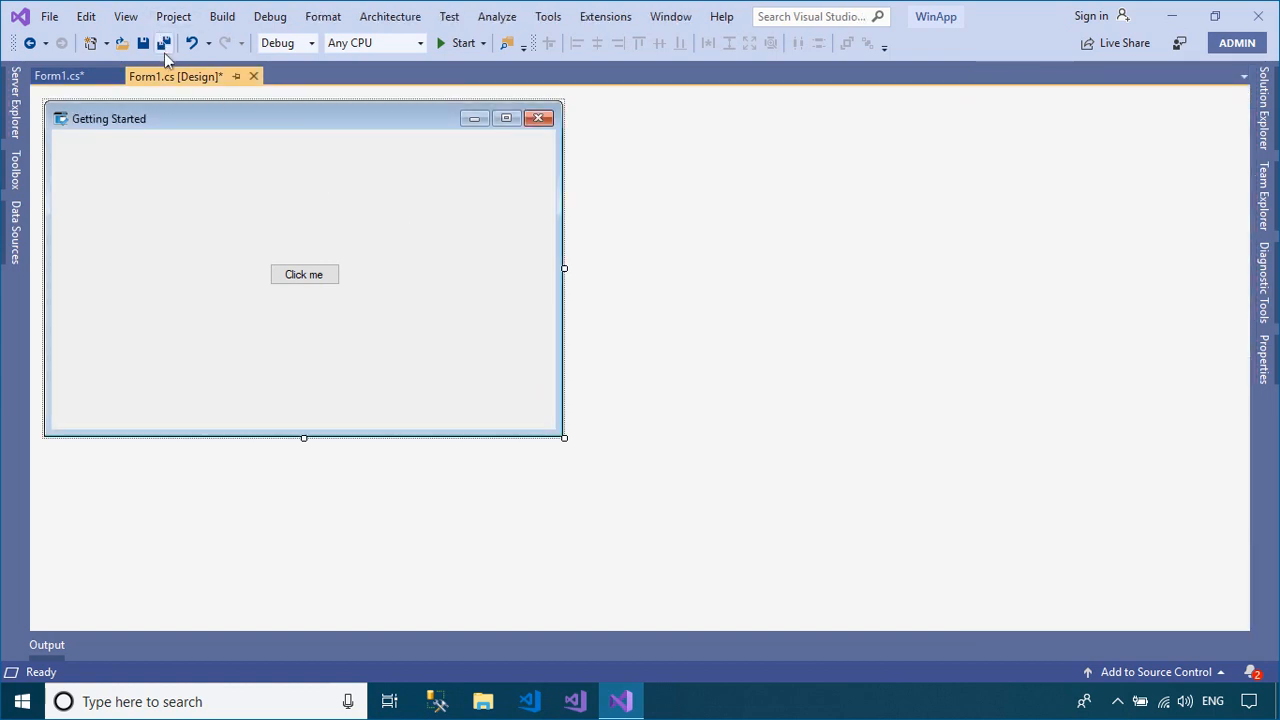
left_click(152, 46)
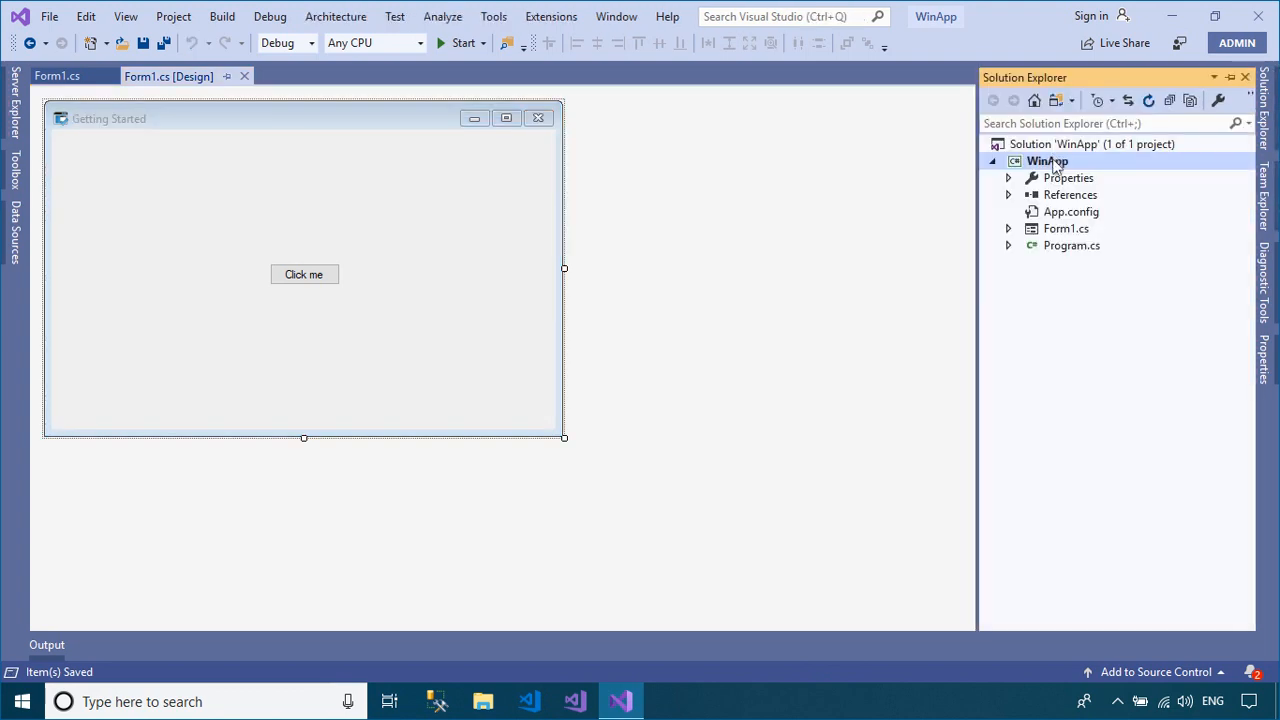
Rename Form1.cs to frmMain.cs, accepting the update of all Form1 references.
right_click(1066, 228)
type("f")
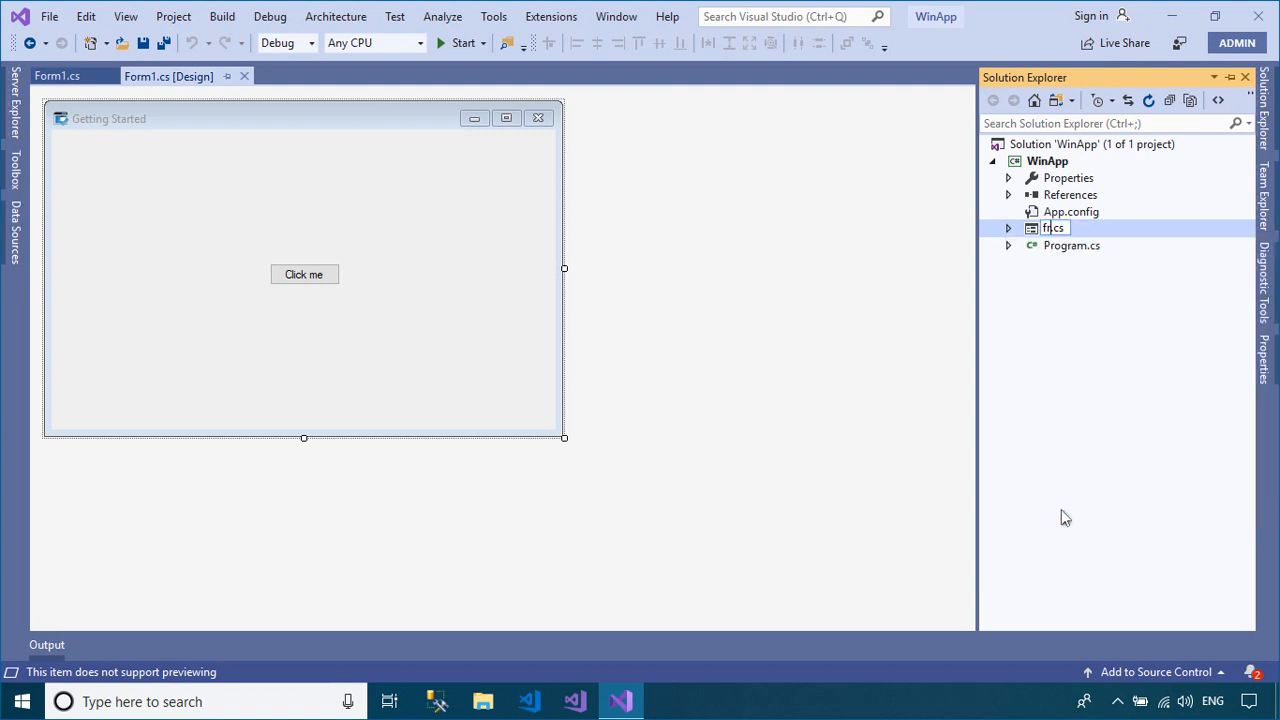
key("Enter")
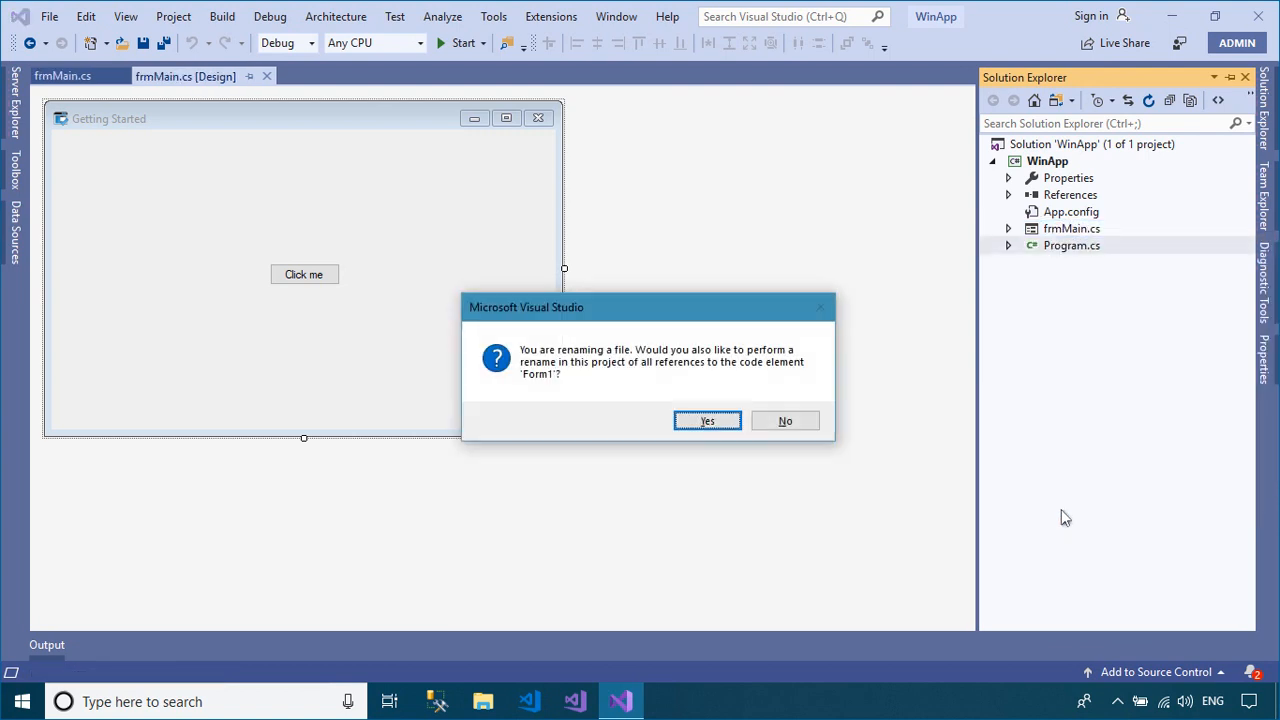
left_click(706, 420)
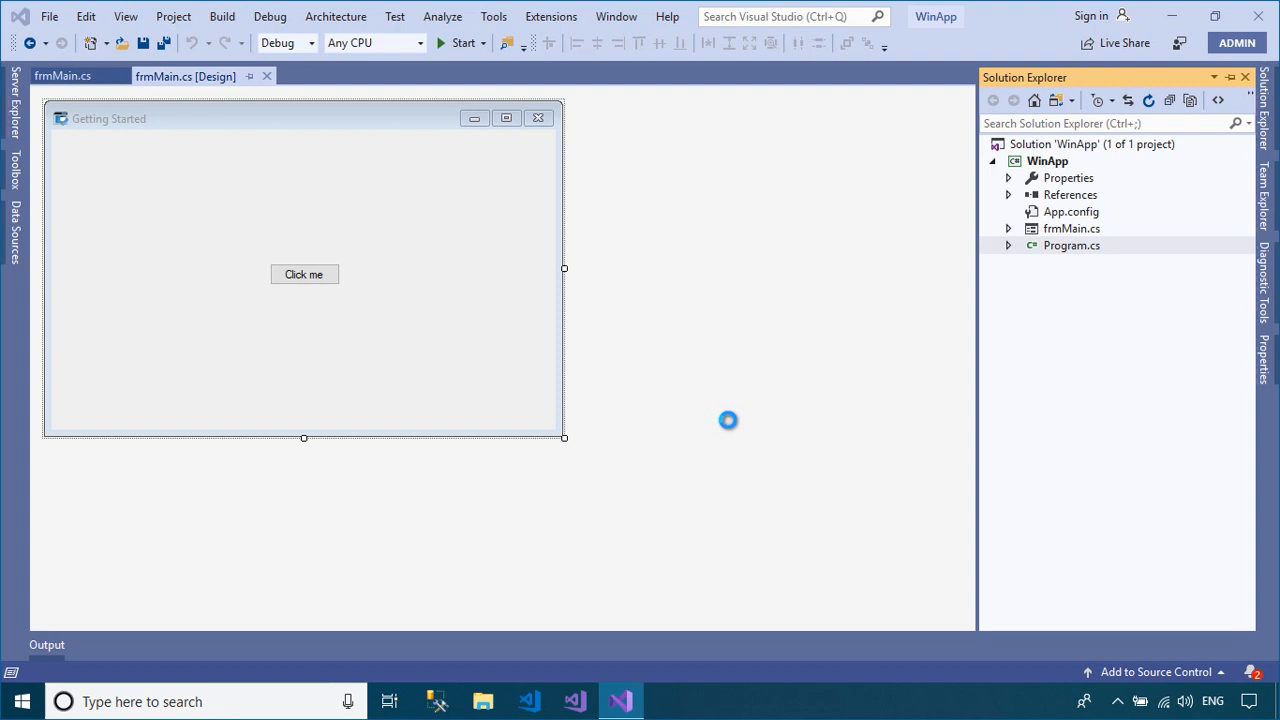
left_click(1071, 228)
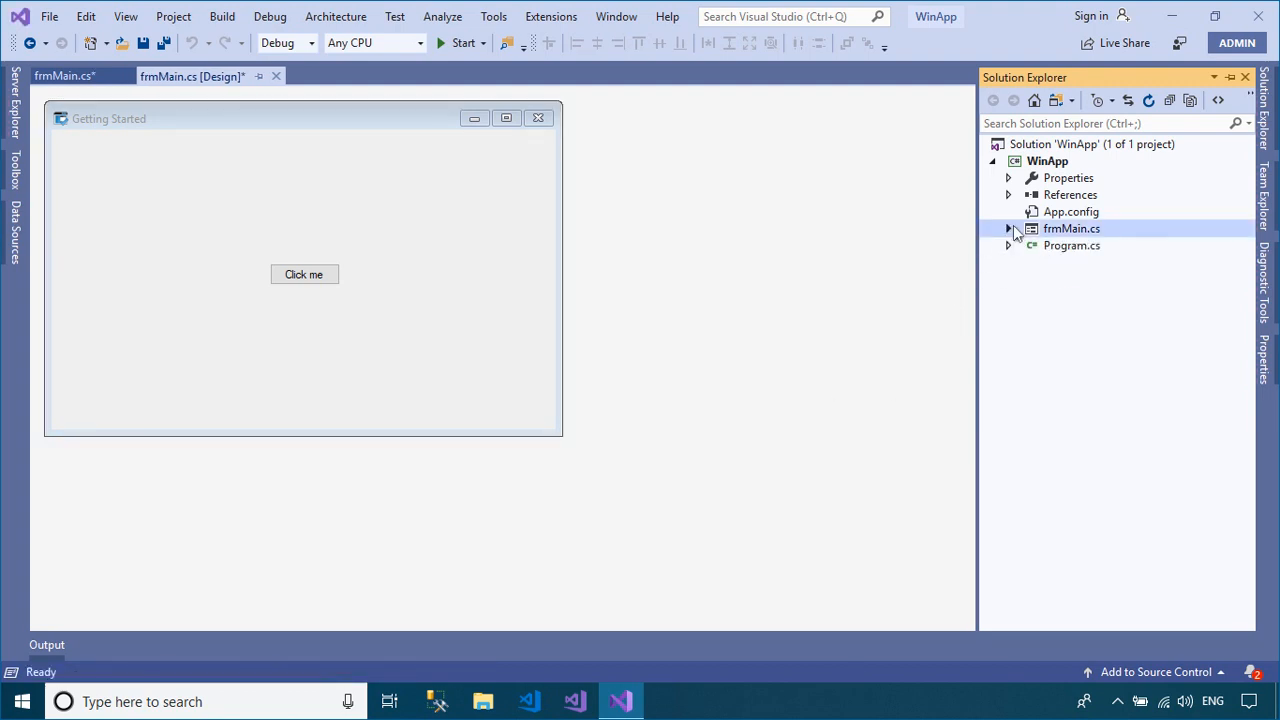
Sign WinApp's ClickOnce manifests with a new test certificate, reviewing its details.
double_click(1071, 245)
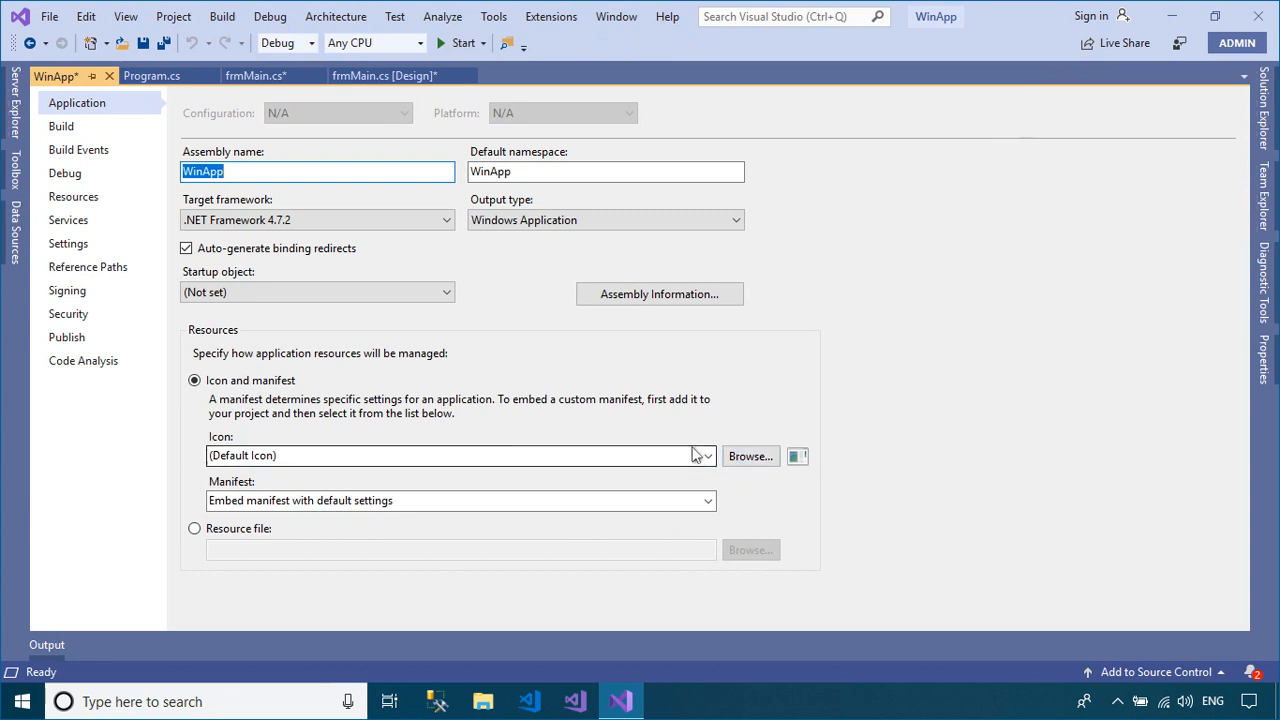
mouse_move(687, 442)
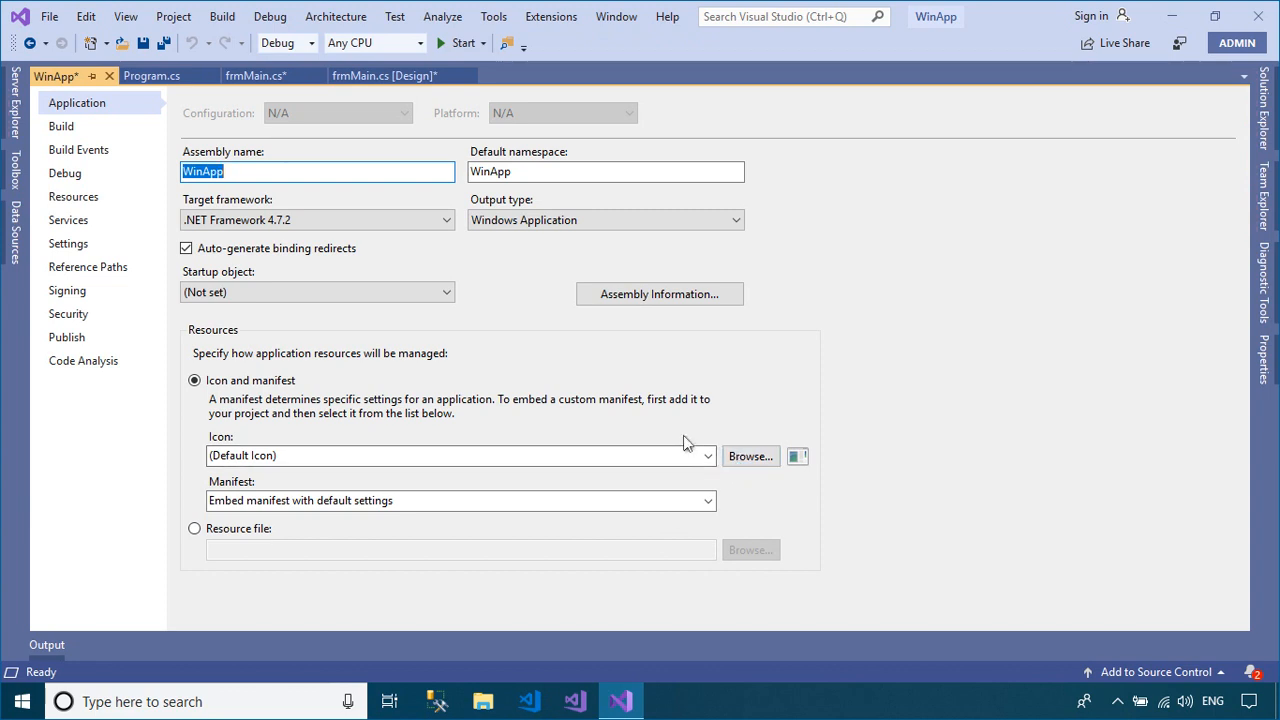
left_click(67, 290)
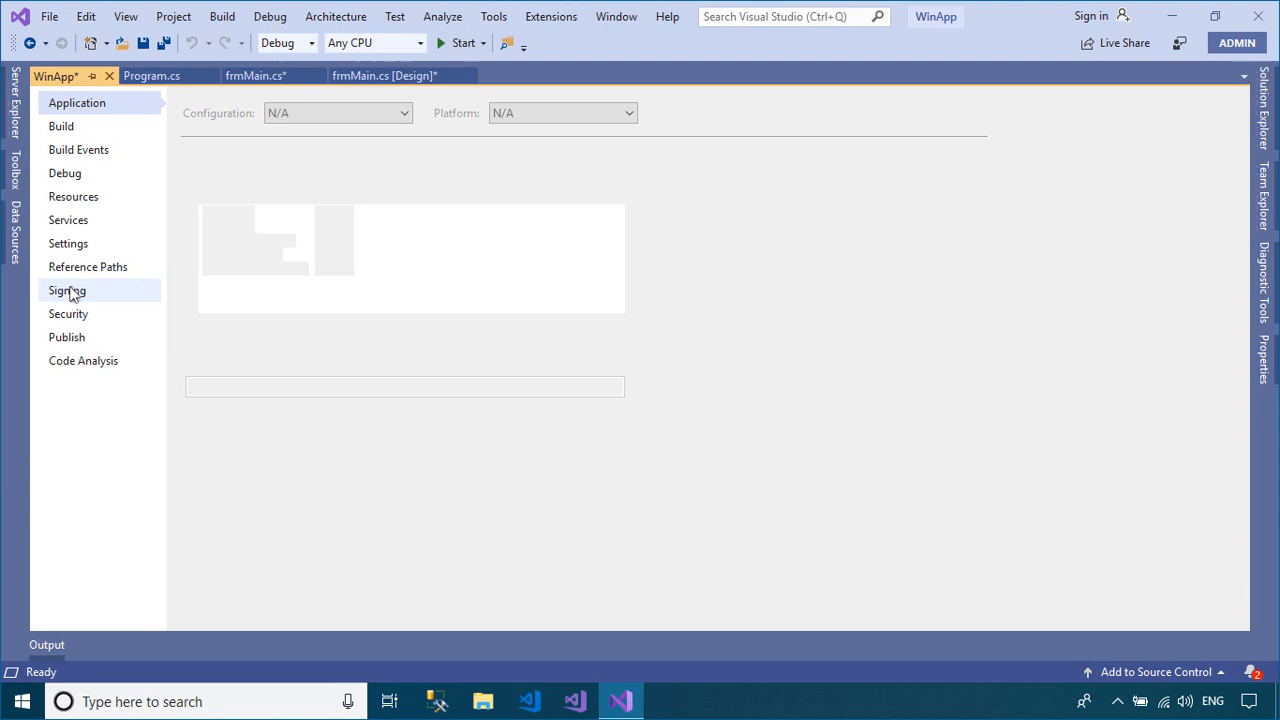
left_click(195, 166)
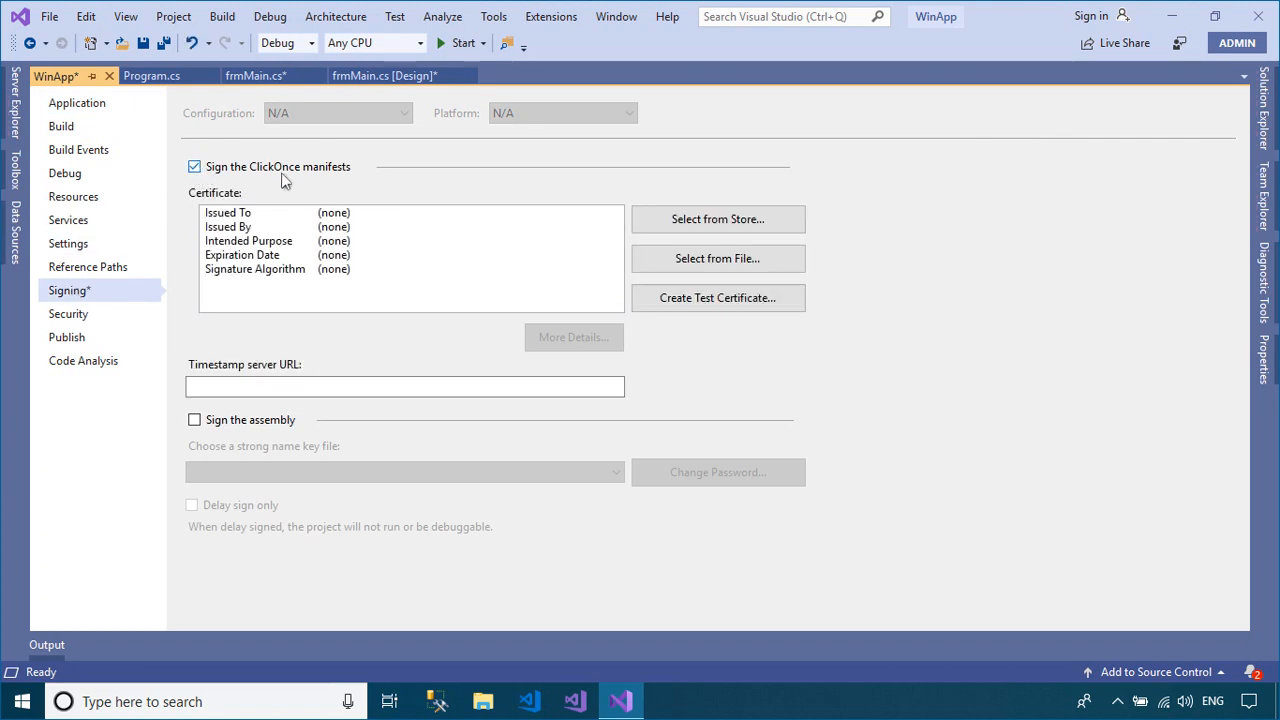
left_click(718, 297)
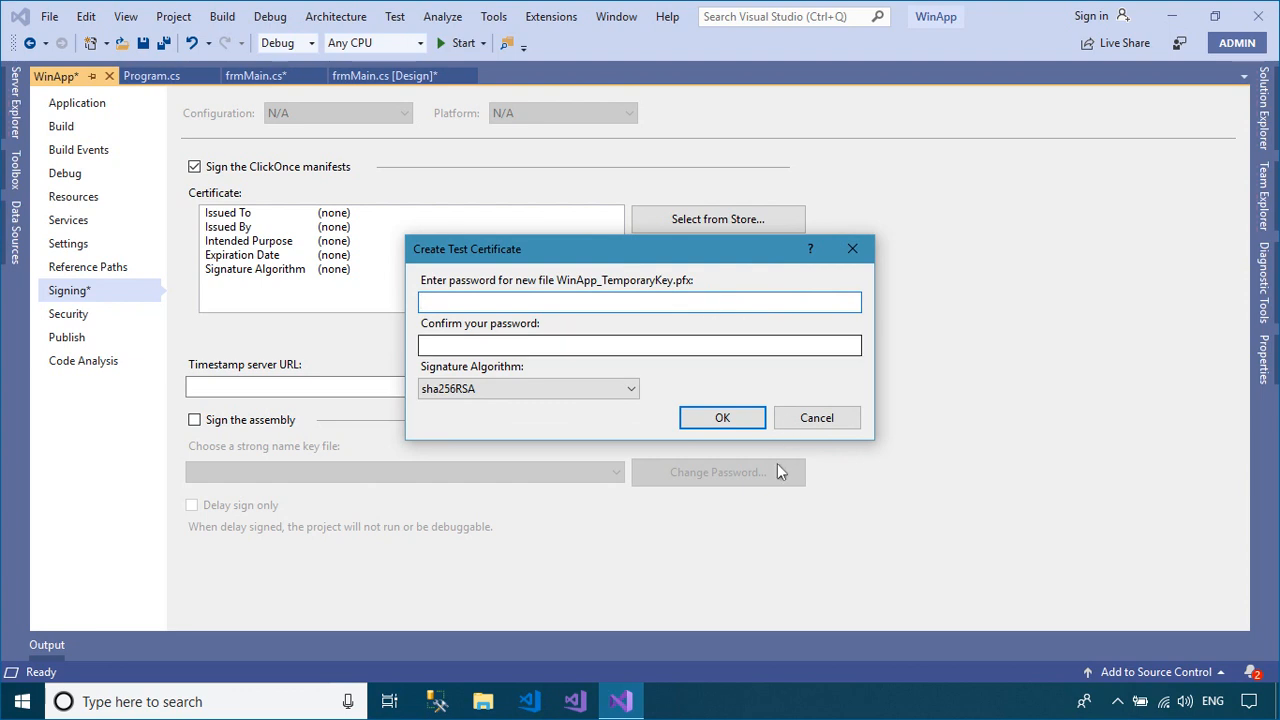
left_click(721, 417)
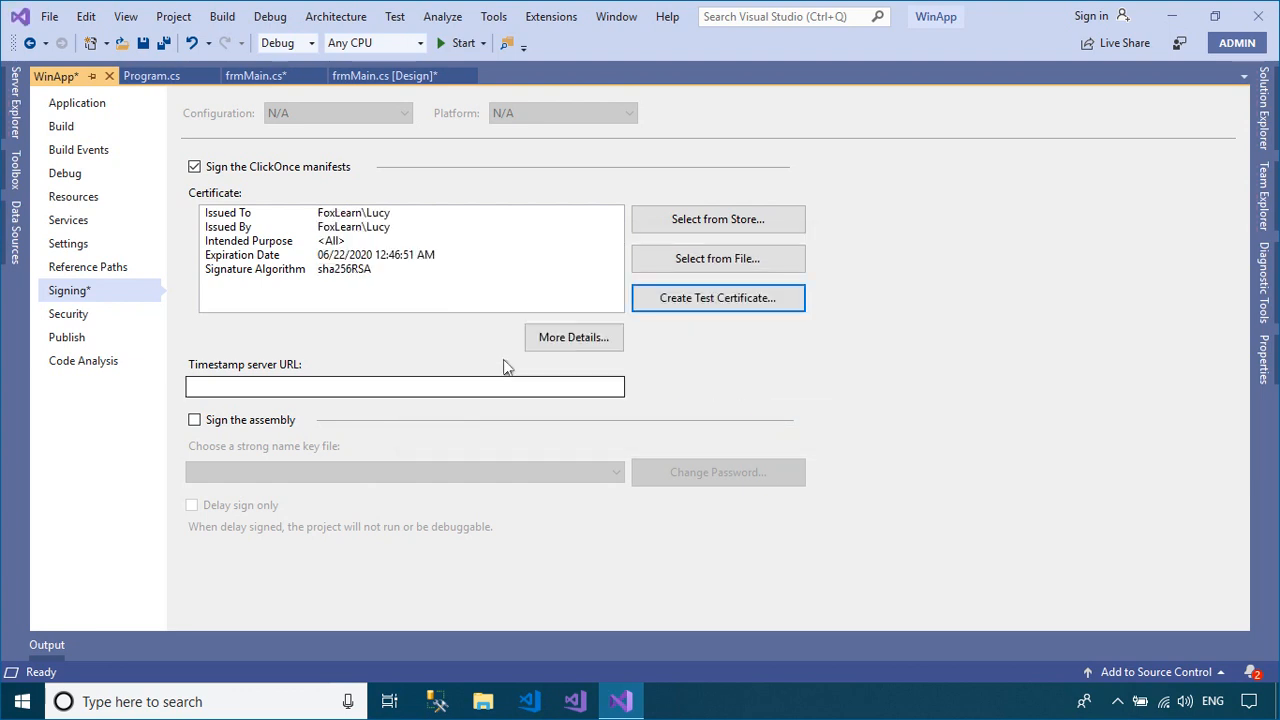
left_click(574, 337)
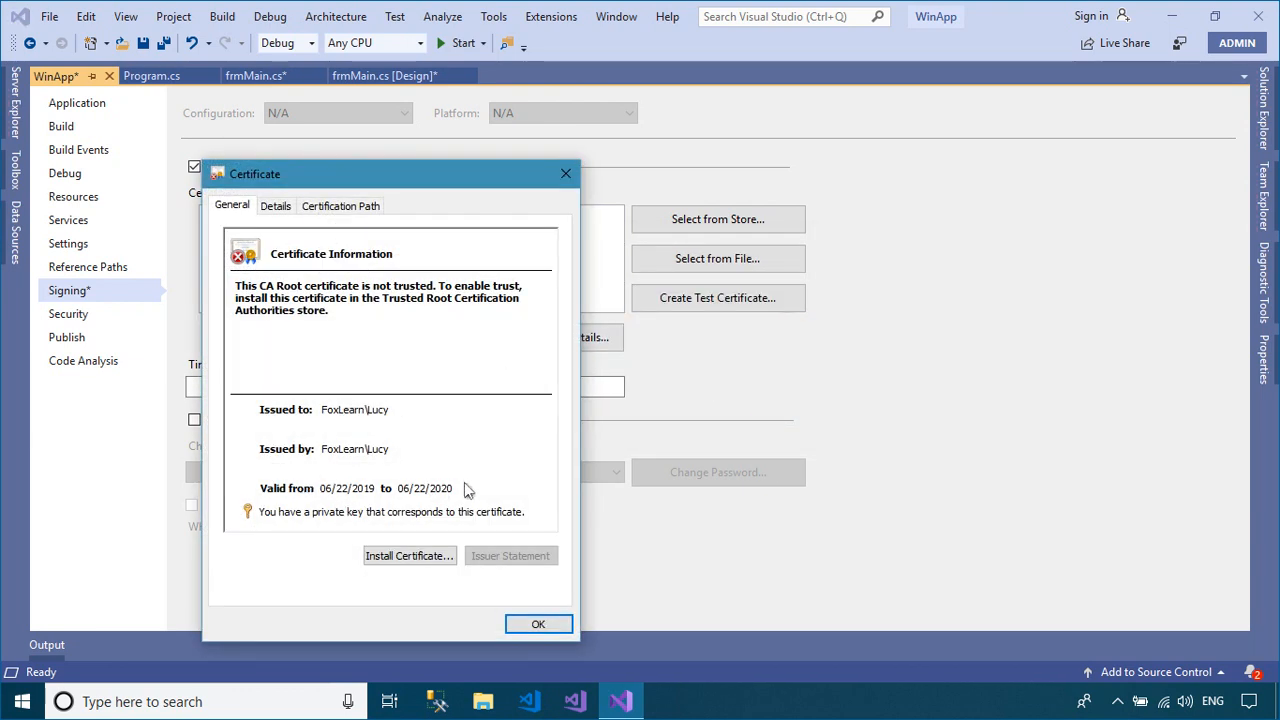
left_click(538, 623)
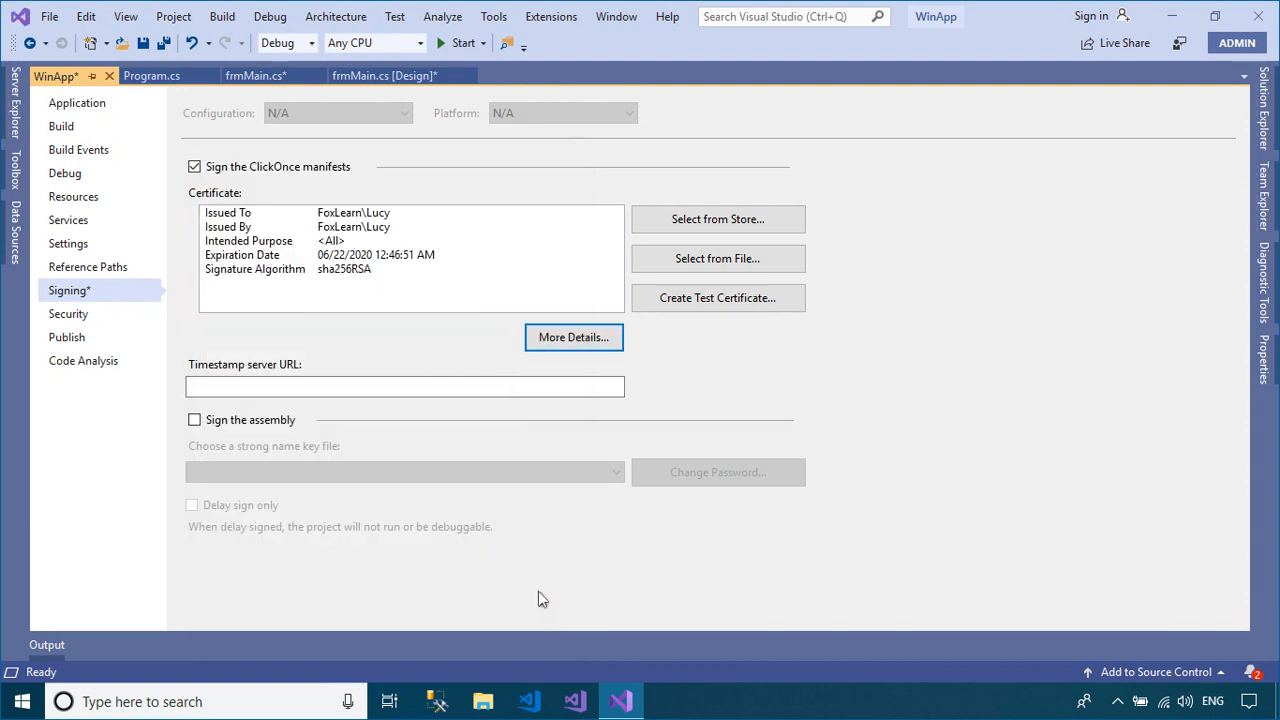
left_click(77, 102)
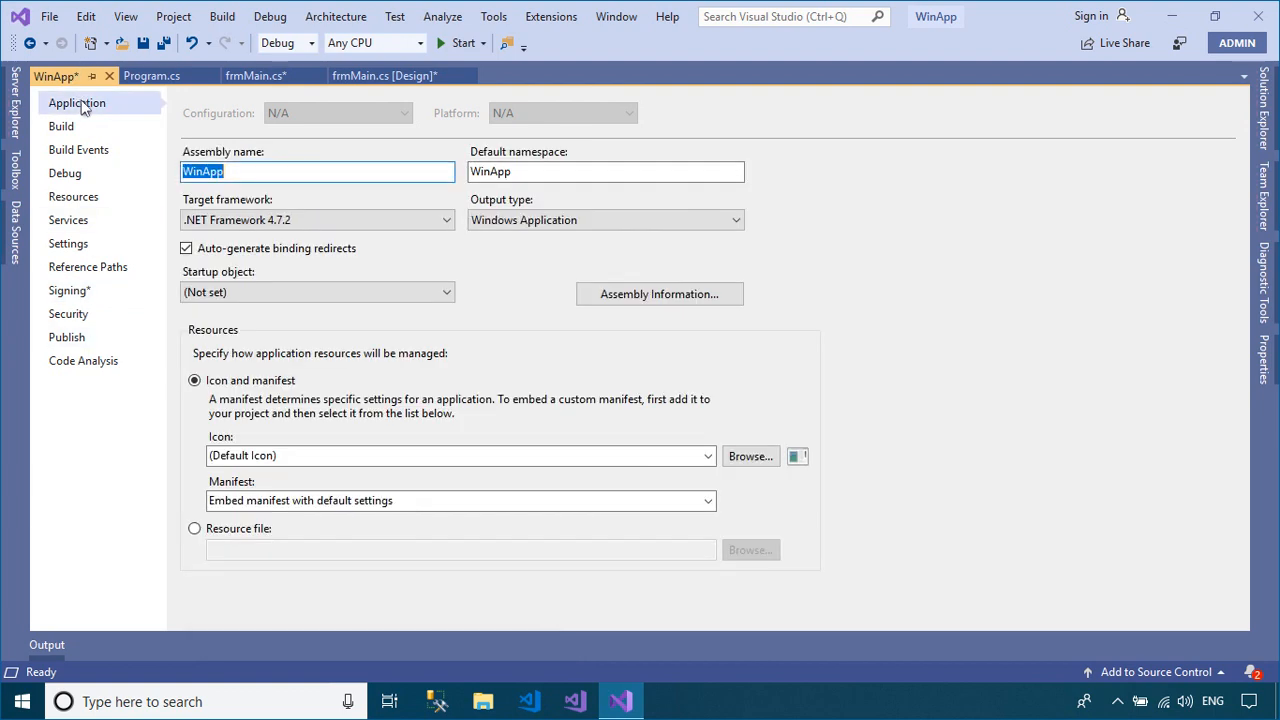
mouse_move(751, 456)
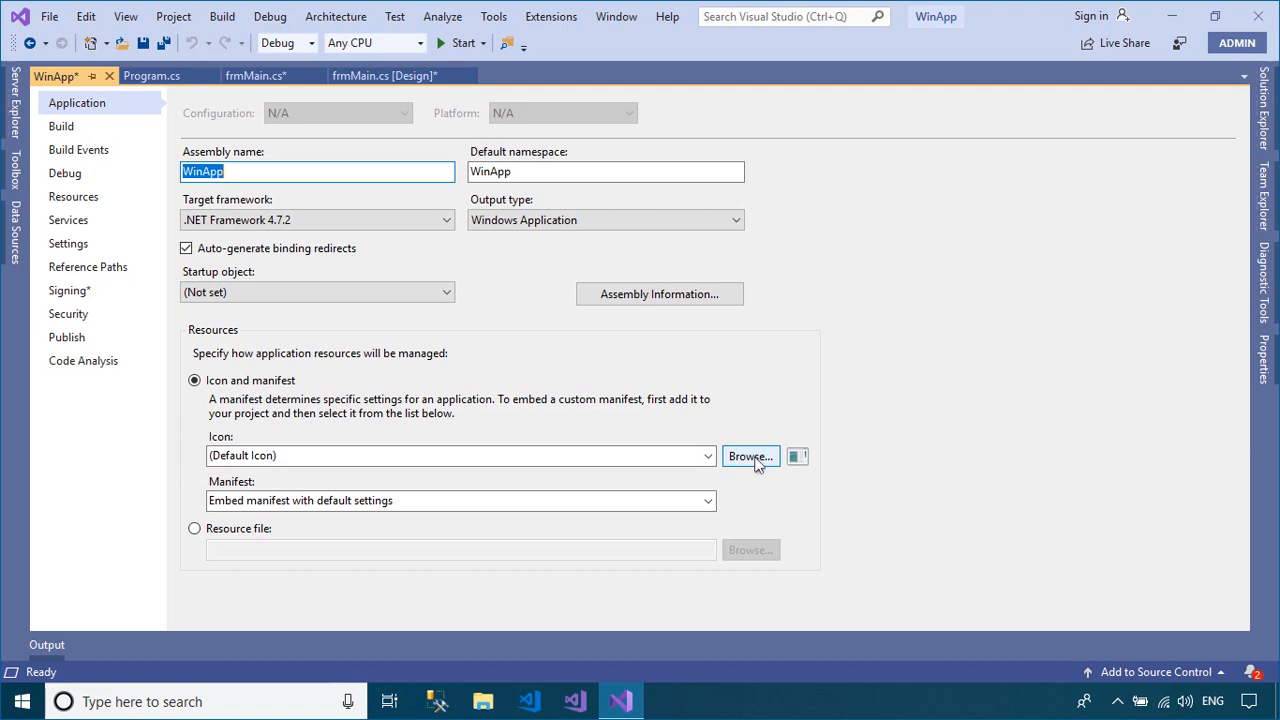
Set appicon.ico as WinApp's application icon in project properties.
left_click(750, 456)
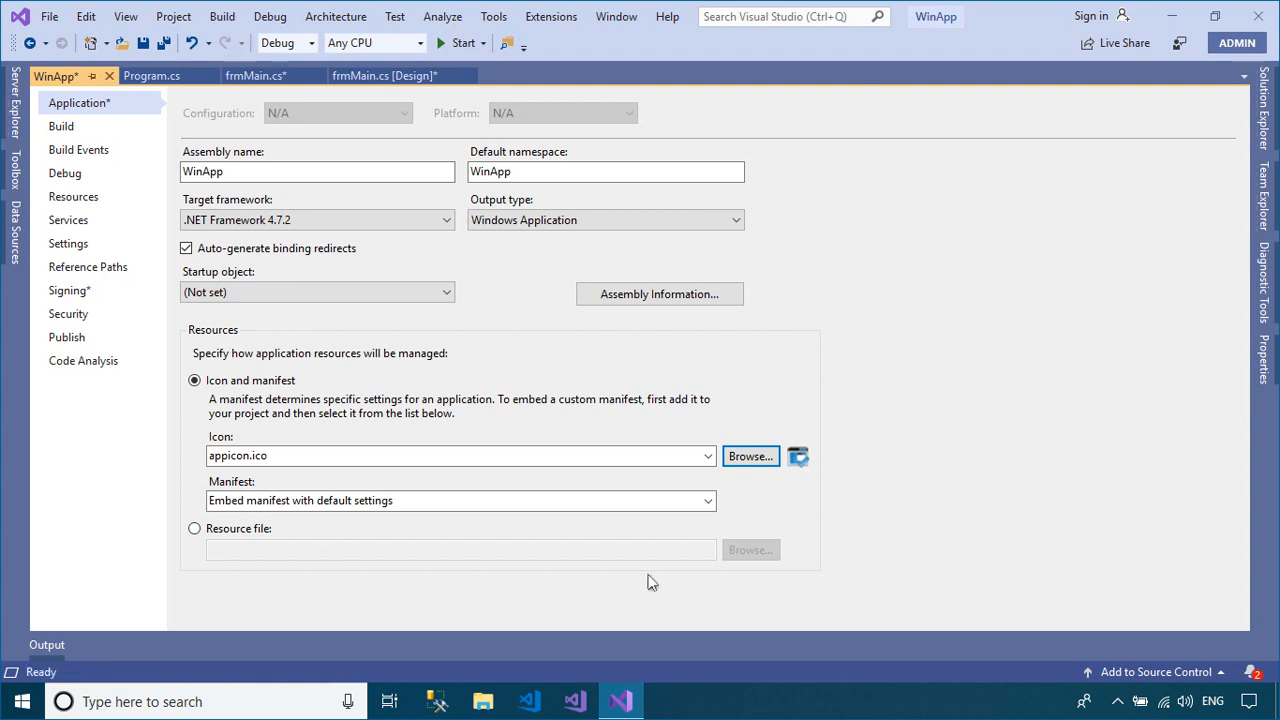
mouse_move(495, 405)
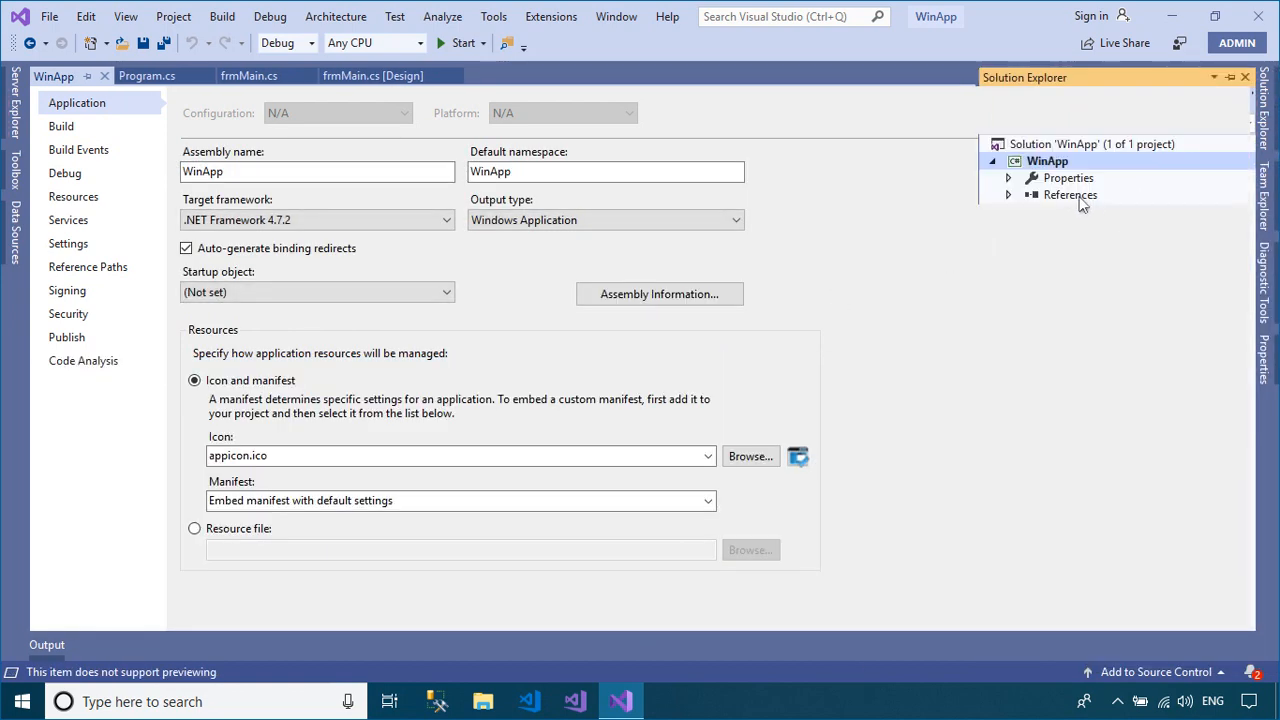
Run the built WinApp.exe from bin\Debug, close it, and return to Visual Studio.
right_click(1047, 161)
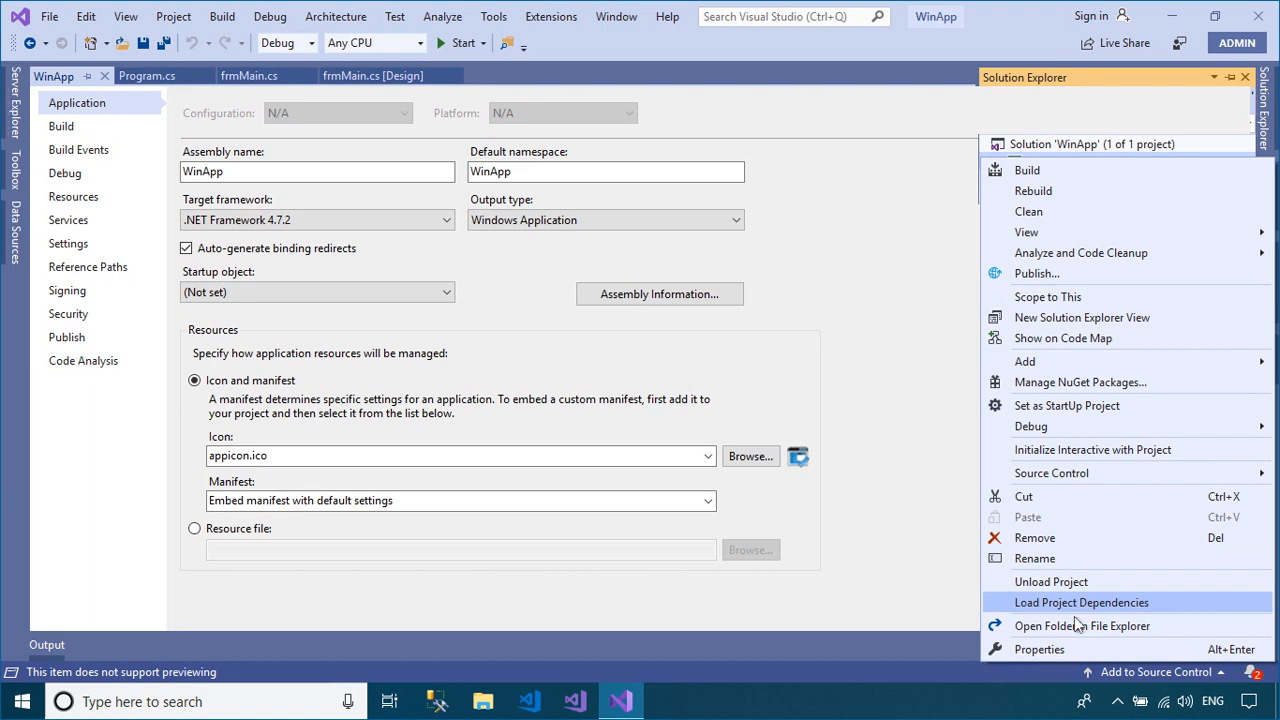
left_click(1079, 626)
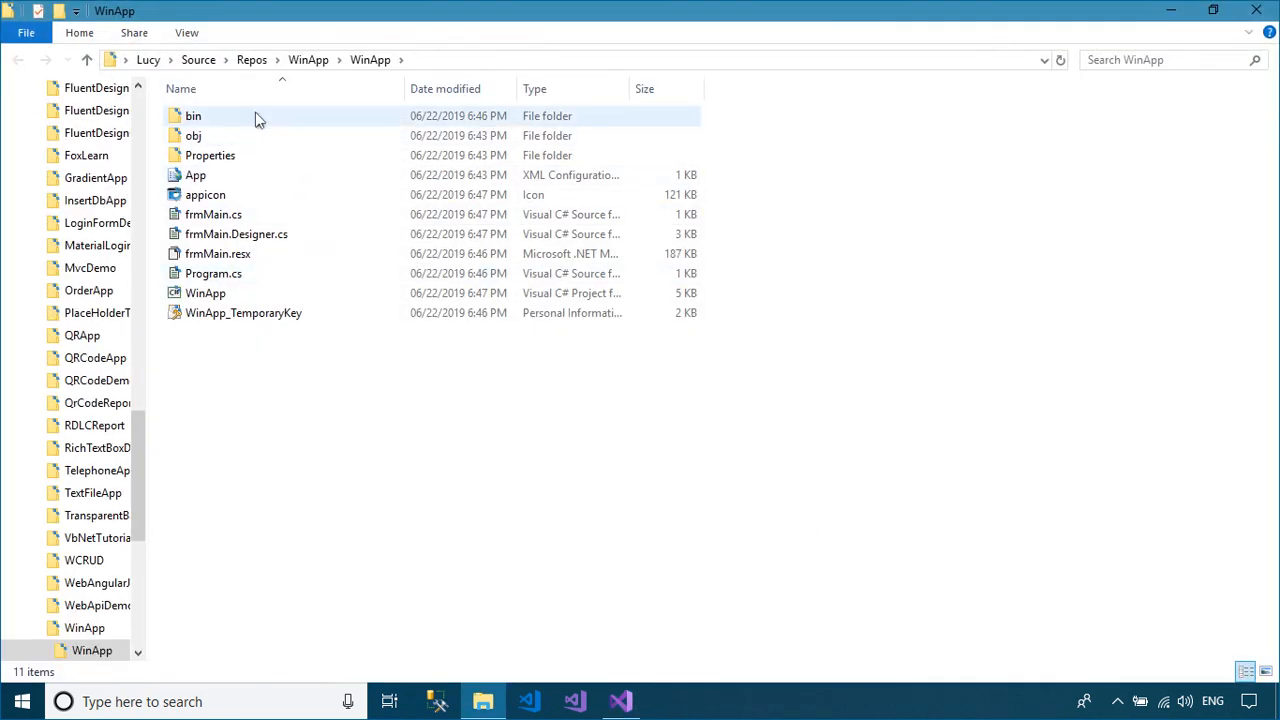
double_click(193, 115)
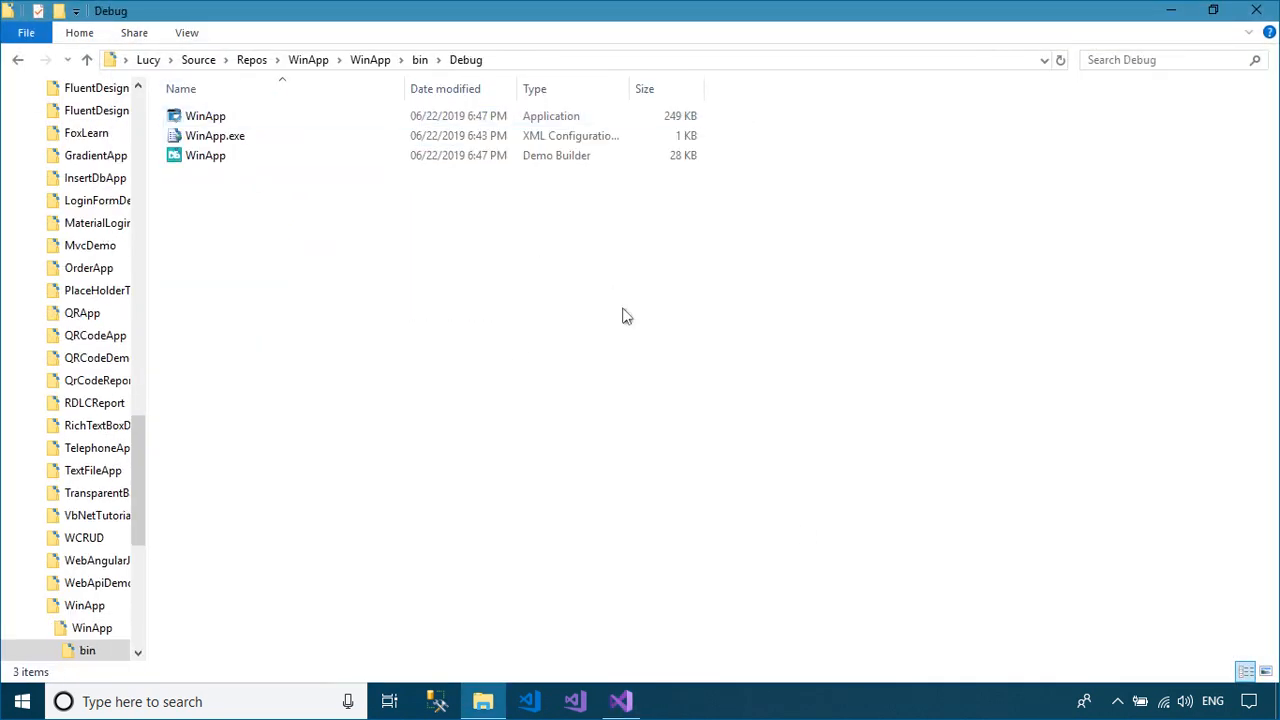
mouse_move(465, 272)
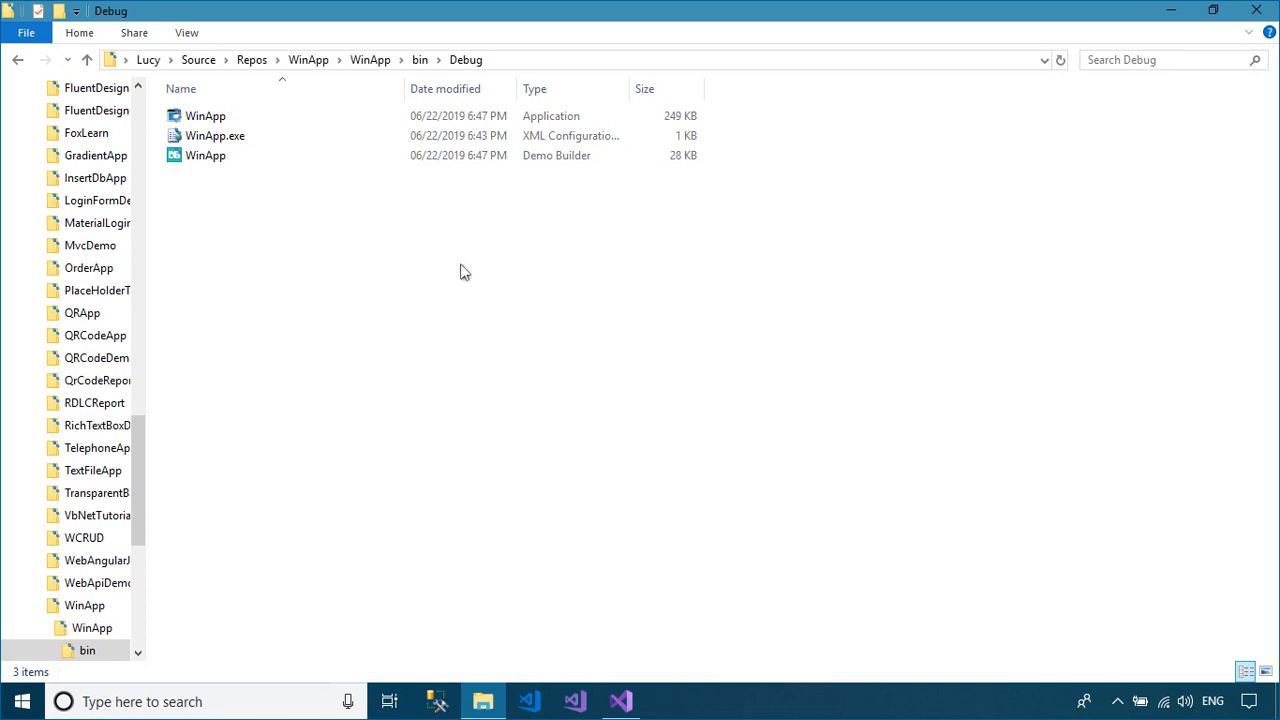
double_click(203, 115)
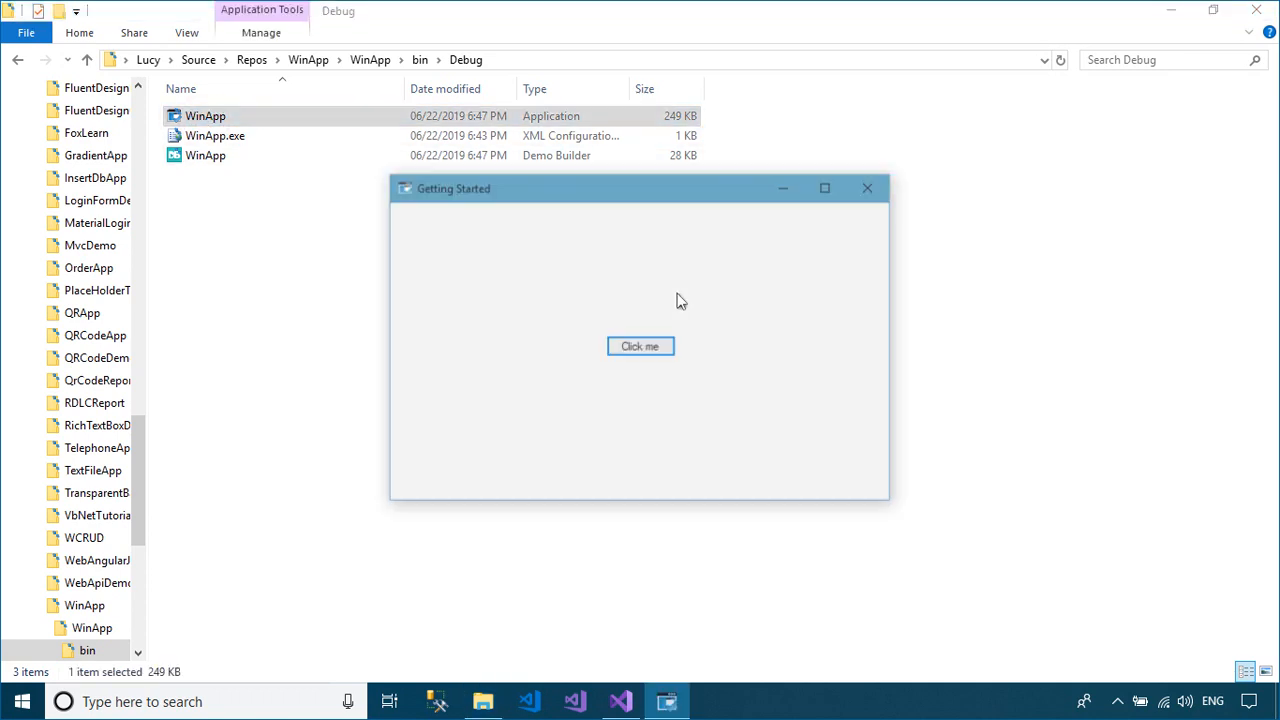
left_click(866, 188)
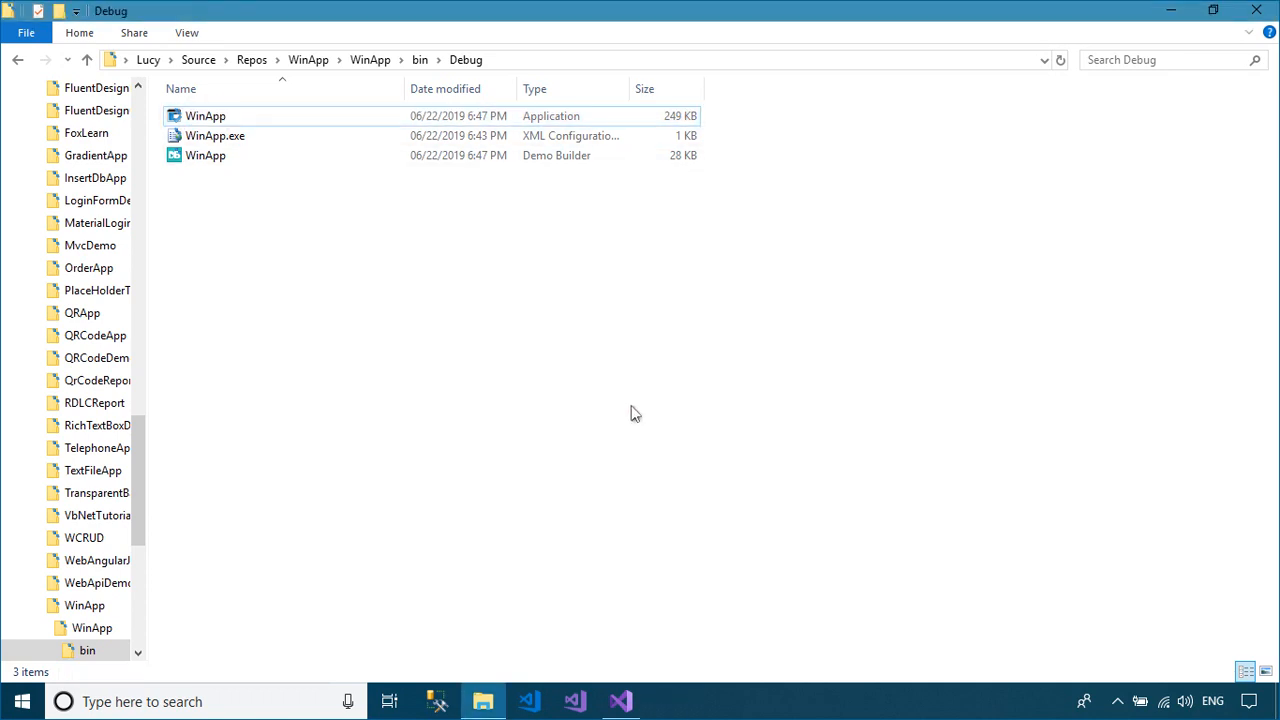
left_click(621, 701)
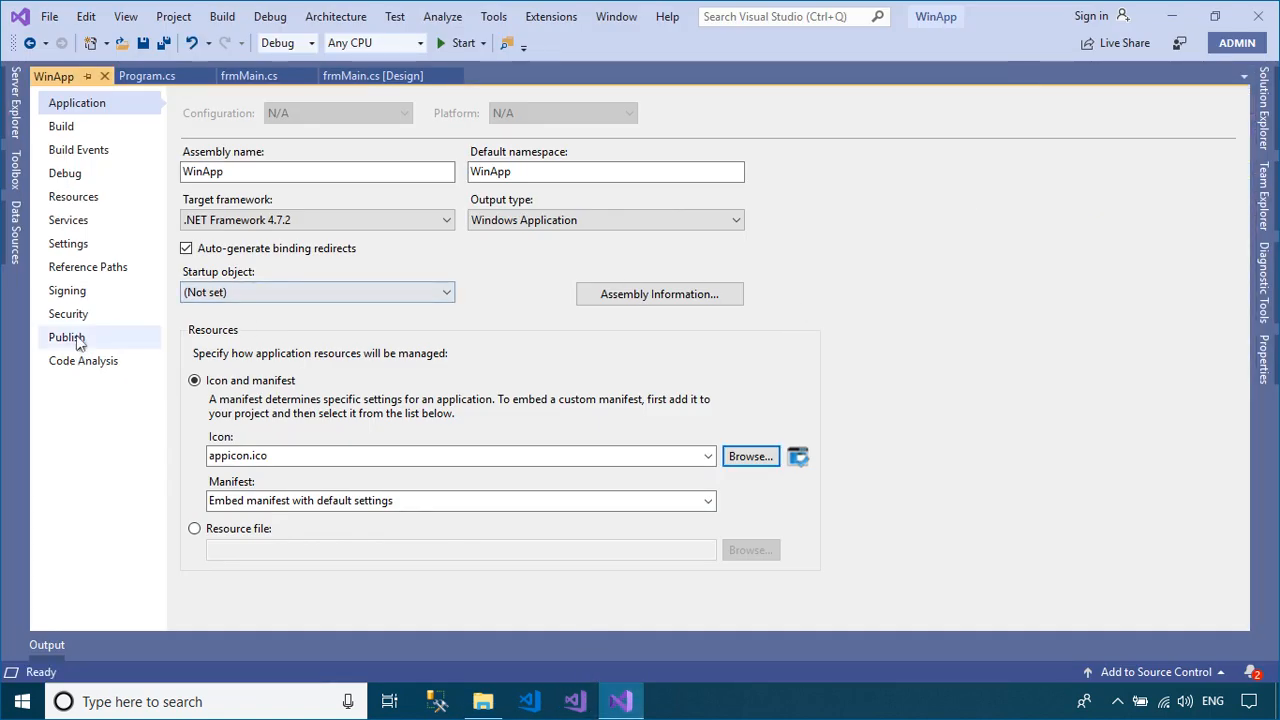
Set the publishing folder to FTP site ftp://dotnetgate.com/ with username and password login.
left_click(67, 337)
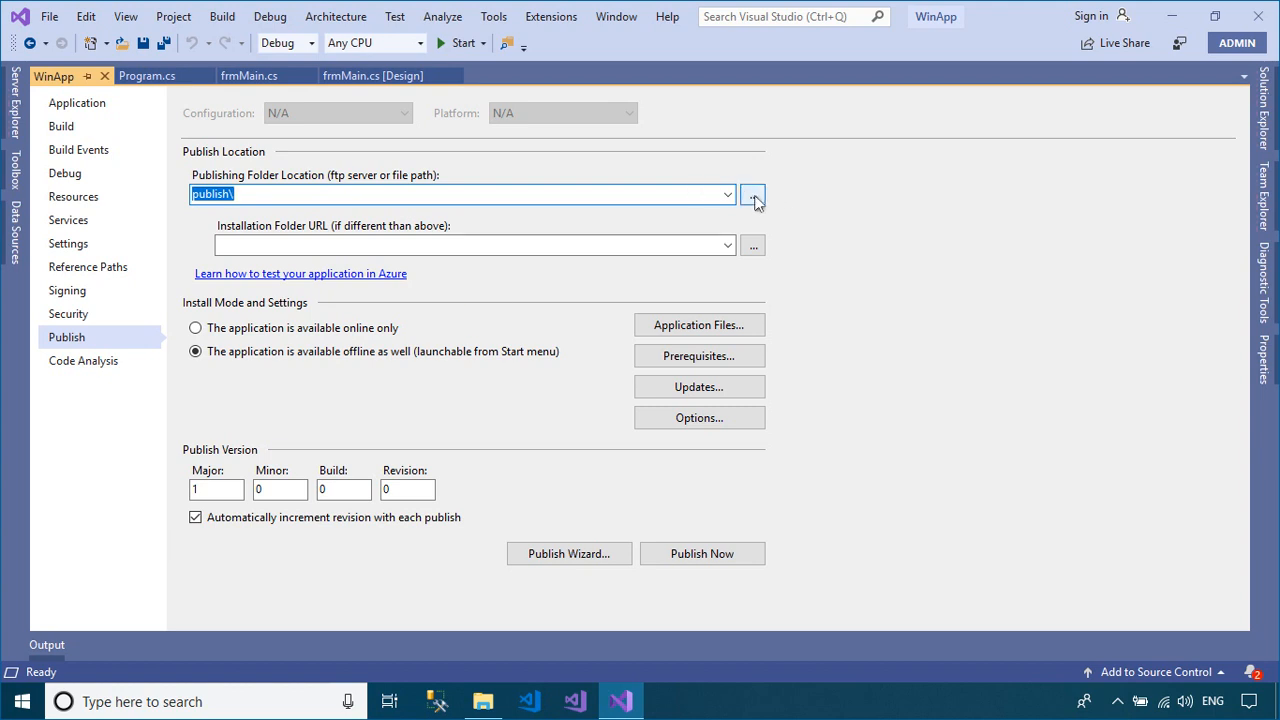
left_click(753, 194)
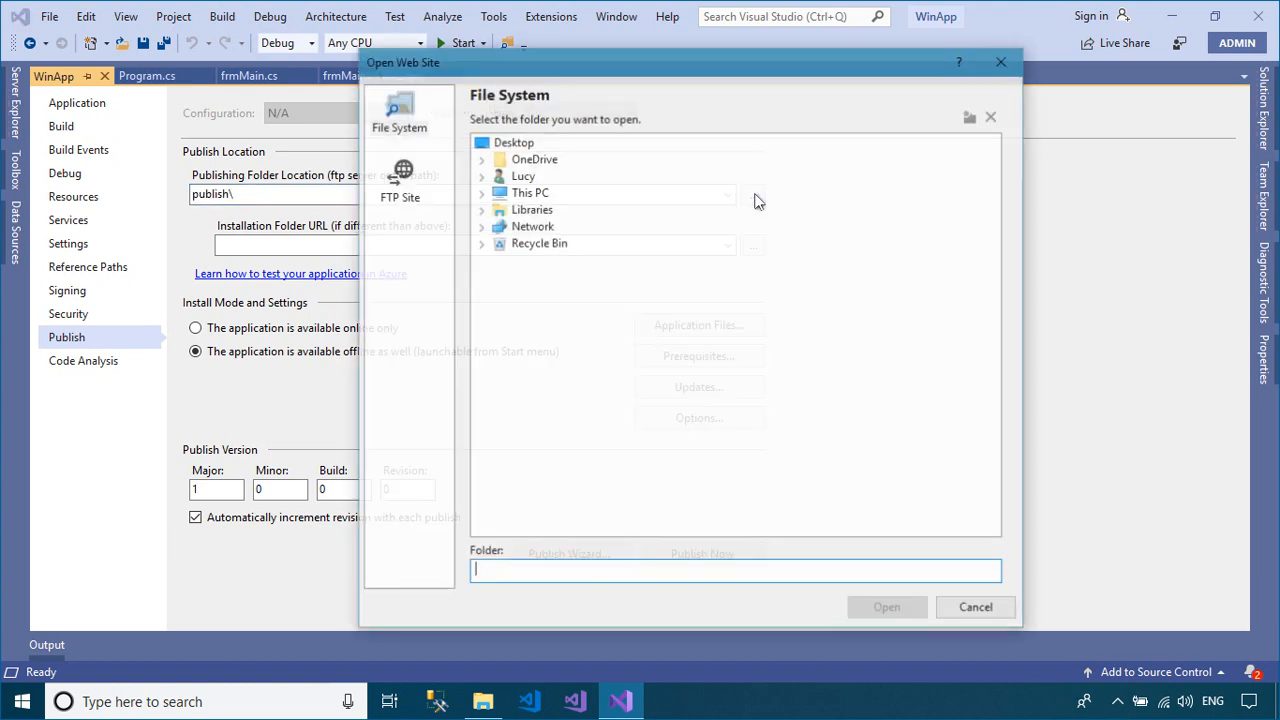
left_click(399, 175)
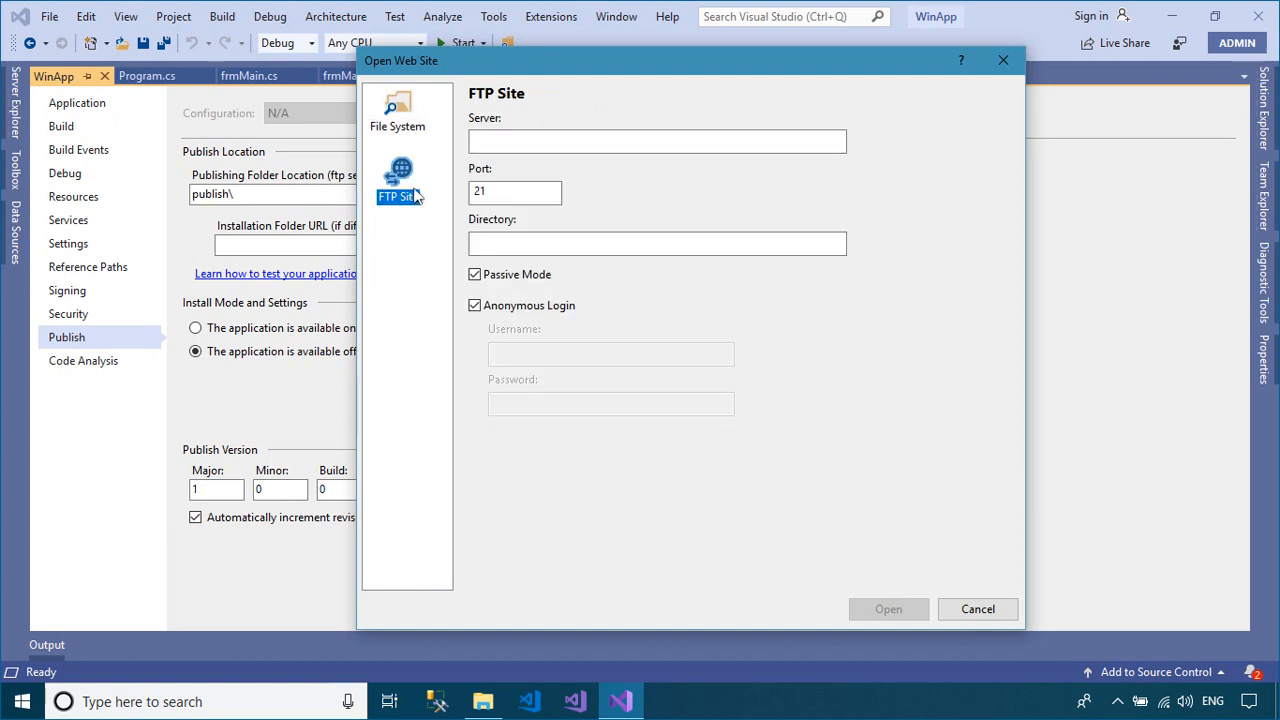
left_click(656, 141)
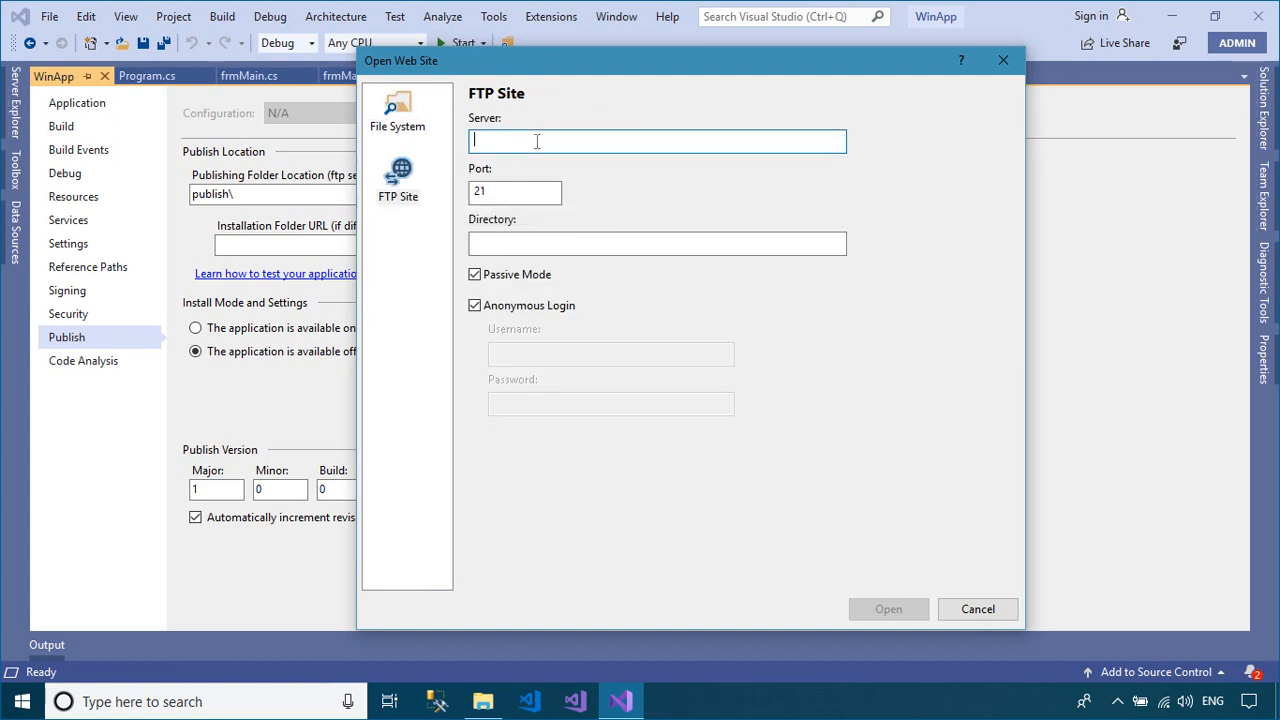
type("ftp://")
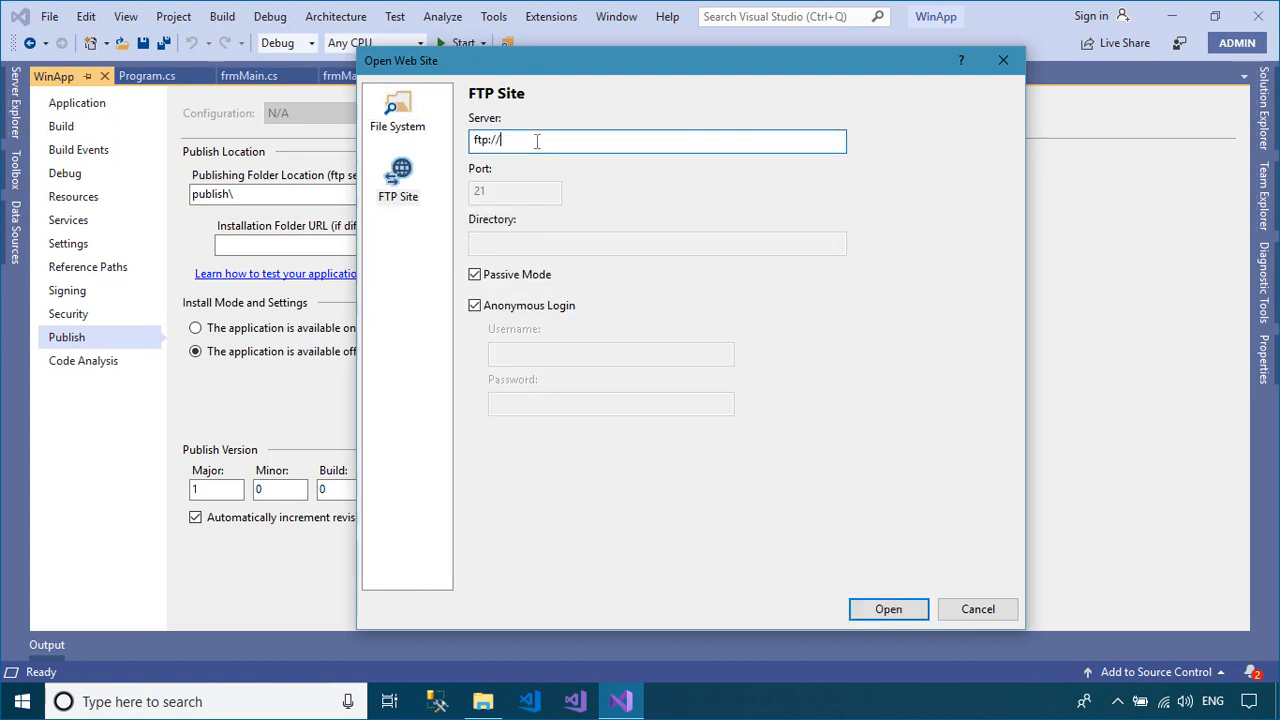
type("dotnetgate.com")
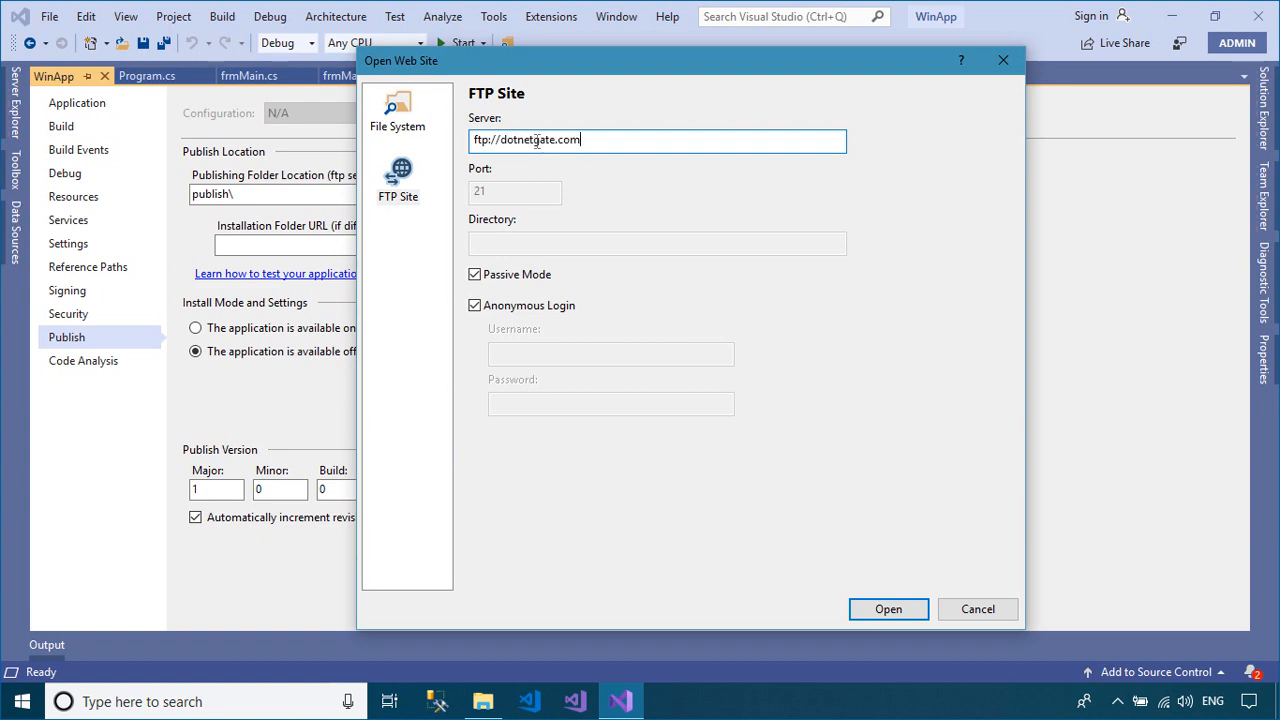
left_click(475, 305)
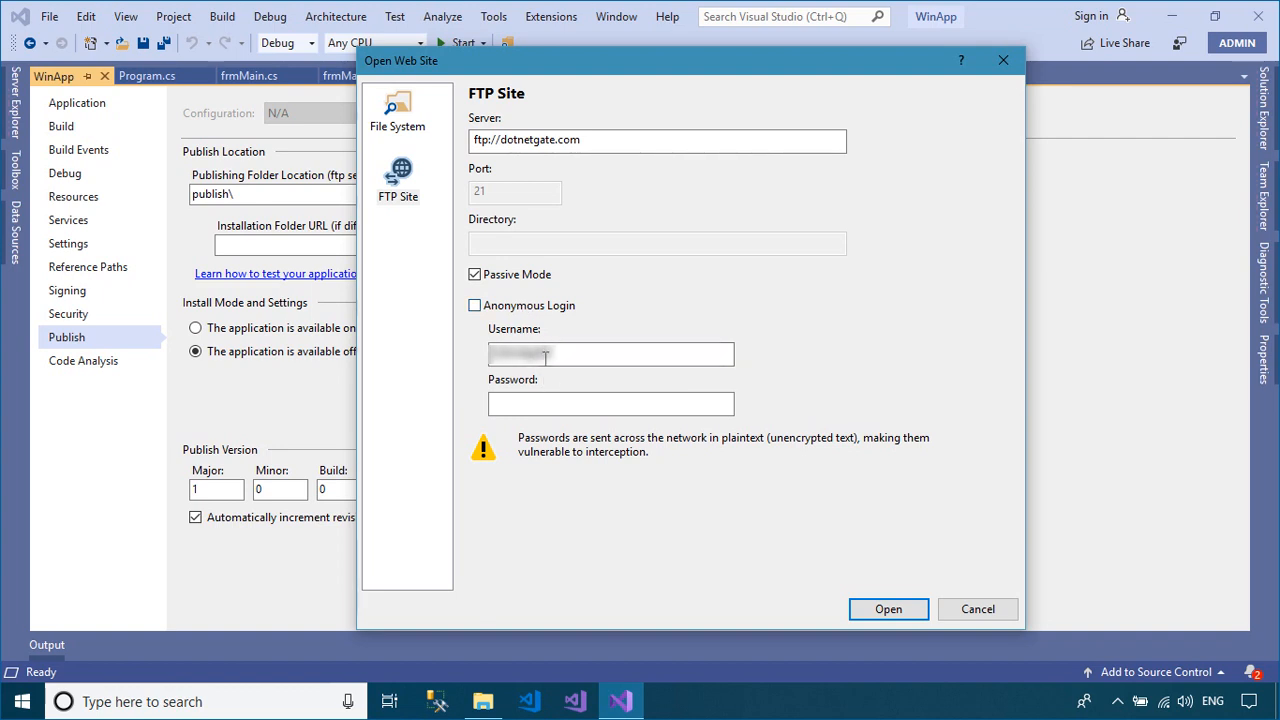
left_click(610, 403)
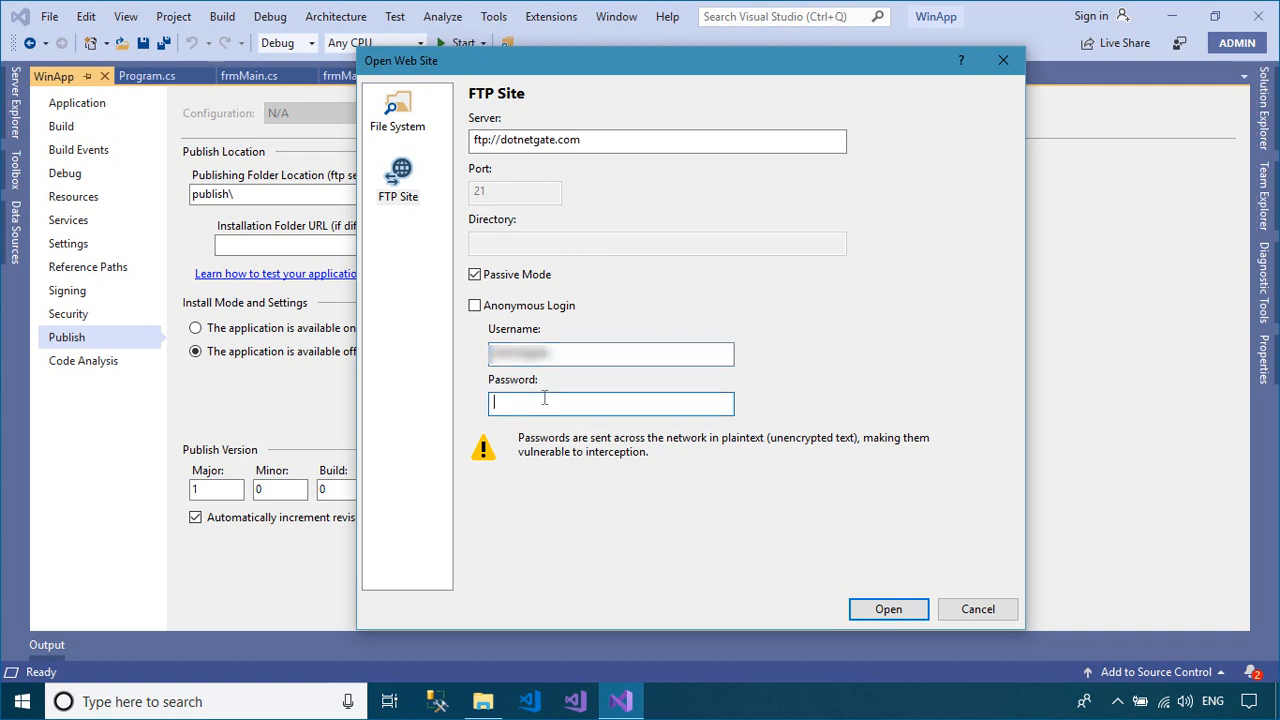
type("••••••")
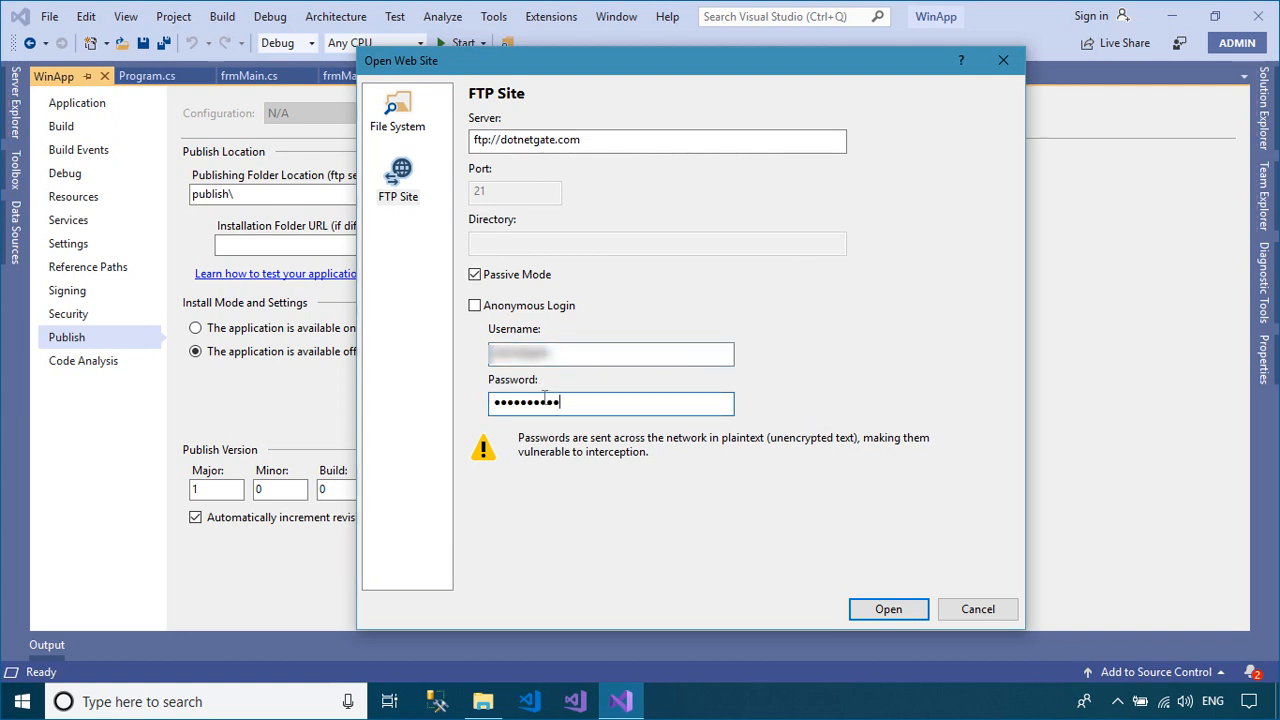
type("••••")
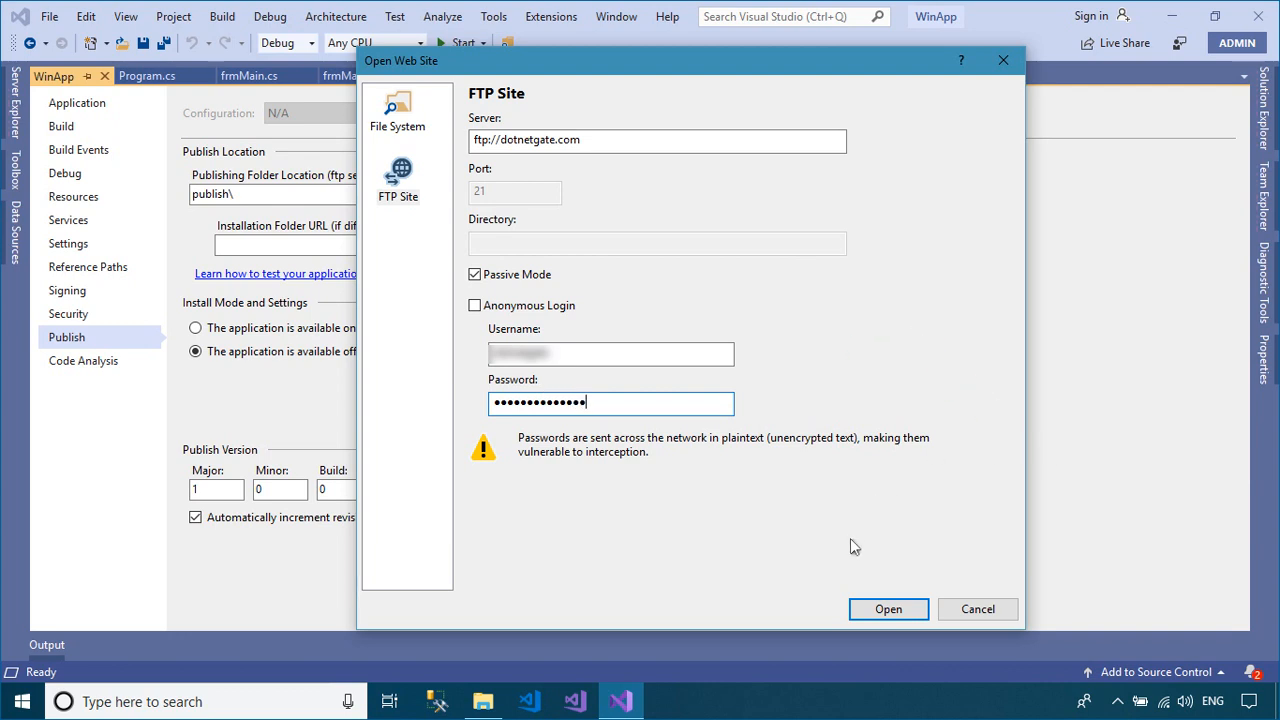
left_click(888, 609)
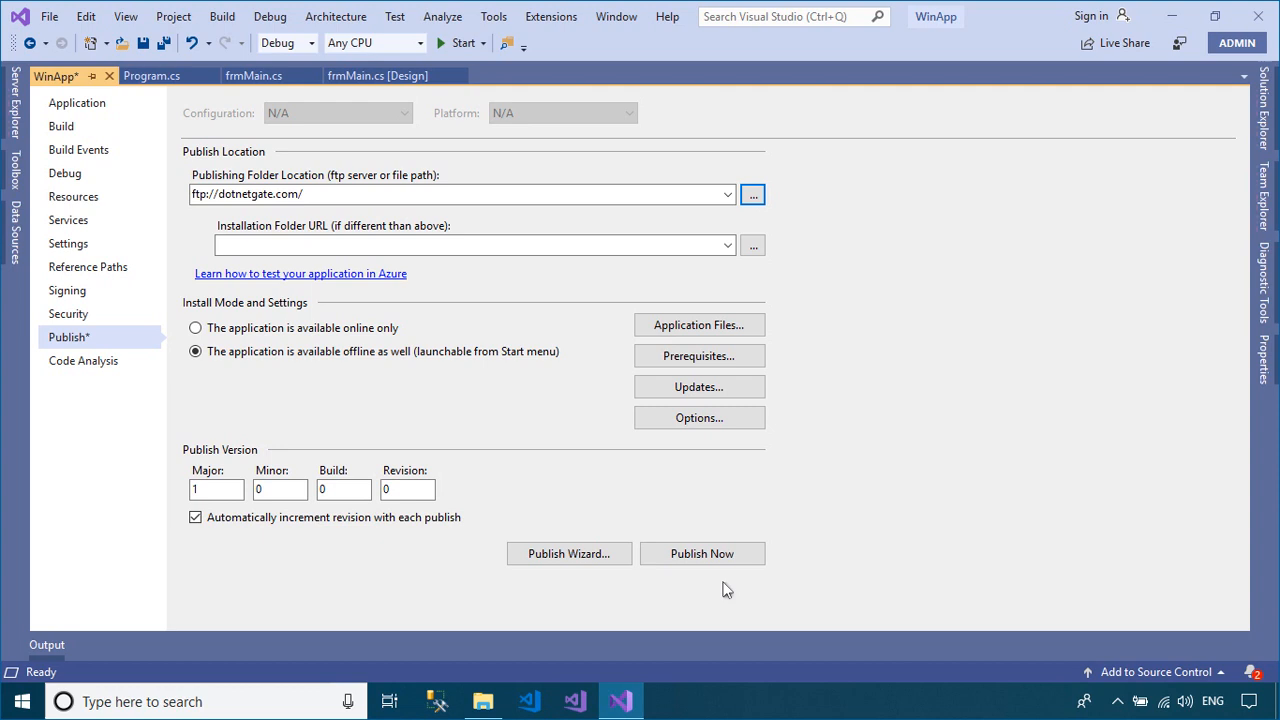
left_click(470, 245)
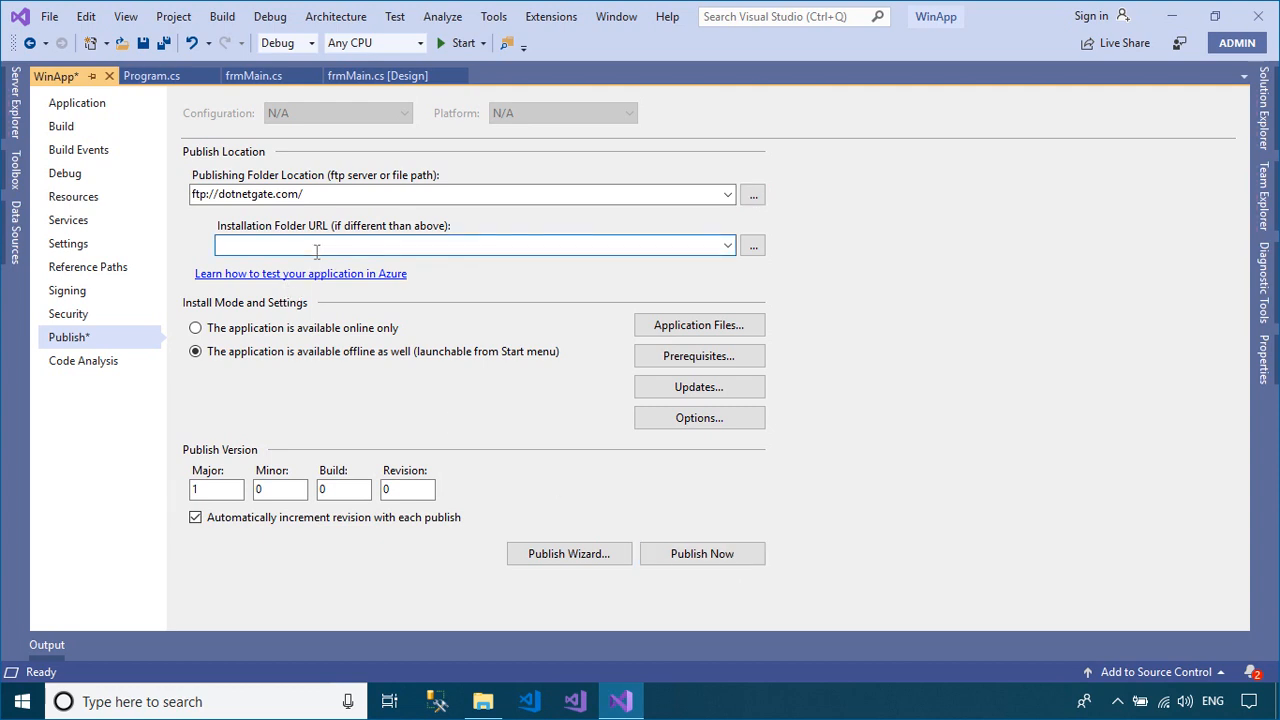
type("https")
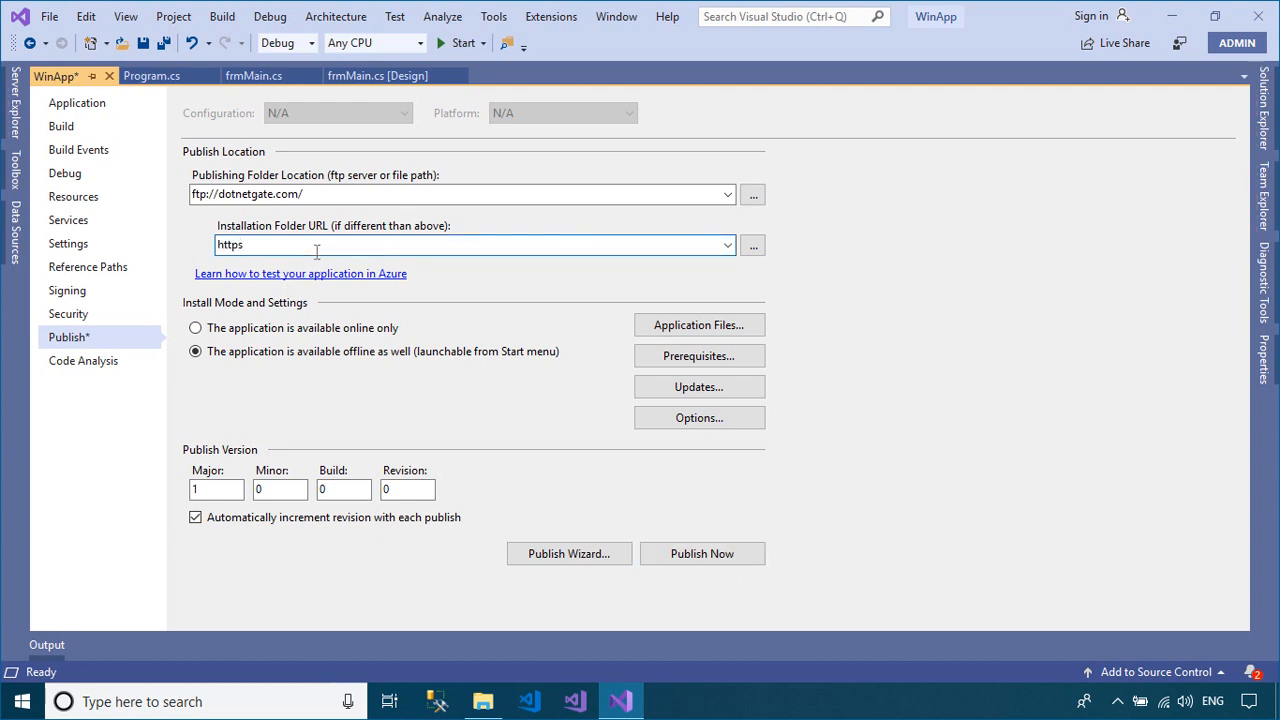
type("://dotnet")
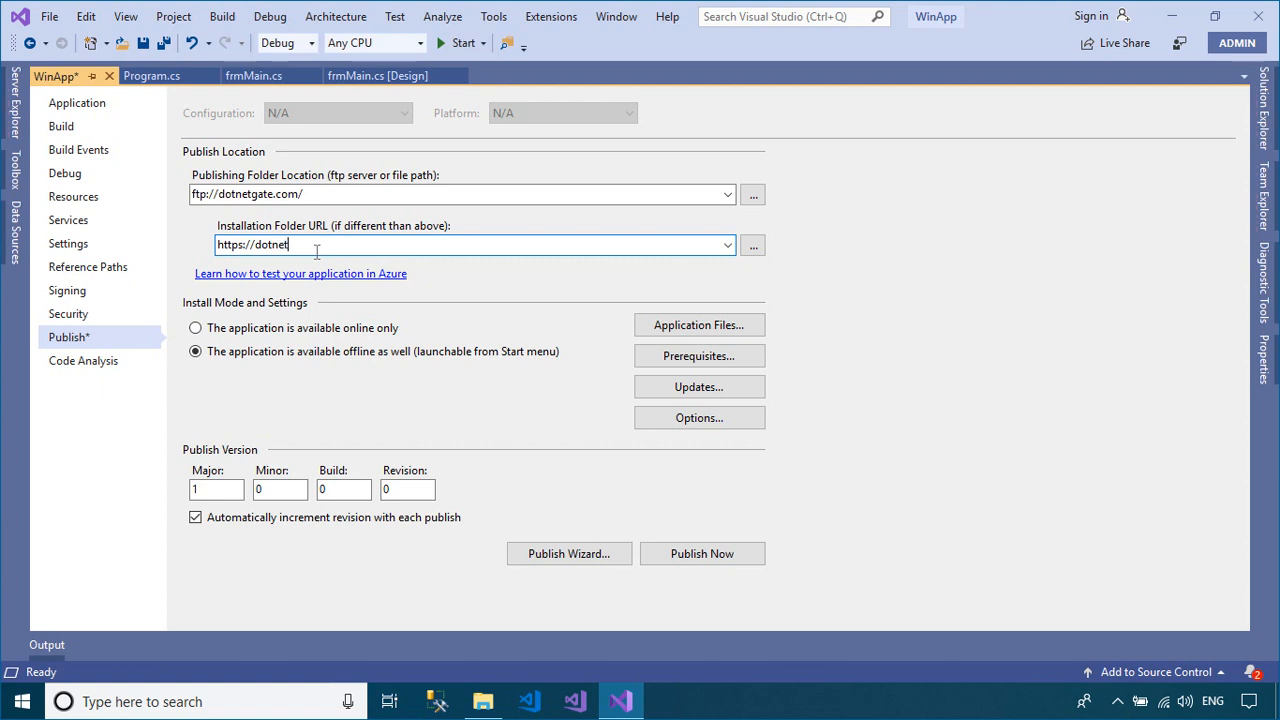
type("gate.com/")
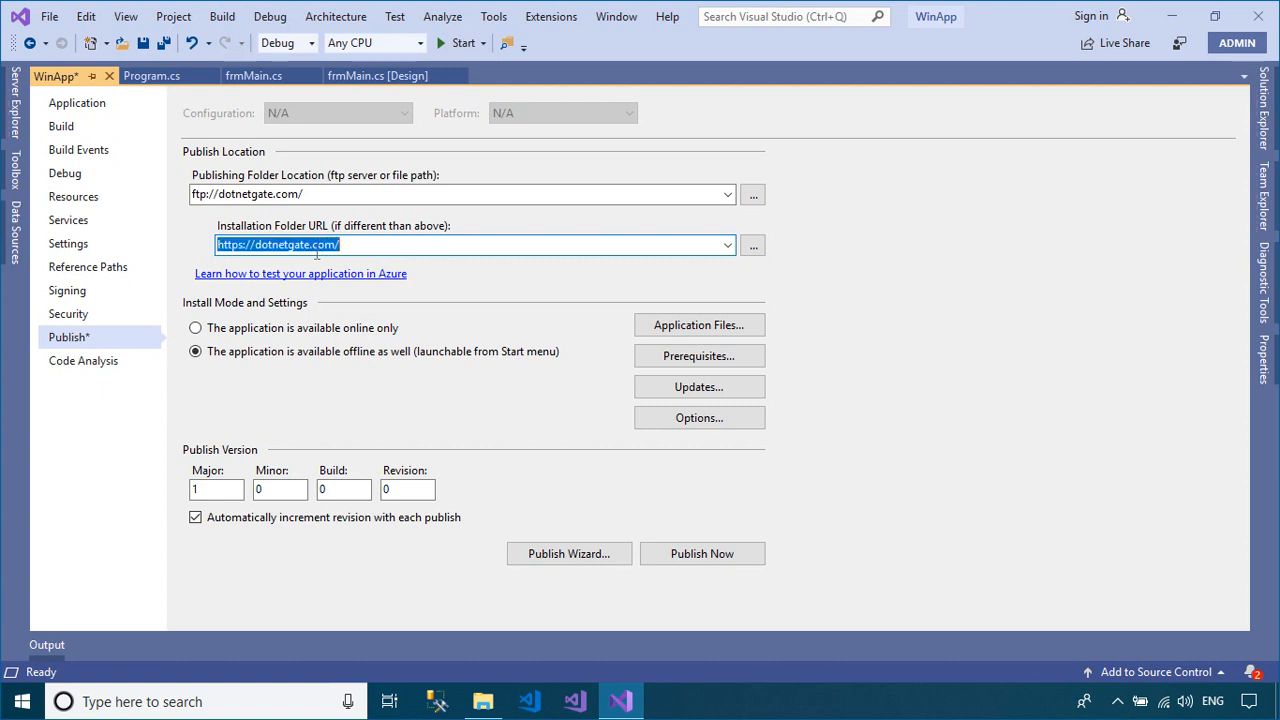
mouse_move(632, 381)
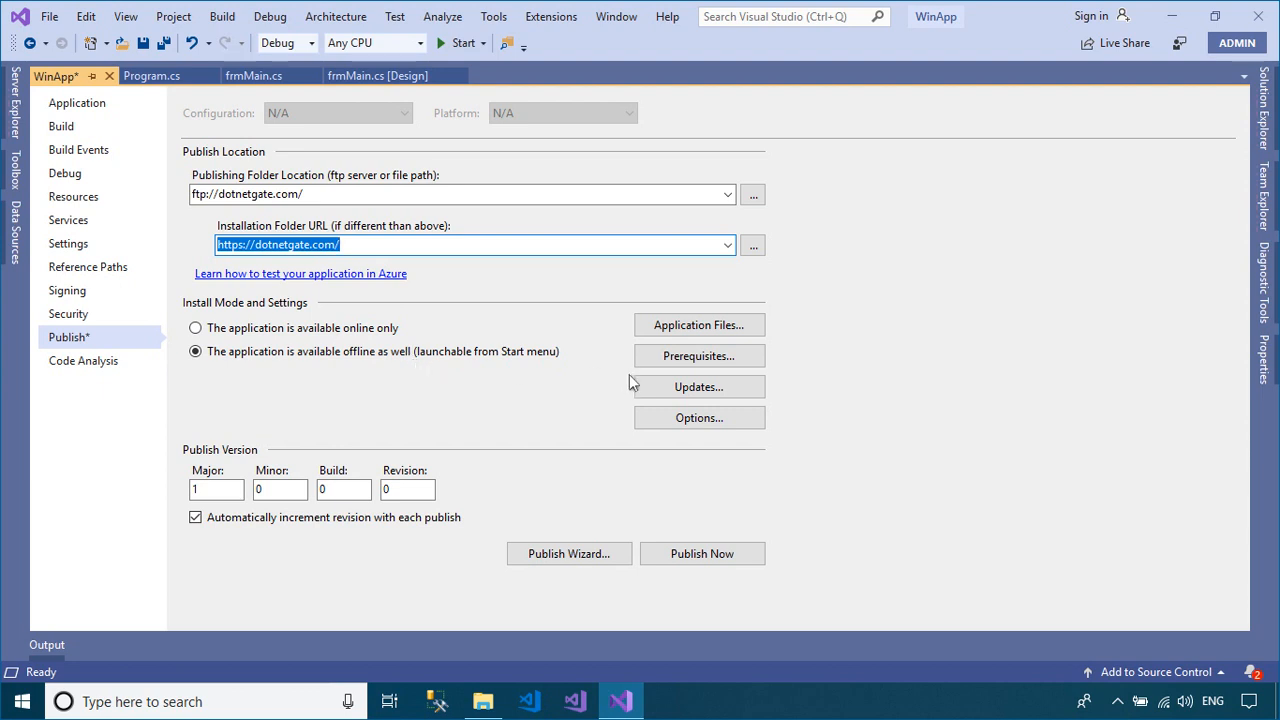
left_click(698, 386)
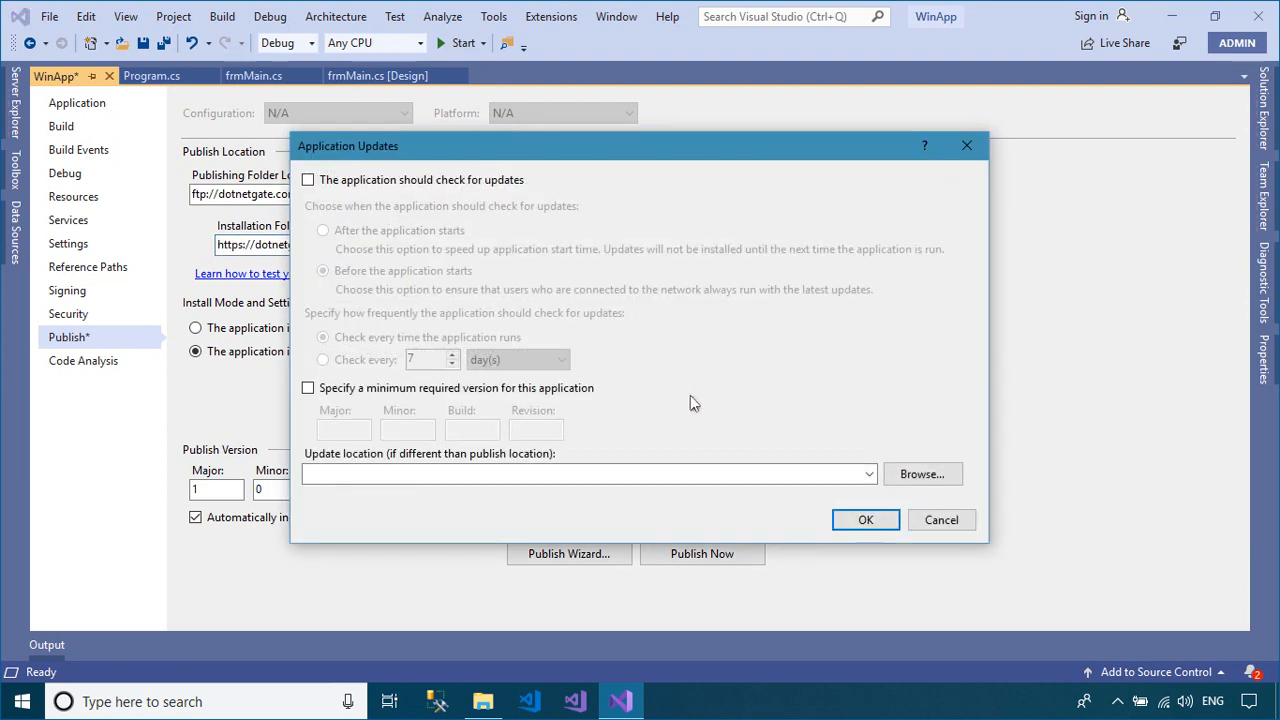
type("https://dotnetgate.com/")
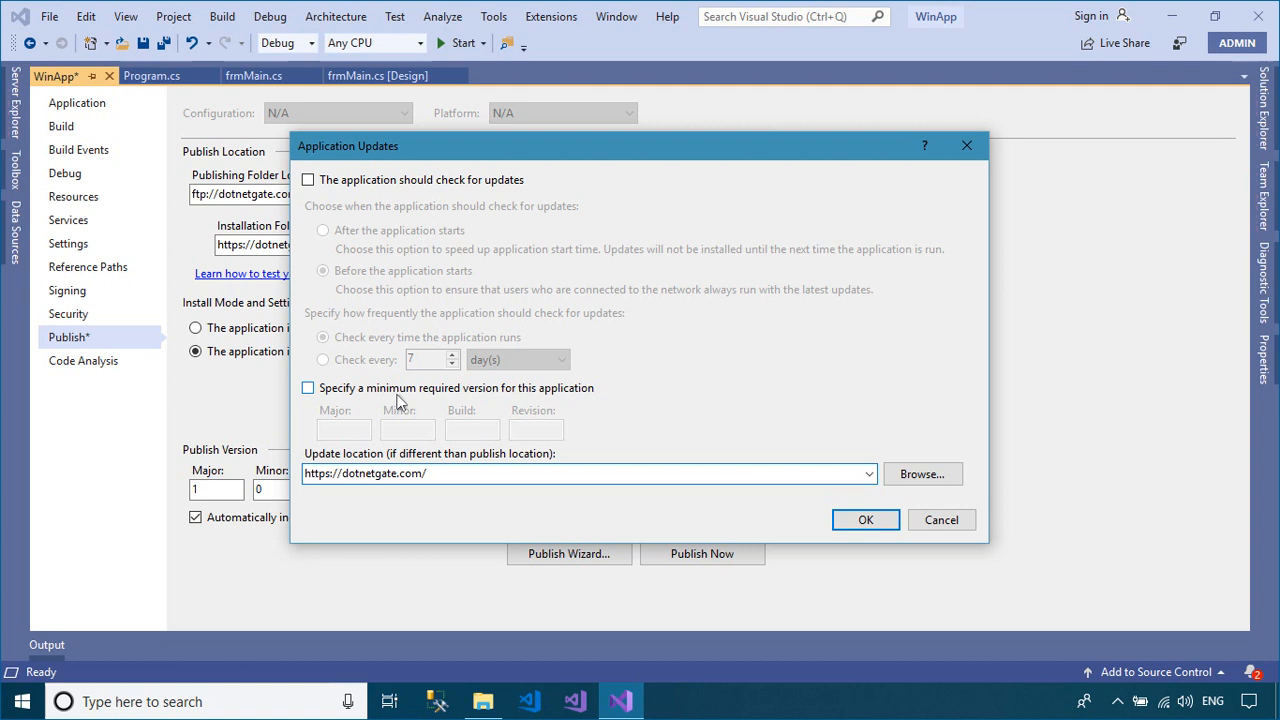
left_click(308, 388)
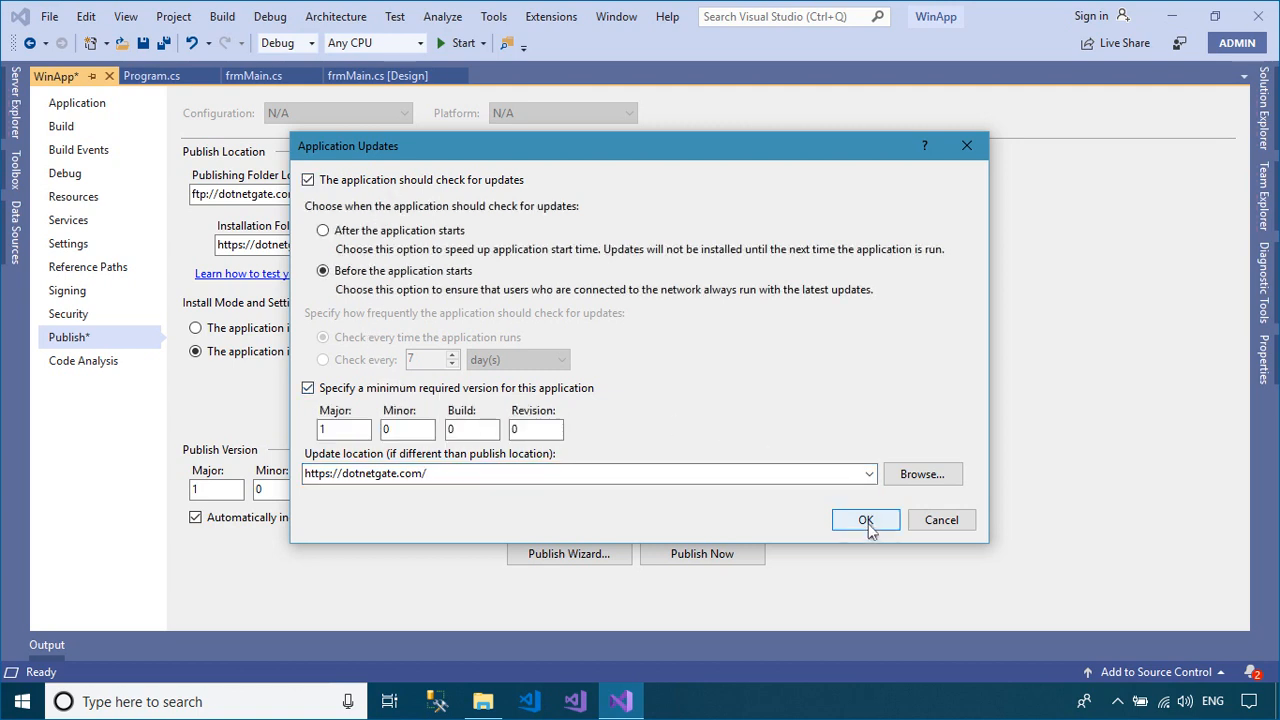
left_click(866, 519)
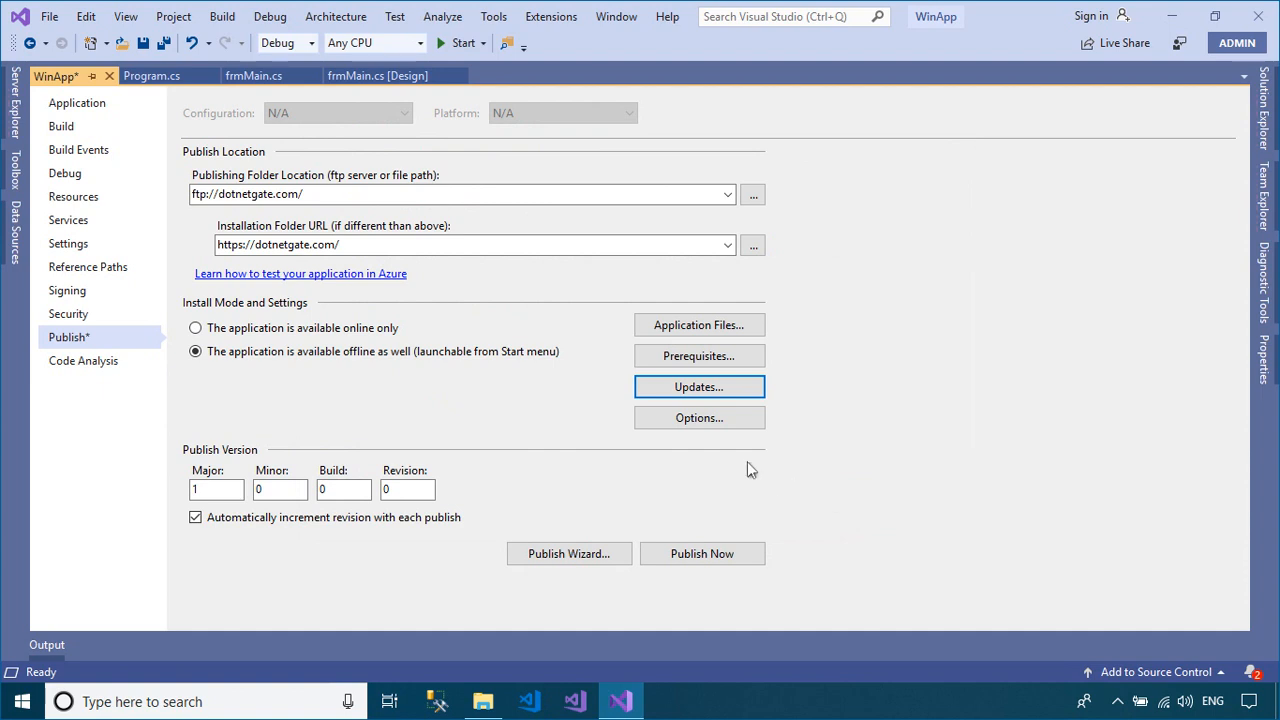
left_click(699, 324)
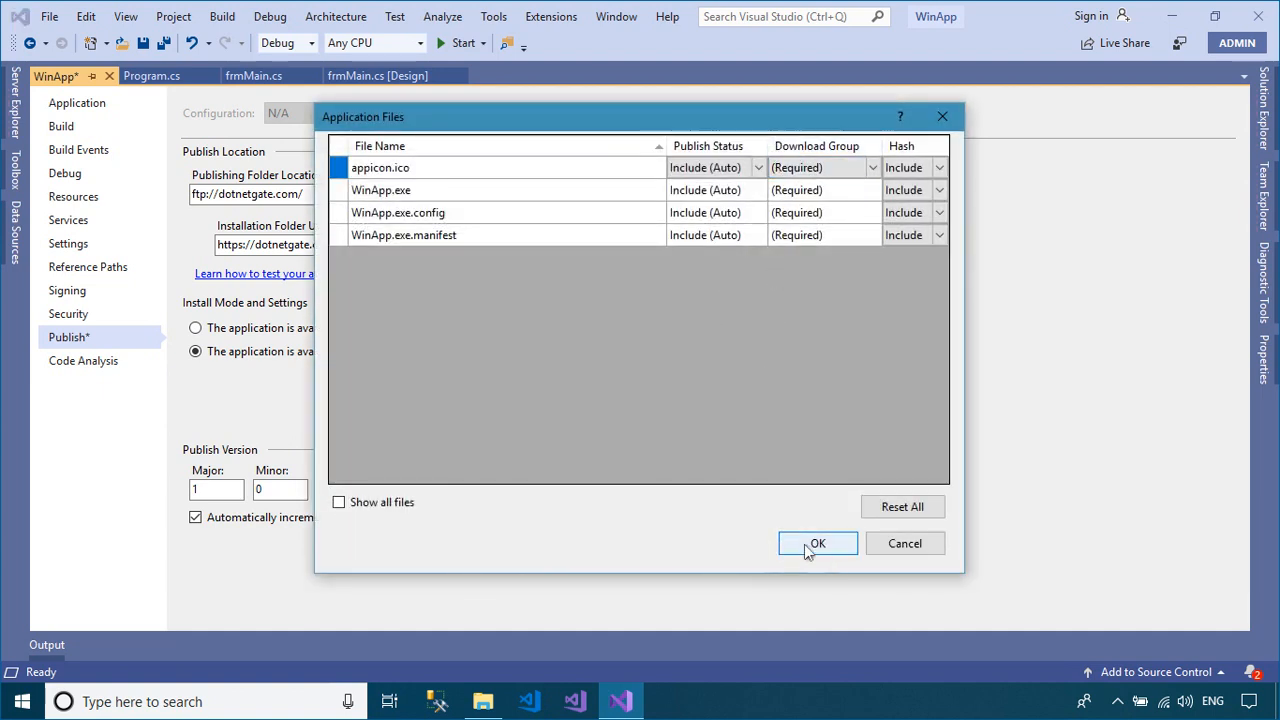
Accept the default application files and keep the .NET Framework 4.7.2 prerequisite.
left_click(817, 543)
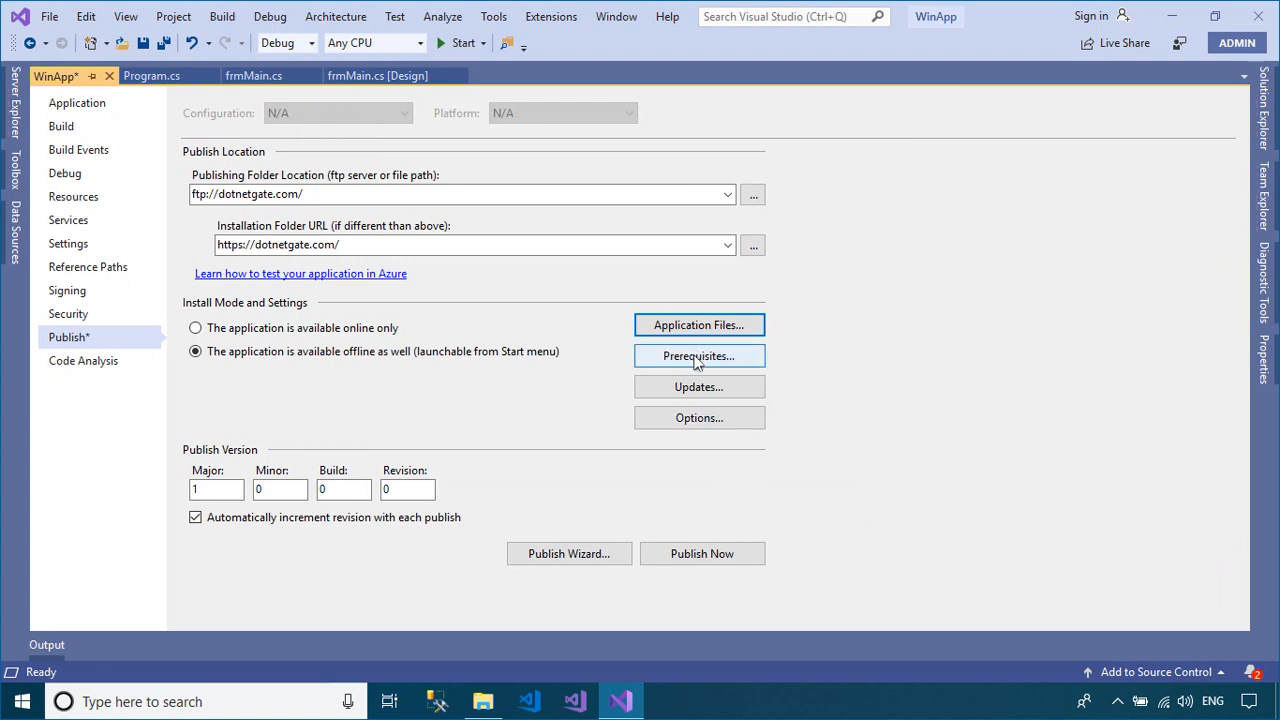
left_click(698, 356)
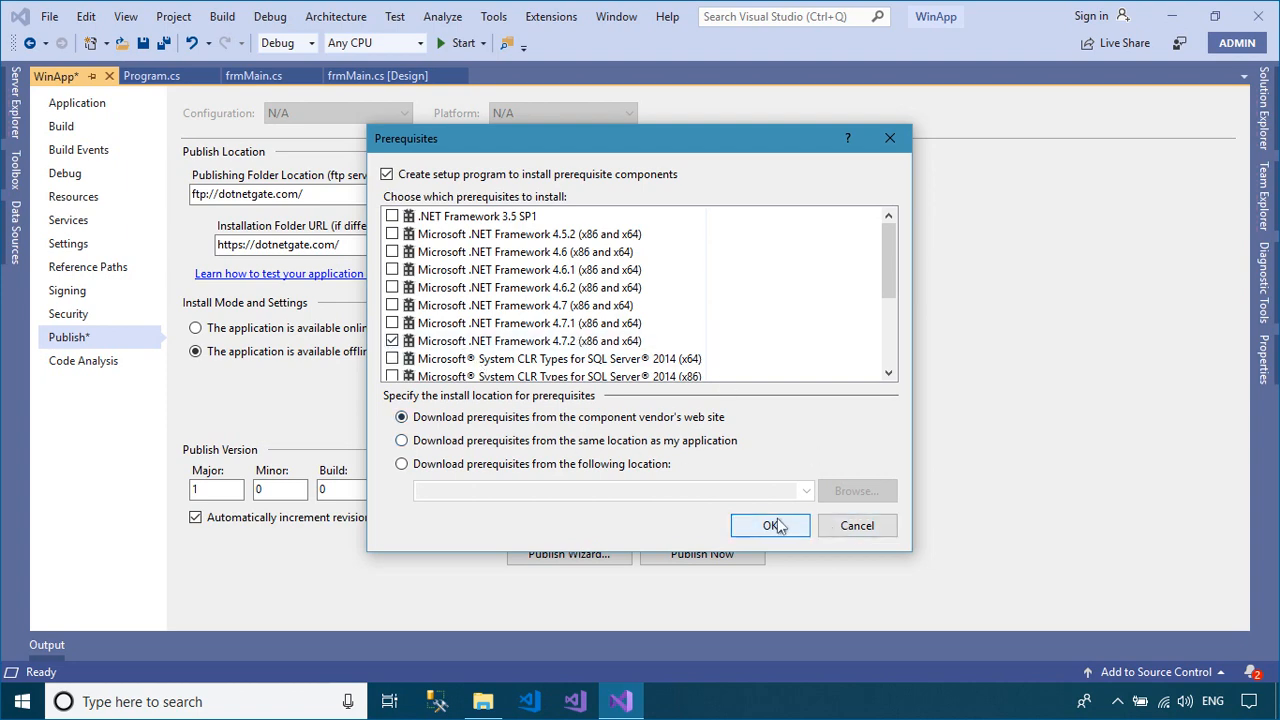
left_click(770, 525)
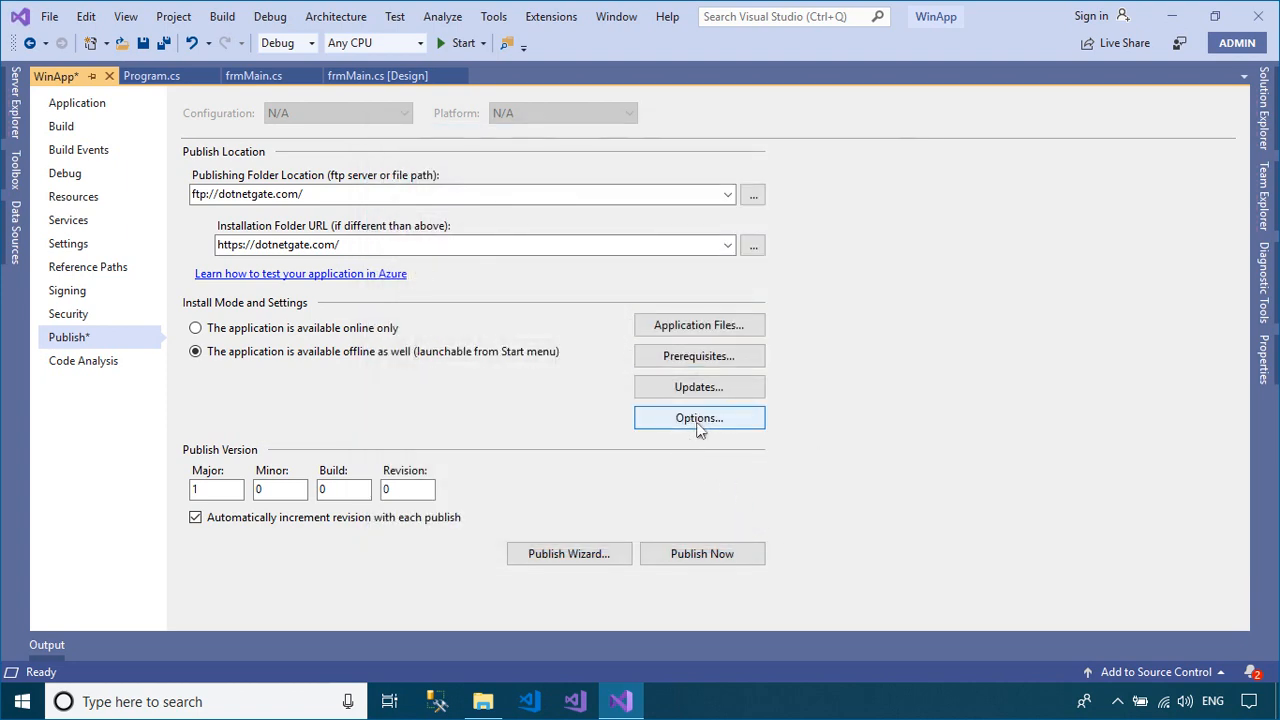
left_click(699, 417)
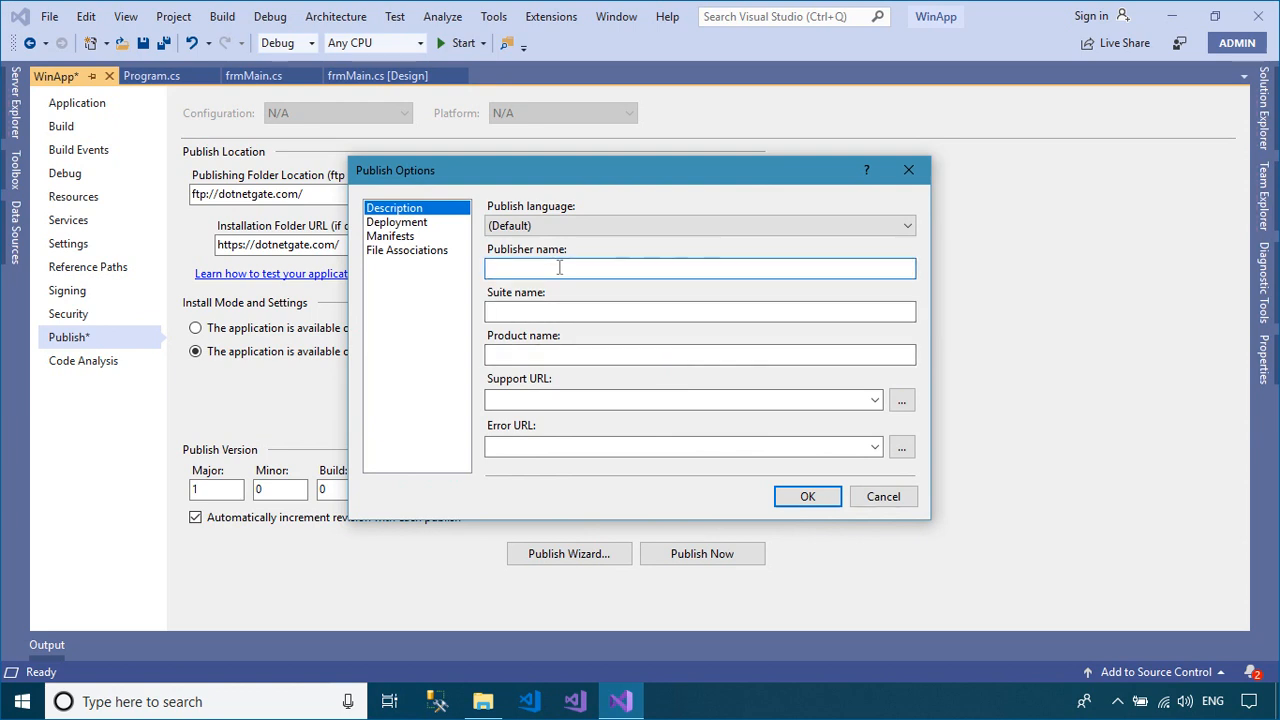
type("FoxLearn")
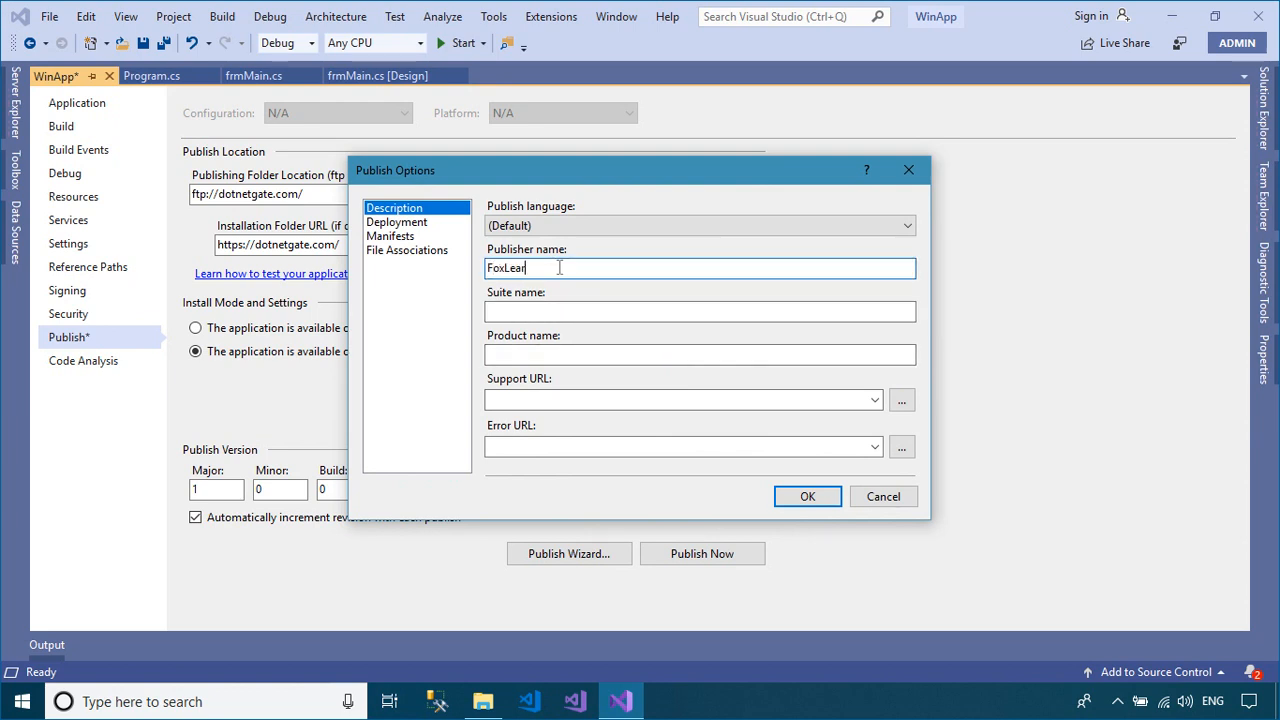
left_click(700, 311)
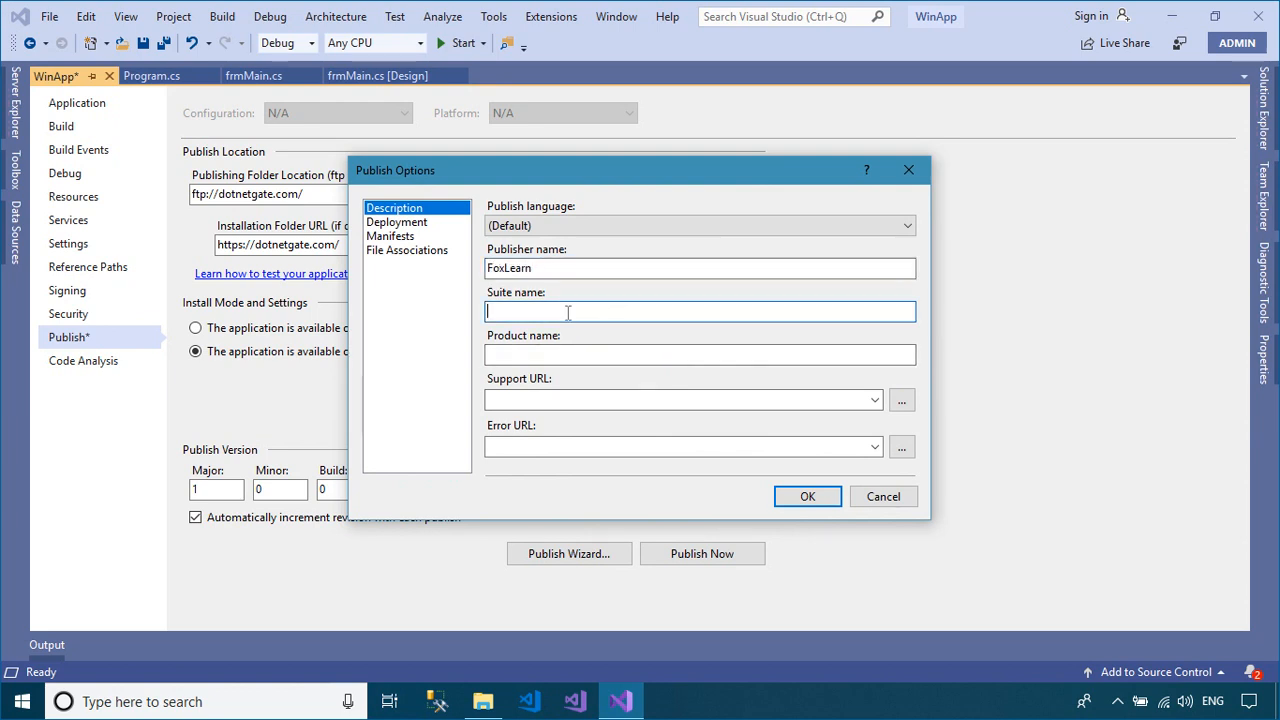
type("FoxGroup")
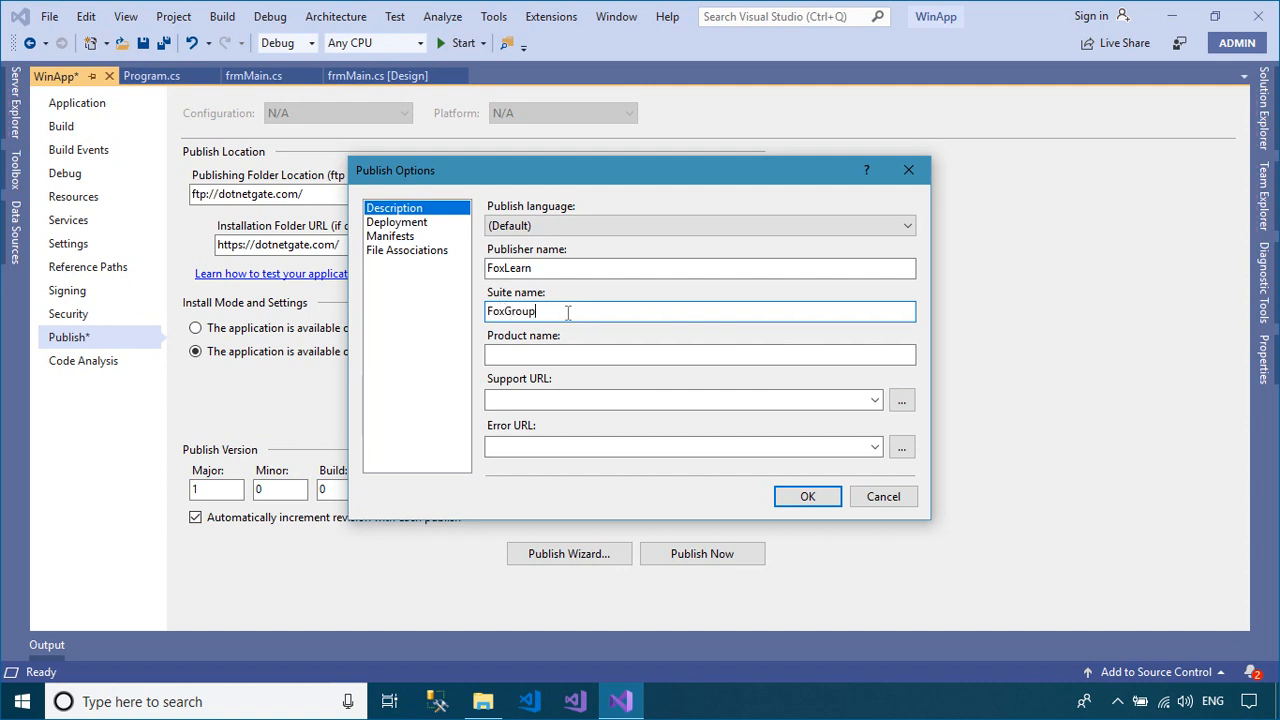
left_click(699, 354)
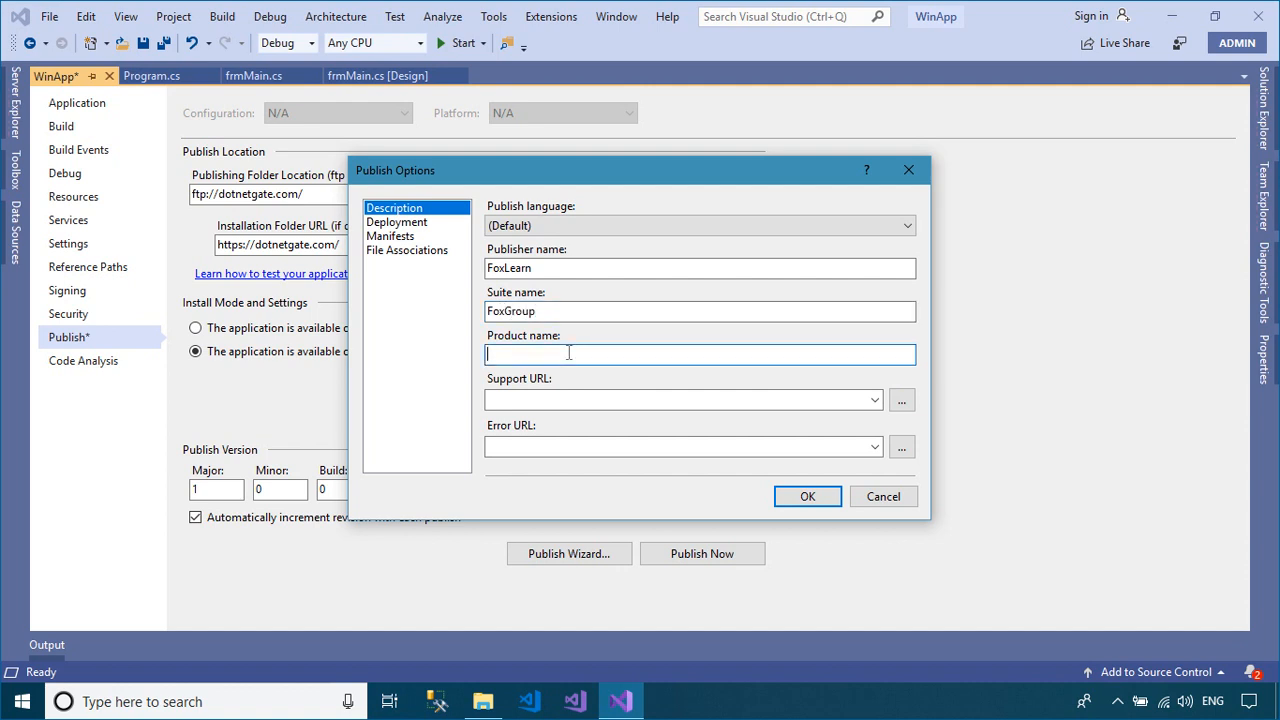
type("AppDem")
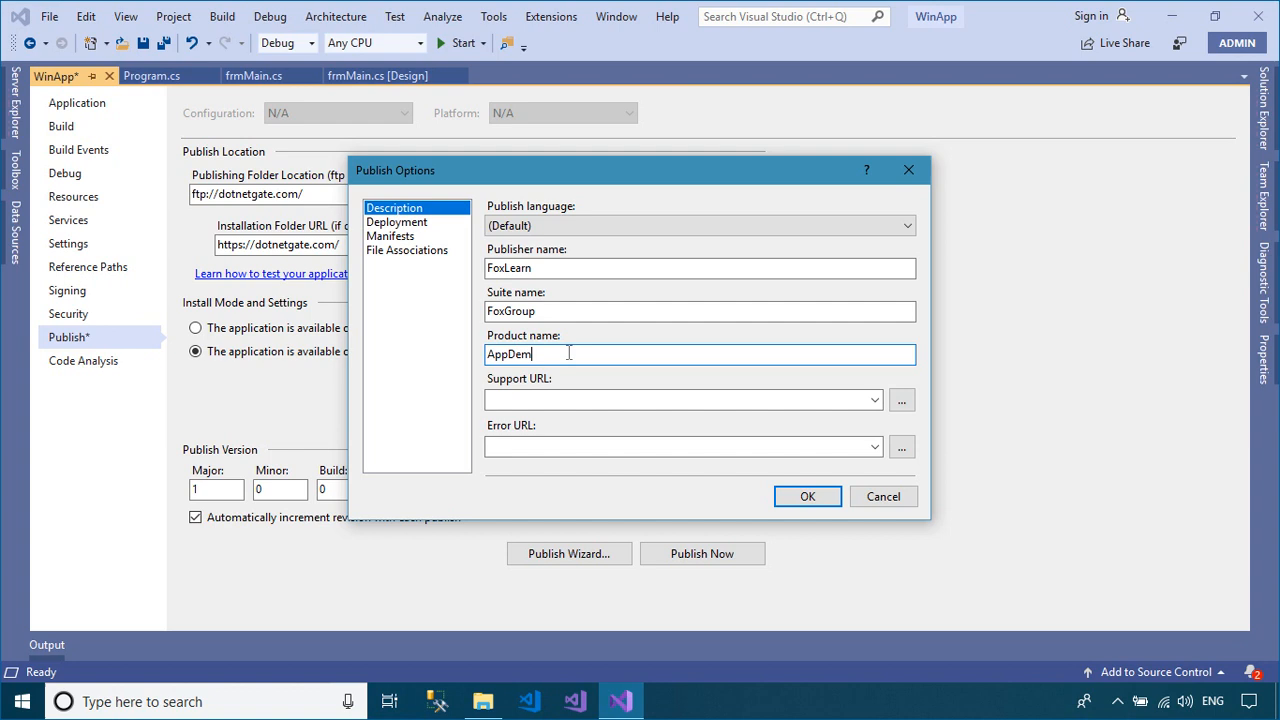
left_click(674, 400)
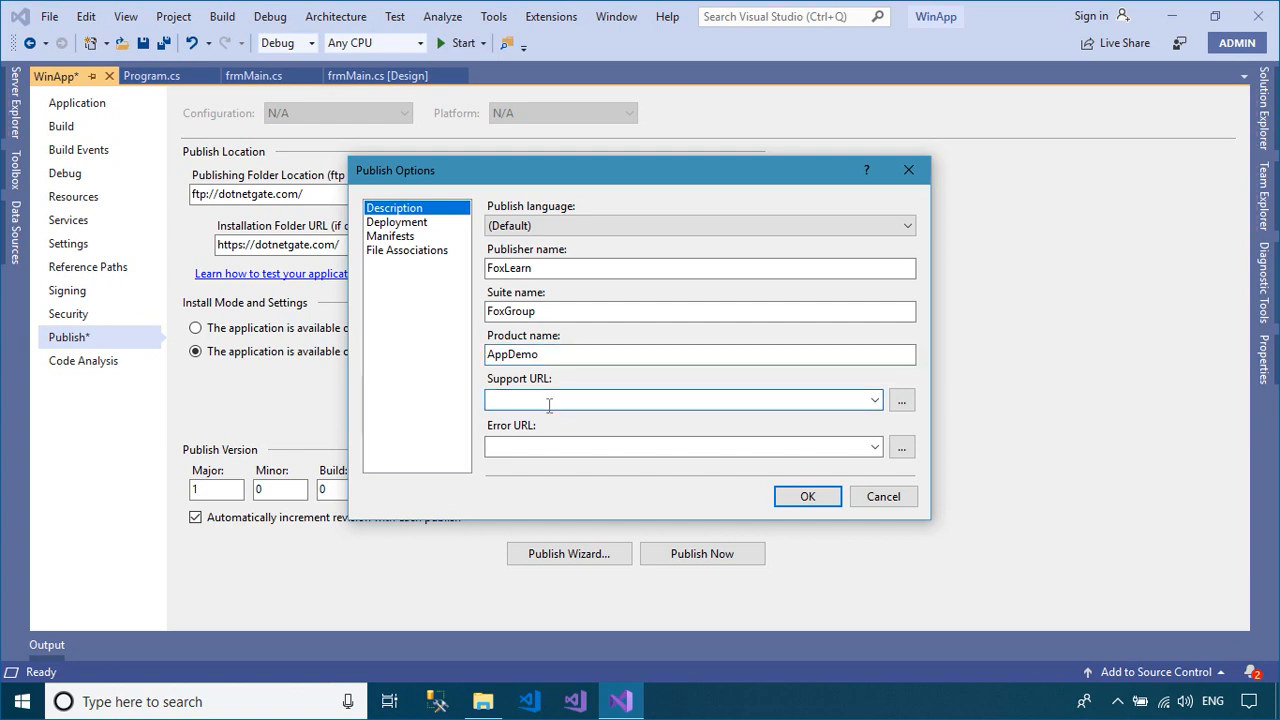
type("https://")
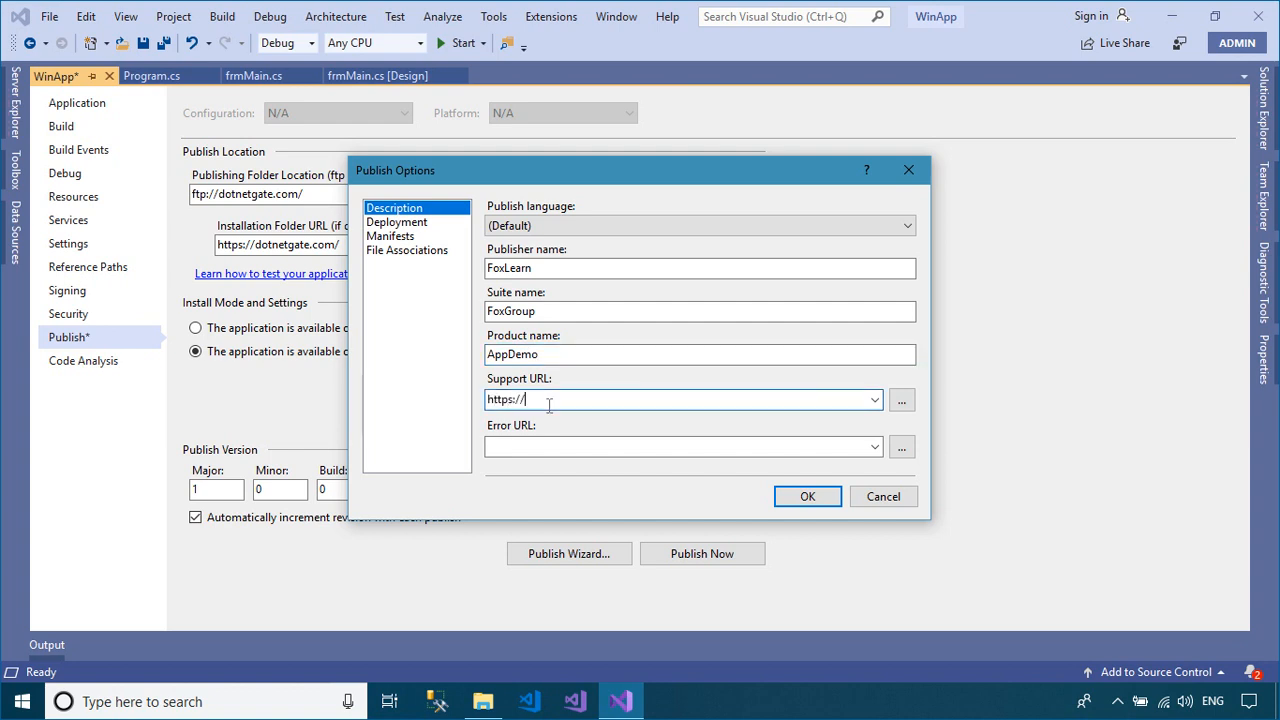
type("foxlearn.")
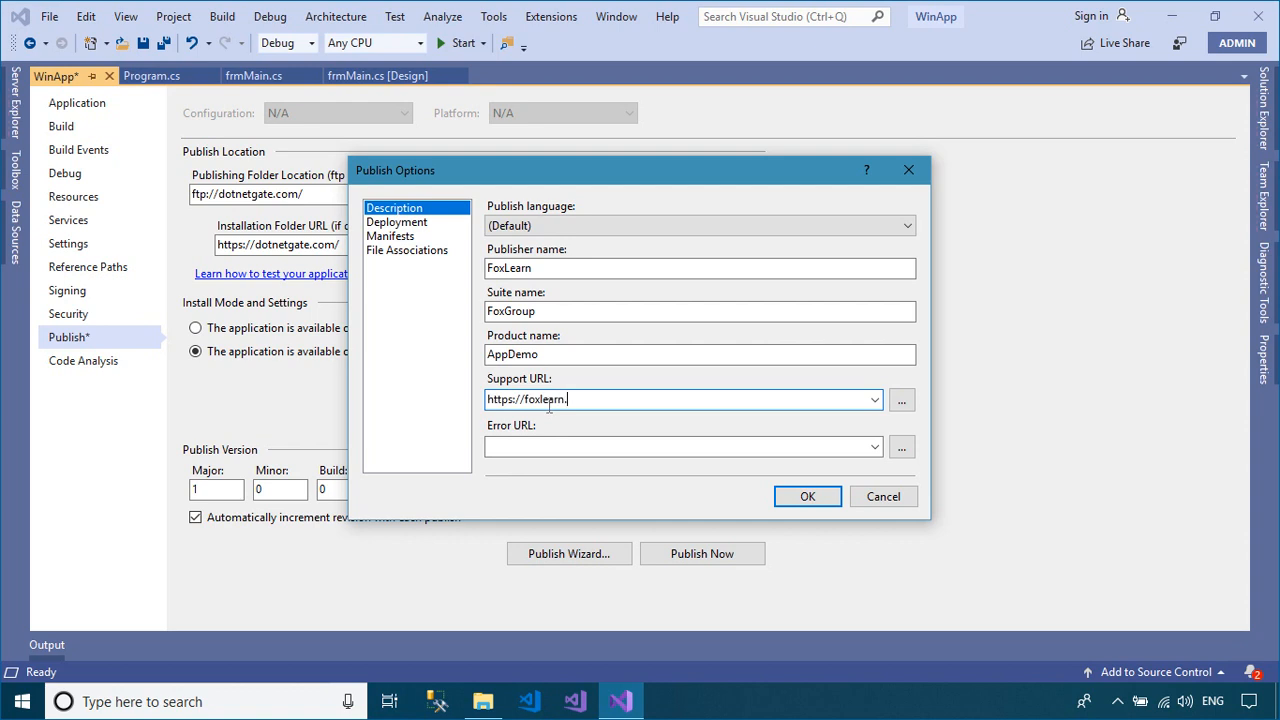
type("com")
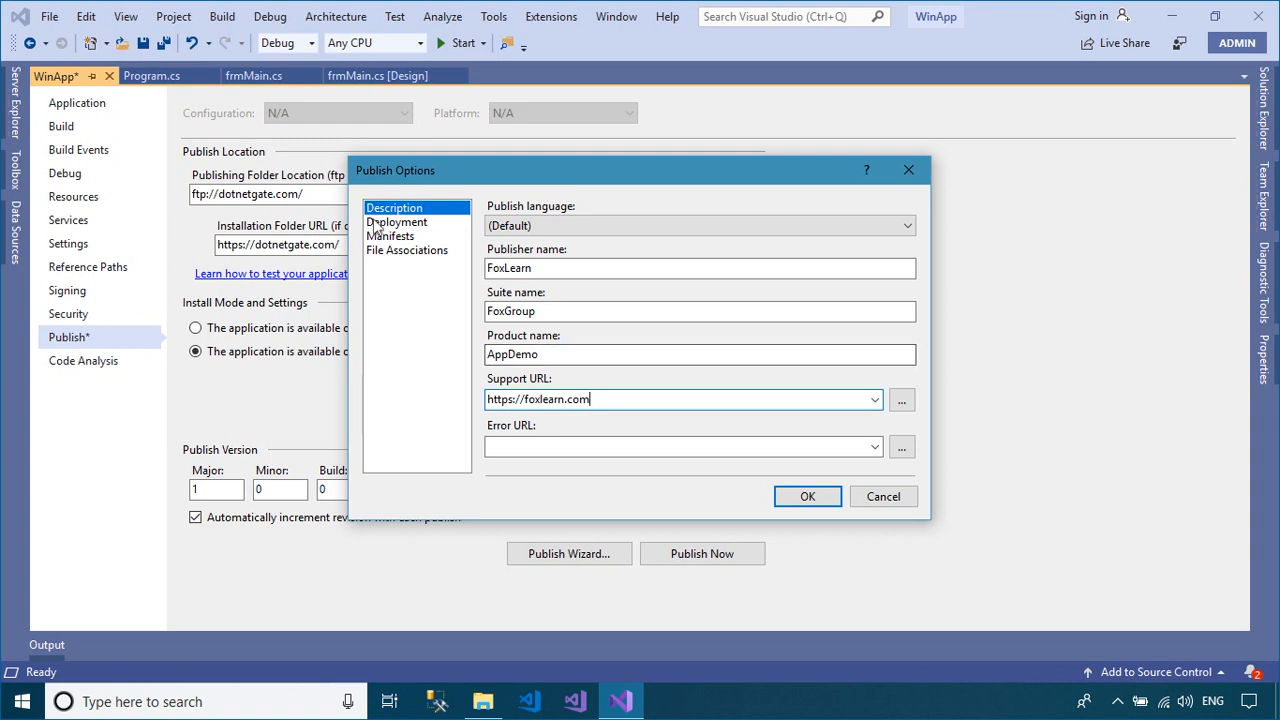
left_click(397, 221)
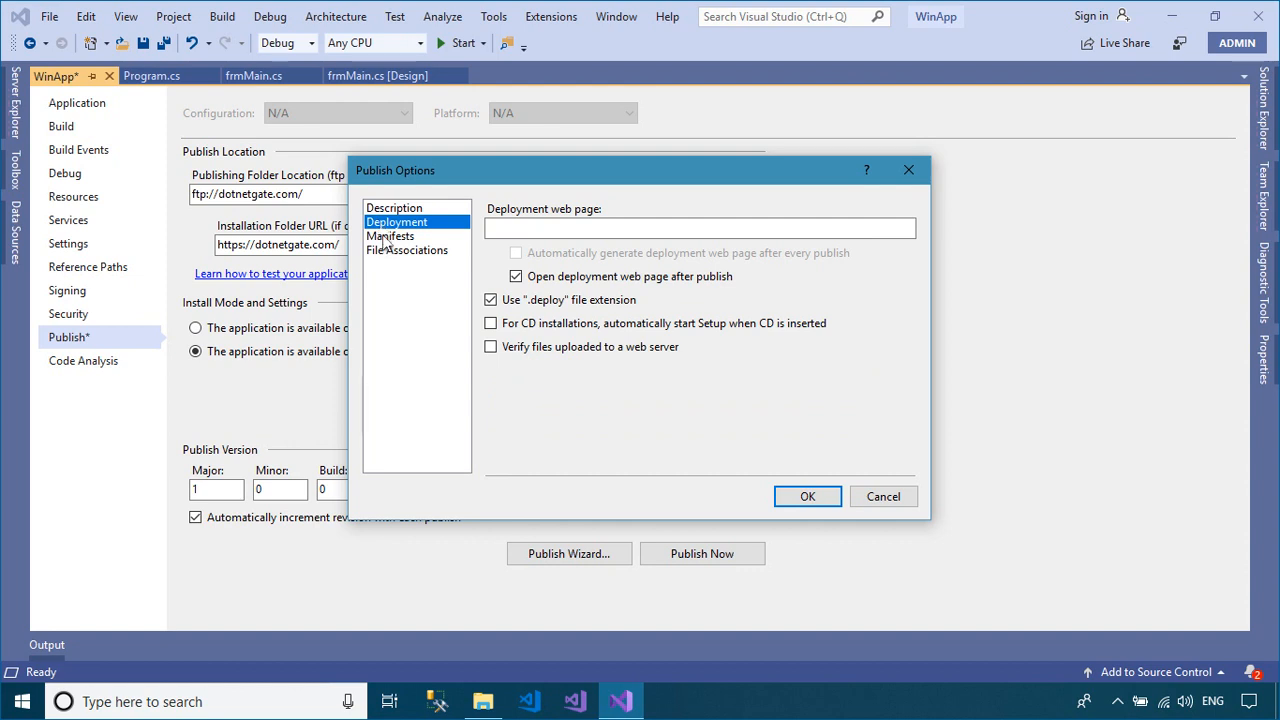
Check the Manifests options with desktop shortcut creation on and apply the publish options.
left_click(390, 235)
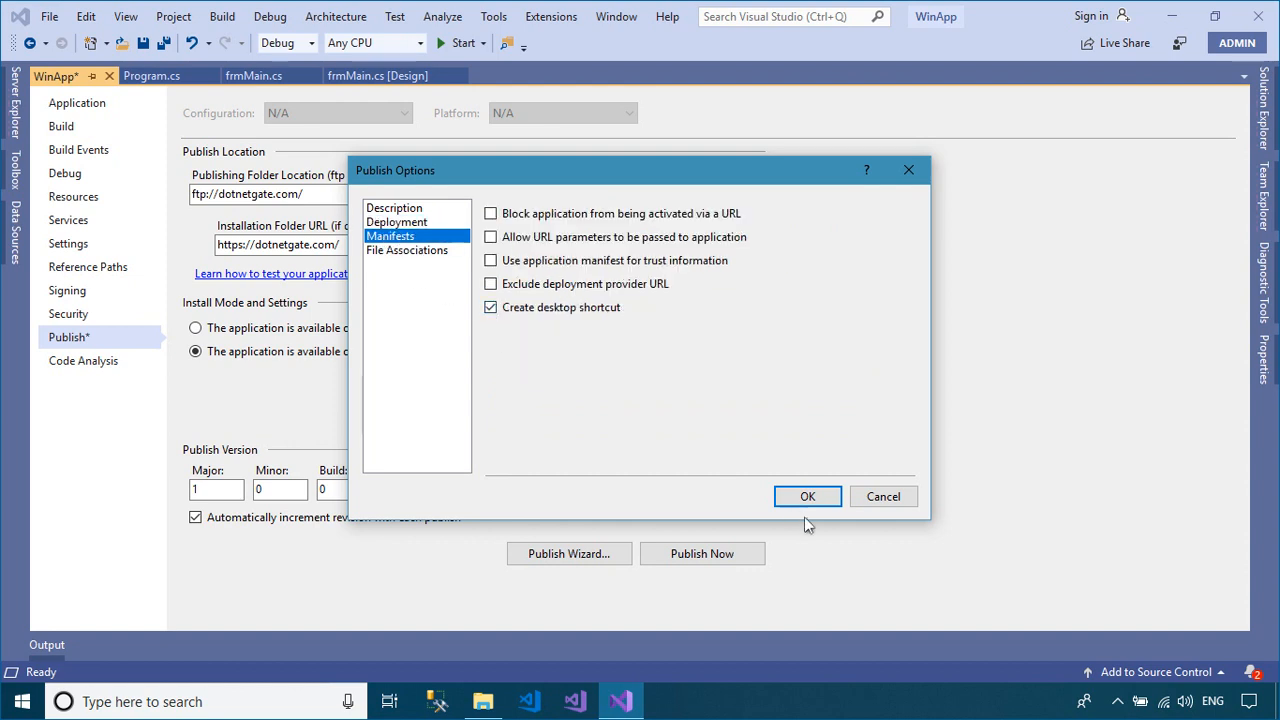
left_click(807, 496)
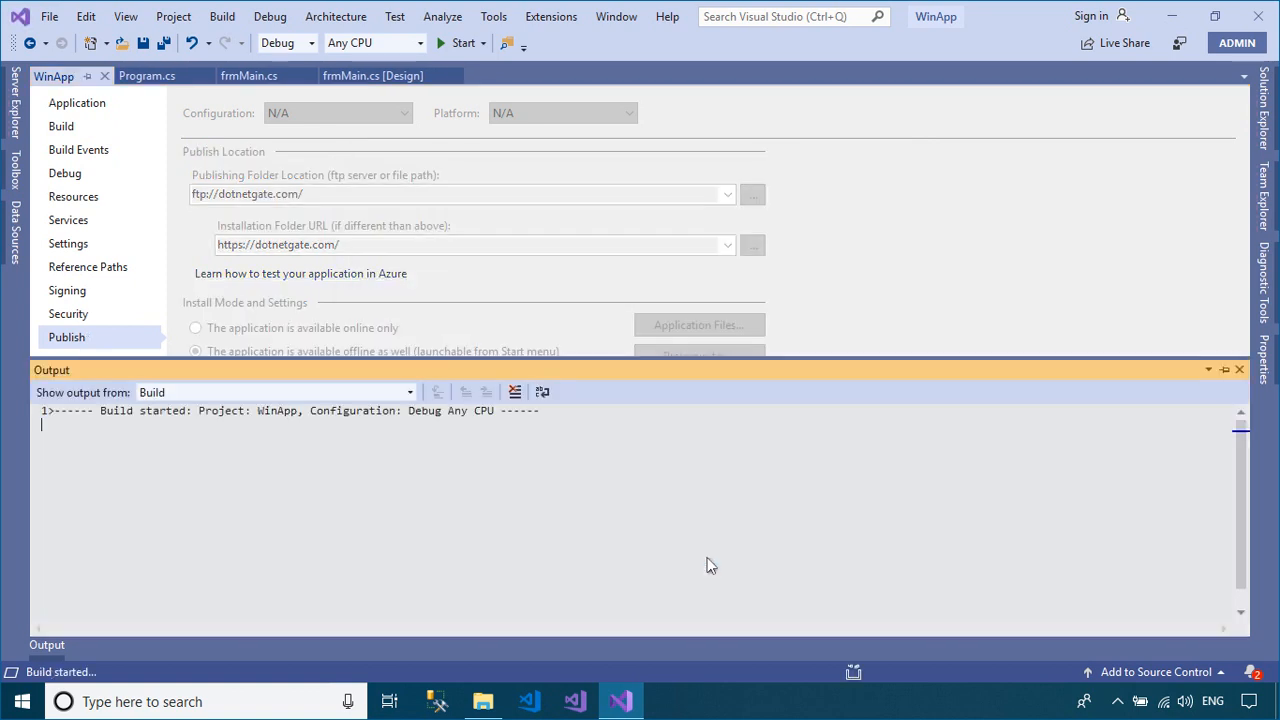
mouse_move(592, 330)
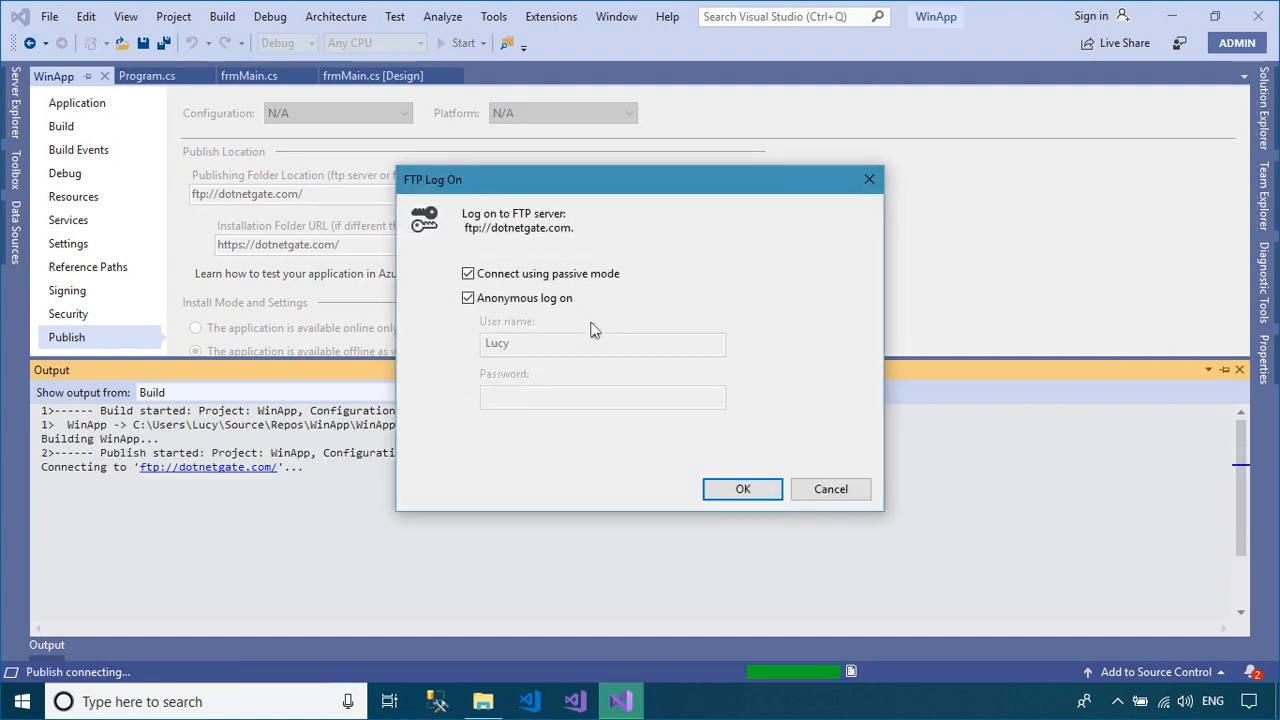
mouse_move(588, 321)
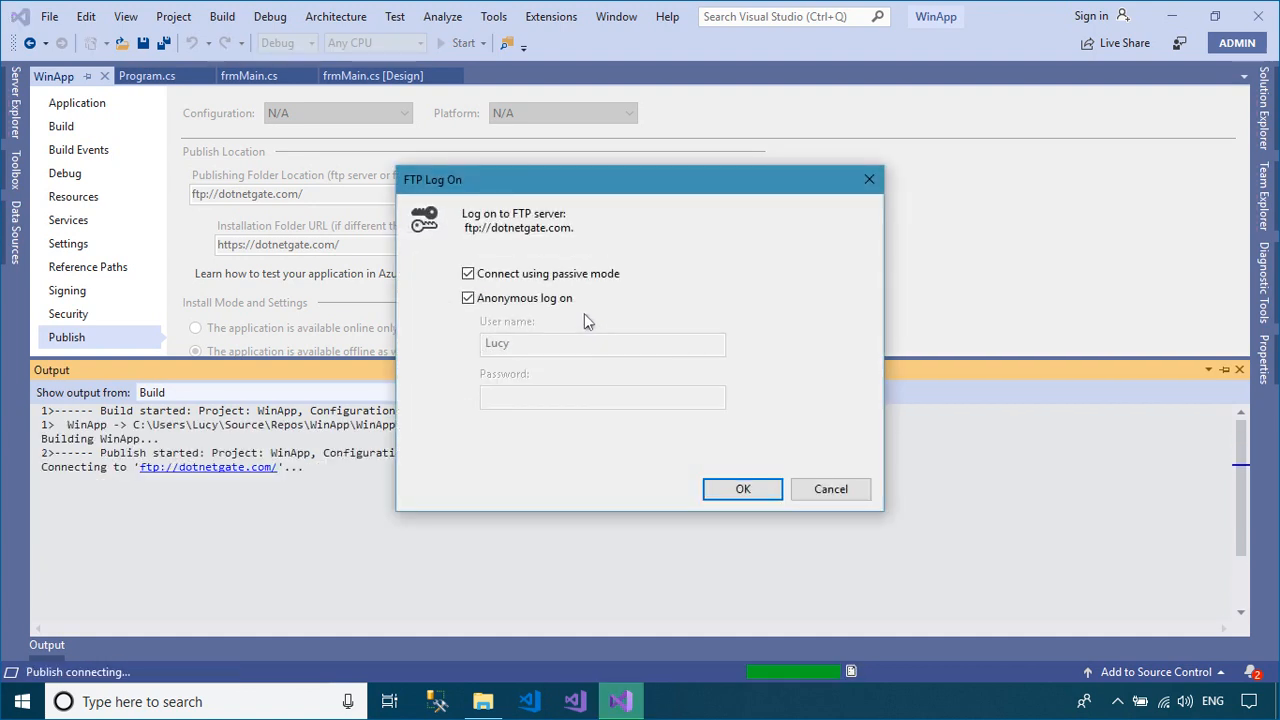
Log on to the FTP server with a named account and password to publish WinApp.
left_click(467, 297)
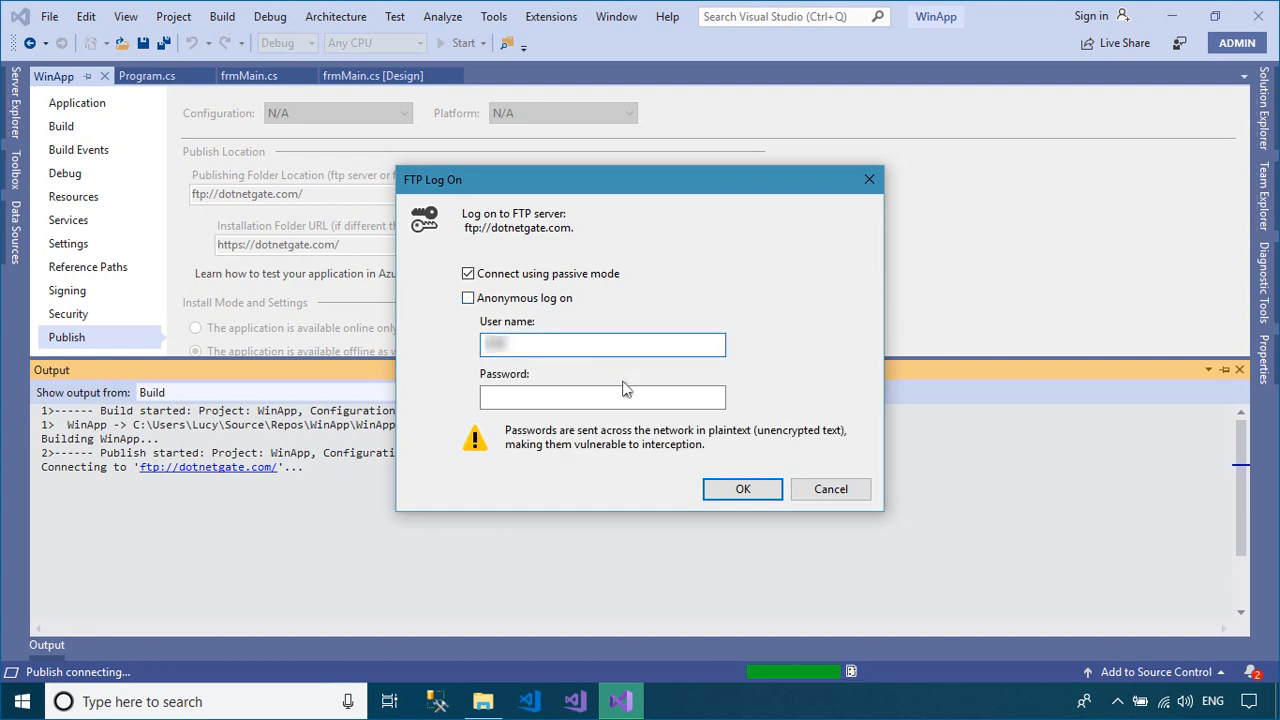
left_click(602, 397)
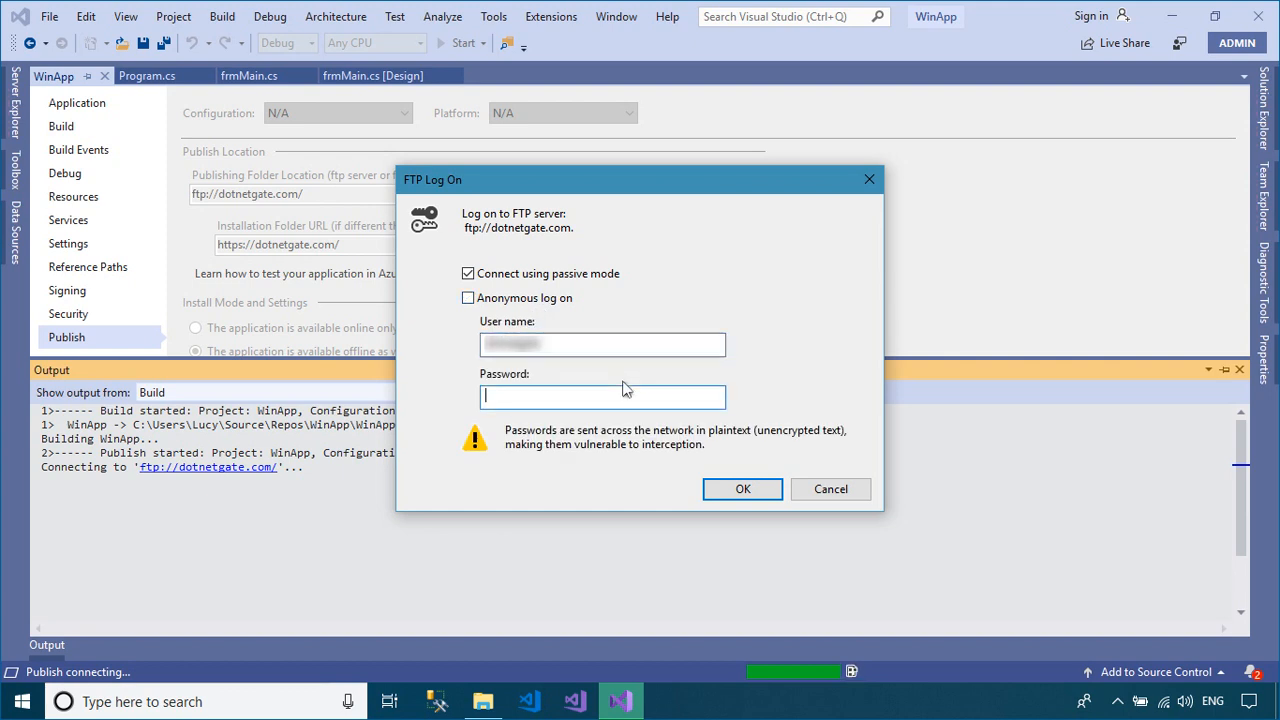
type("••••")
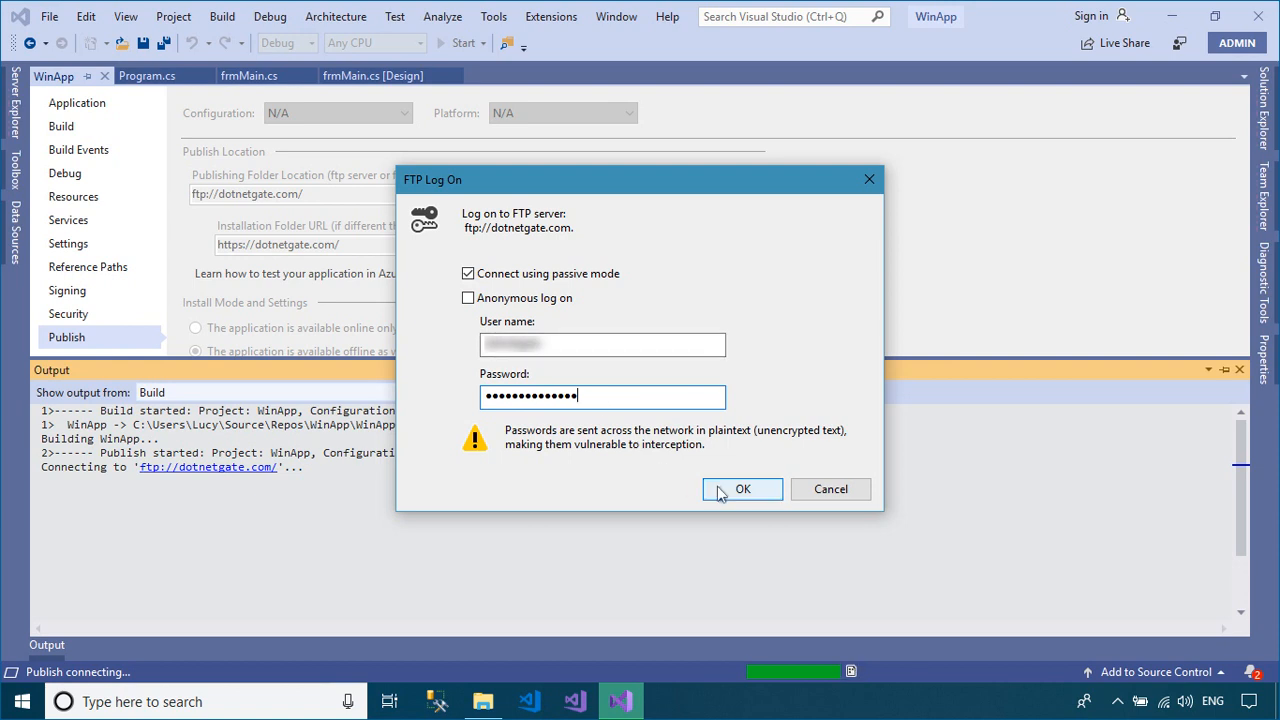
left_click(742, 489)
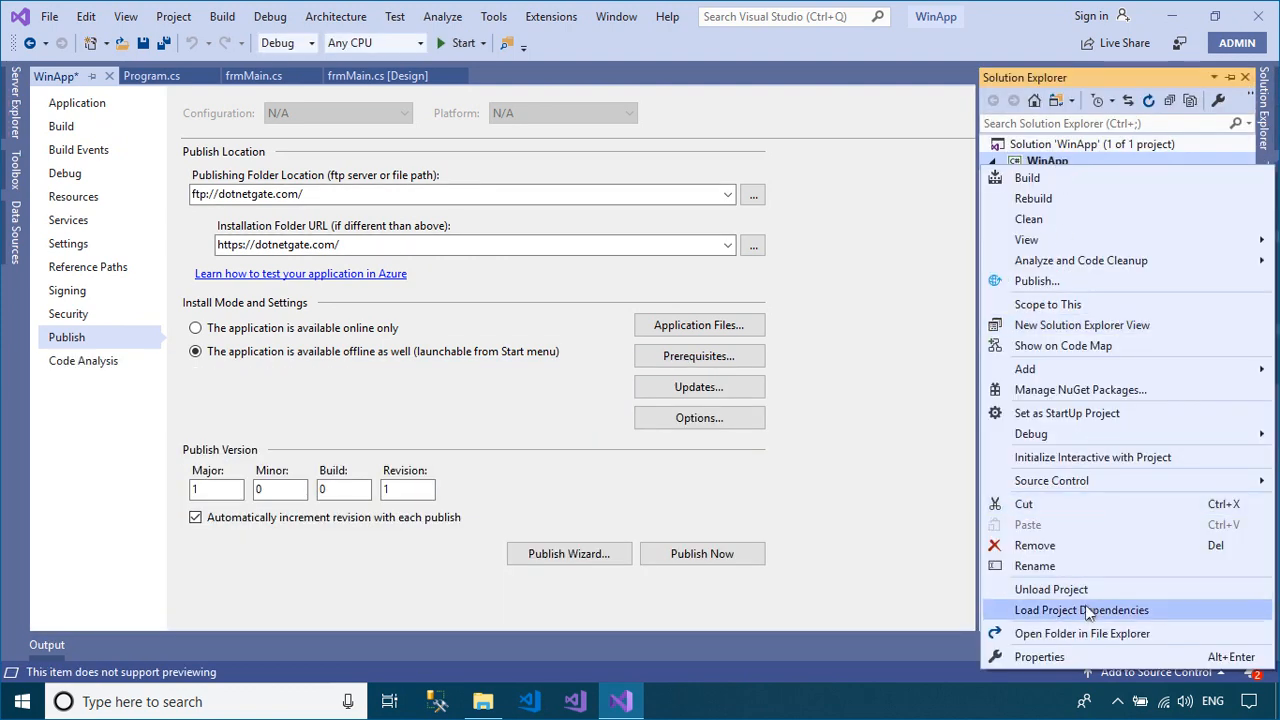
Open the project folder in File Explorer and browse to bin\Debug\app.publish.
left_click(1079, 633)
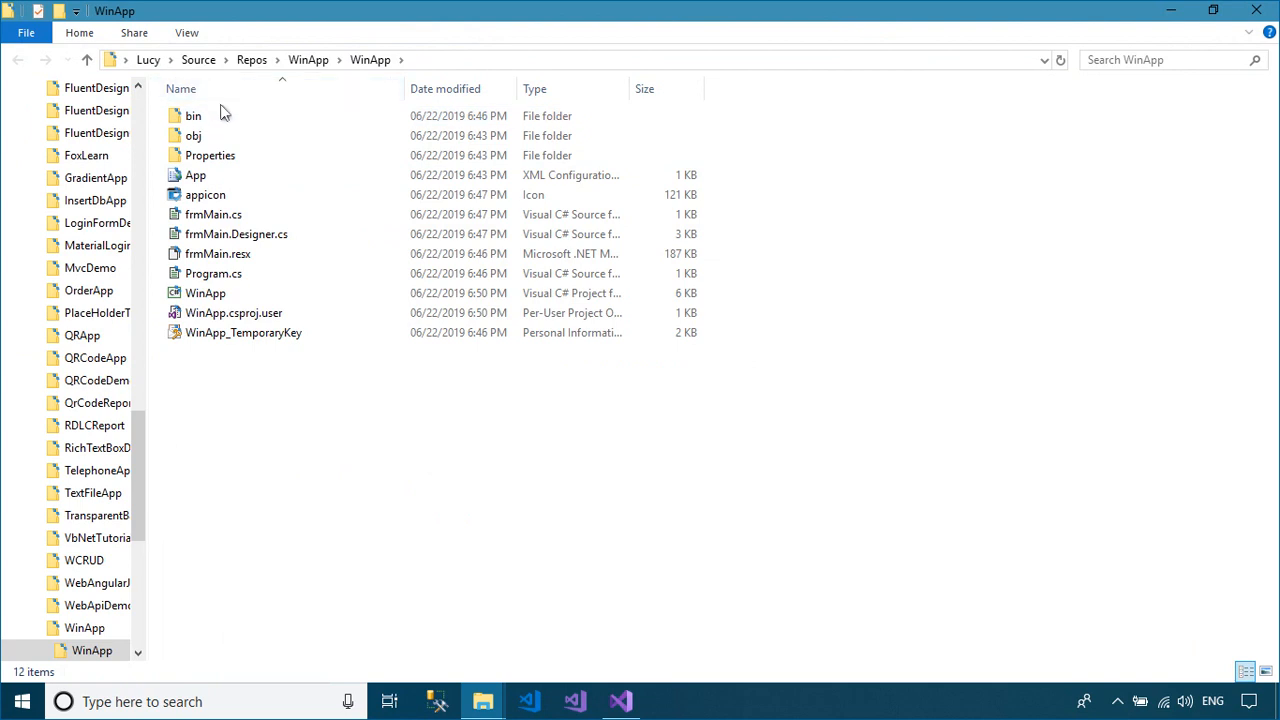
double_click(193, 115)
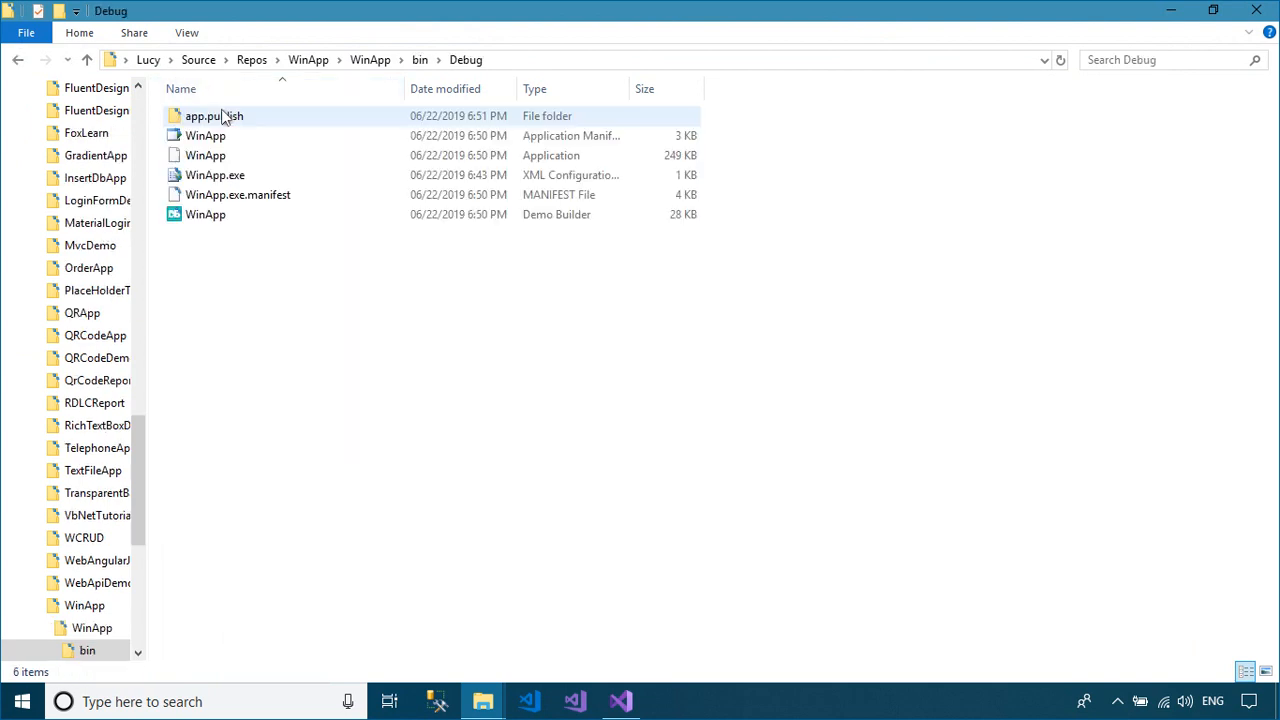
double_click(213, 116)
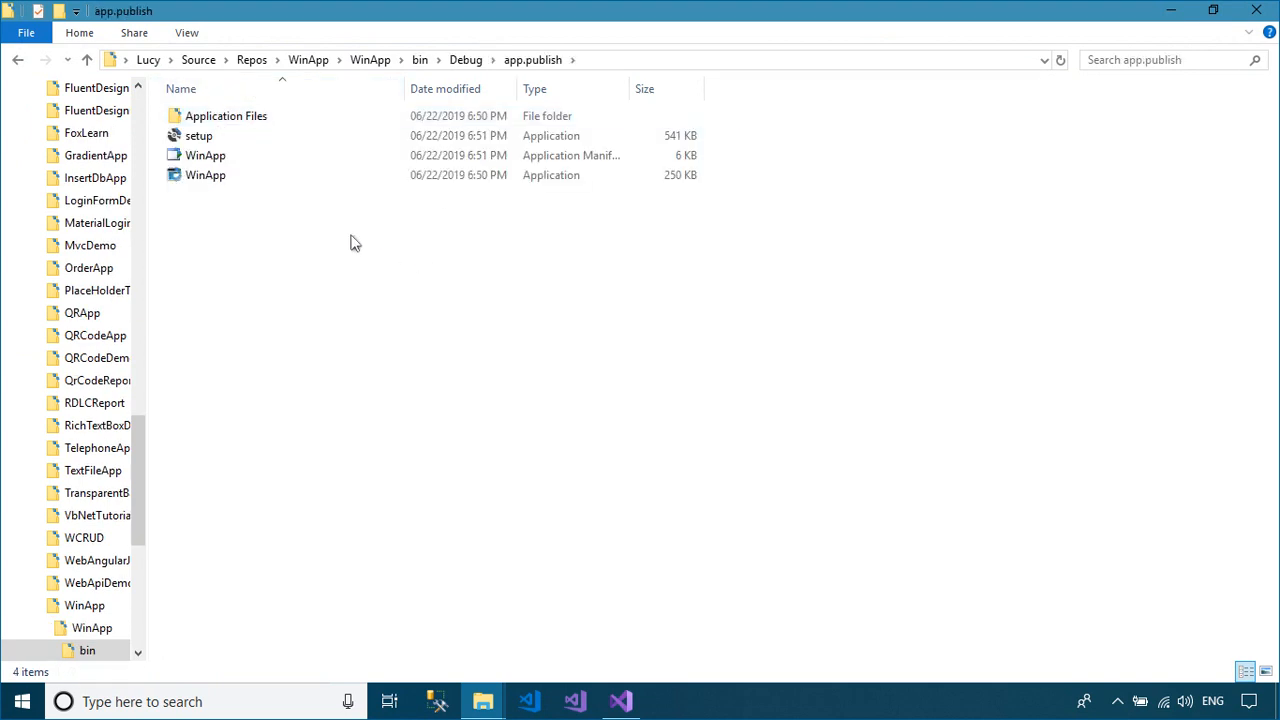
double_click(198, 135)
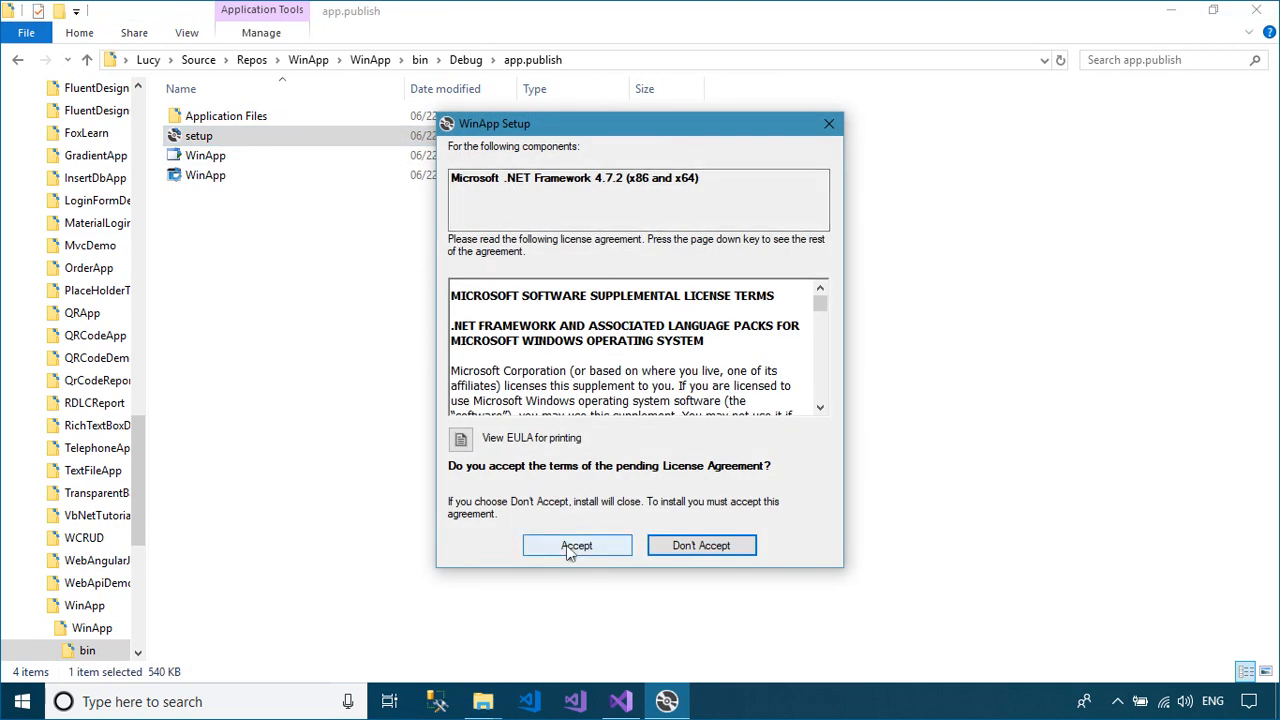
Accept the .NET Framework 4.7.2 license, install AppDemo, run it anyway, then close it.
left_click(577, 545)
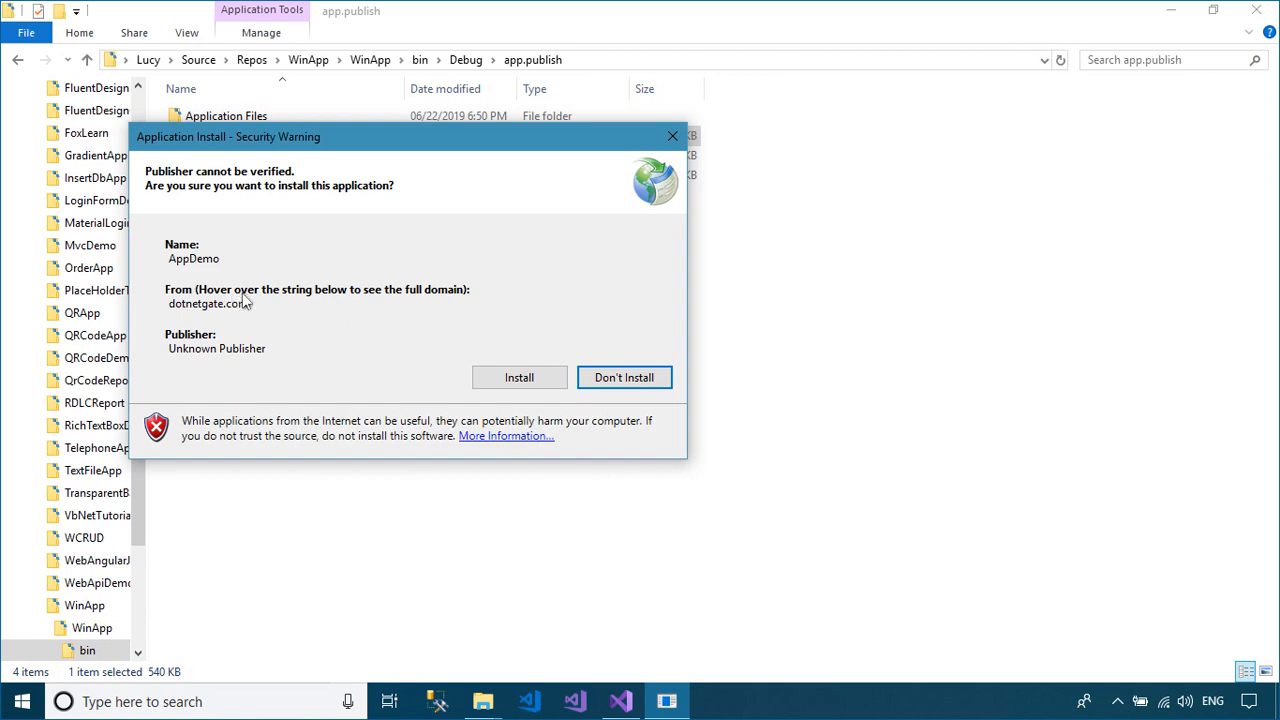
mouse_move(1153, 20)
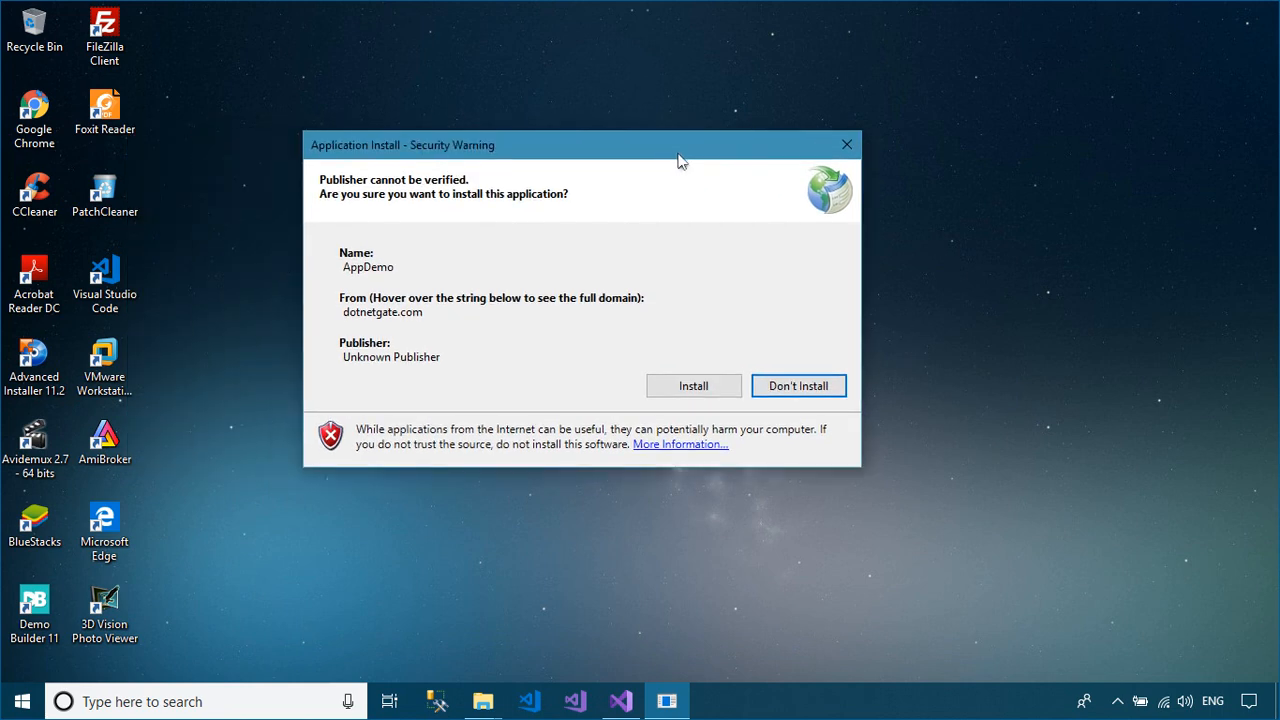
left_click(693, 385)
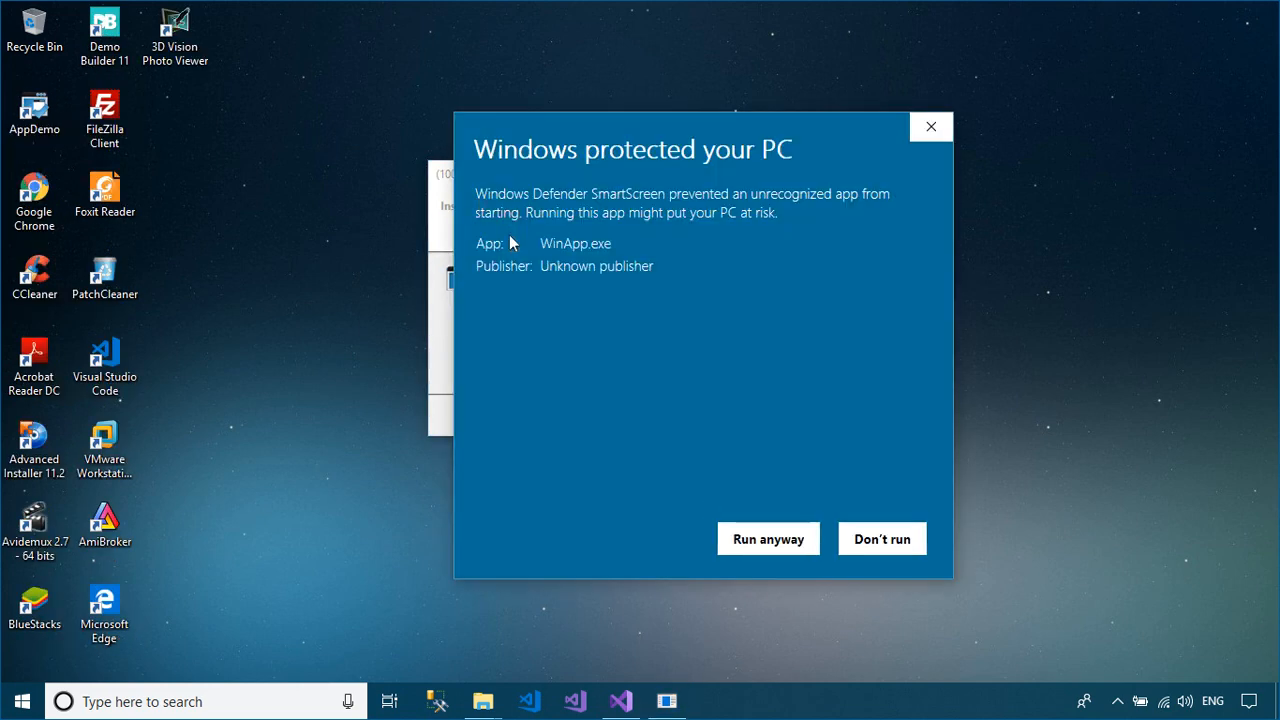
left_click(768, 538)
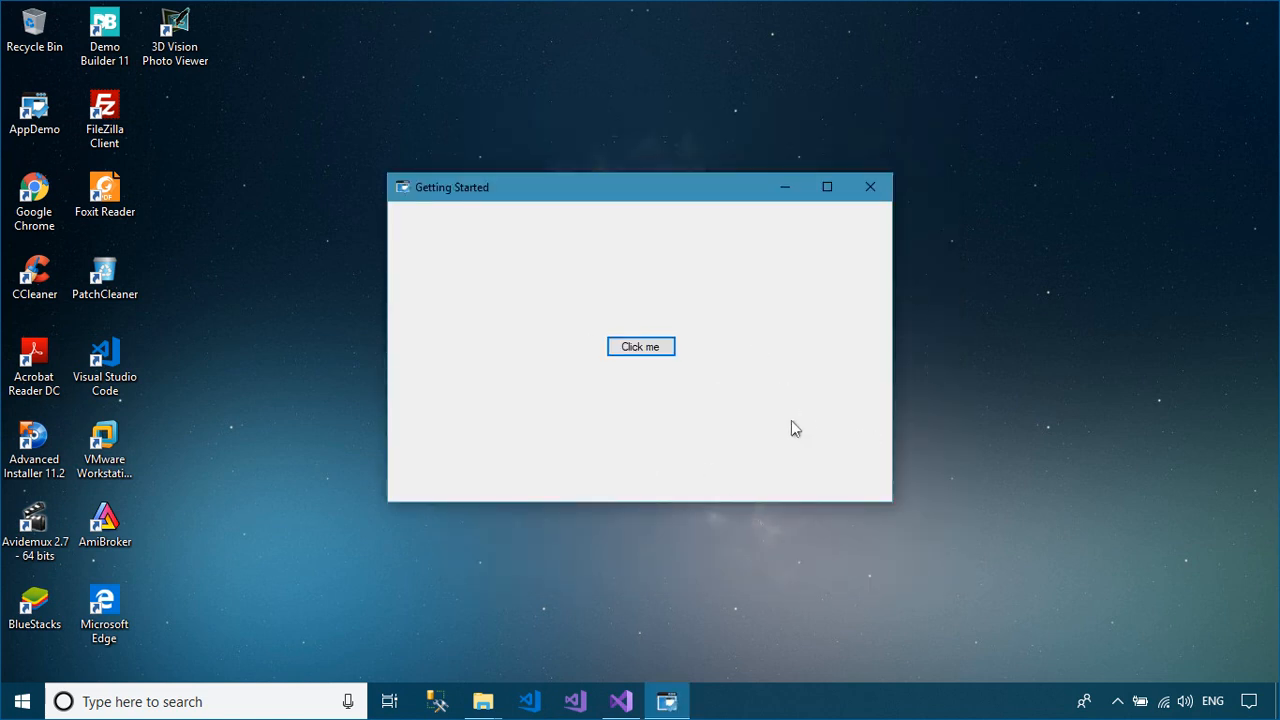
left_click(870, 186)
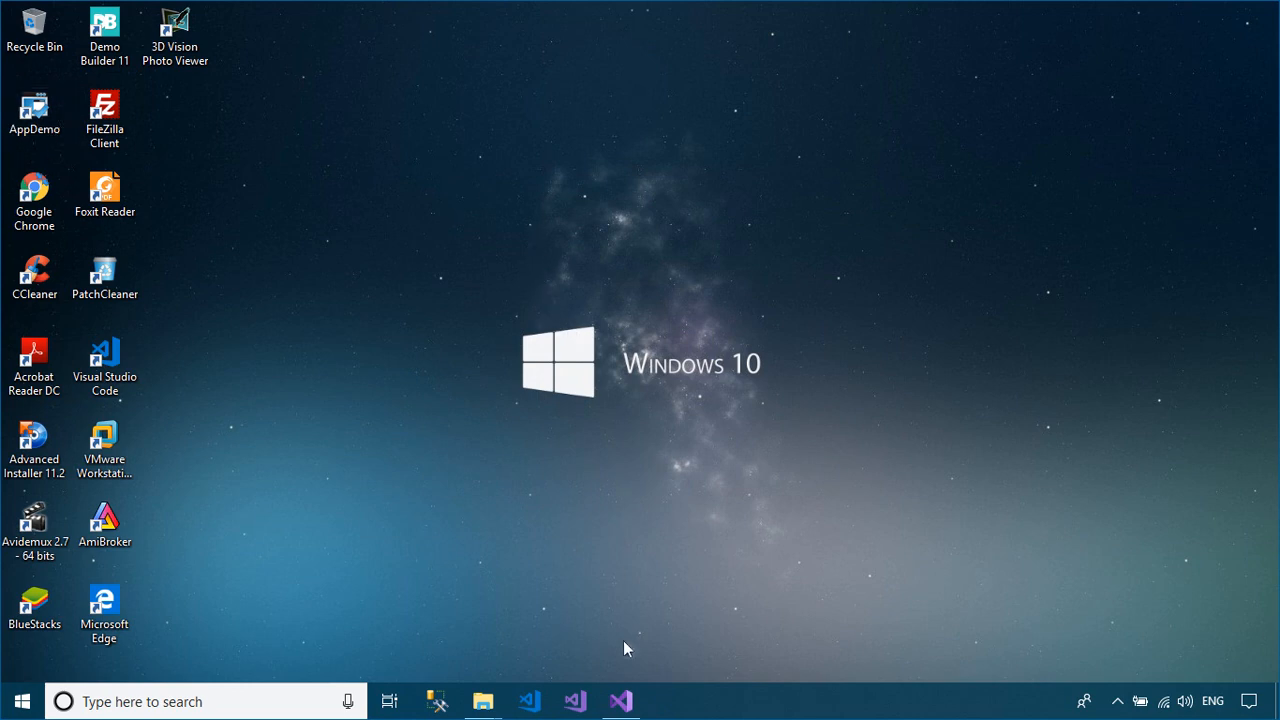
Drag a Button beside Click me, name it btnMessage and caption it Message.
left_click(621, 701)
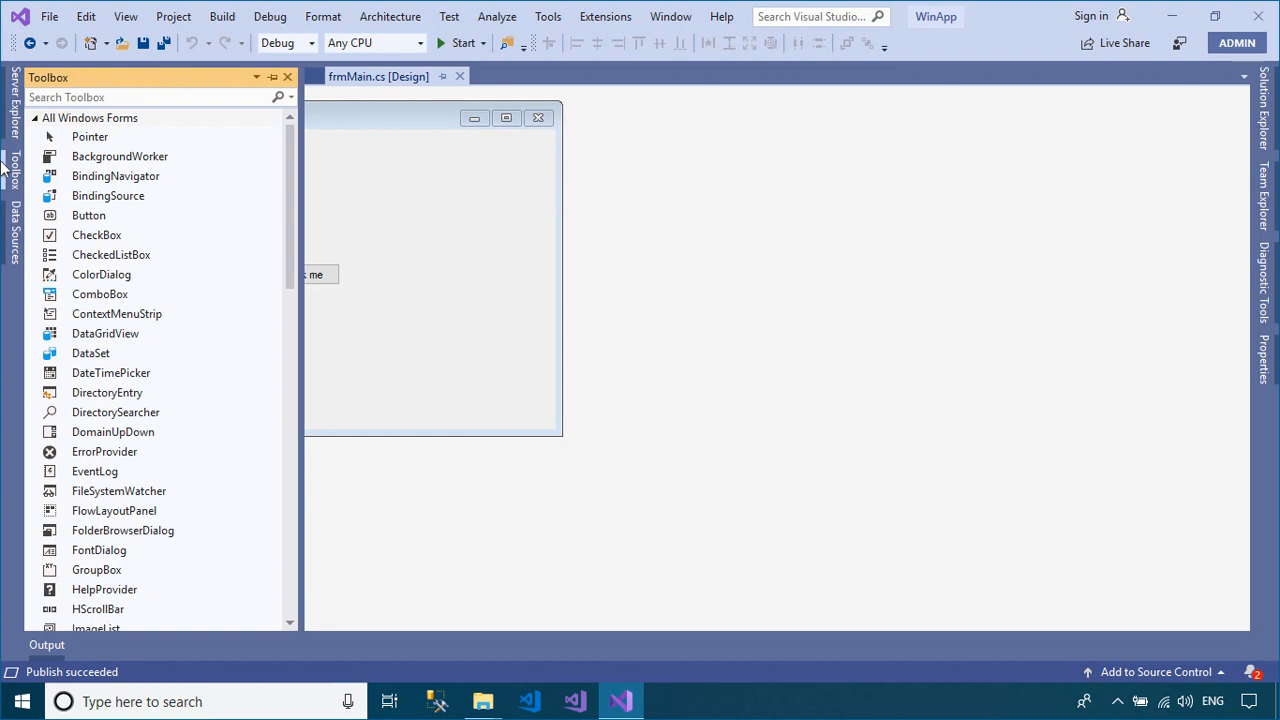
left_click_drag(89, 215, 438, 275)
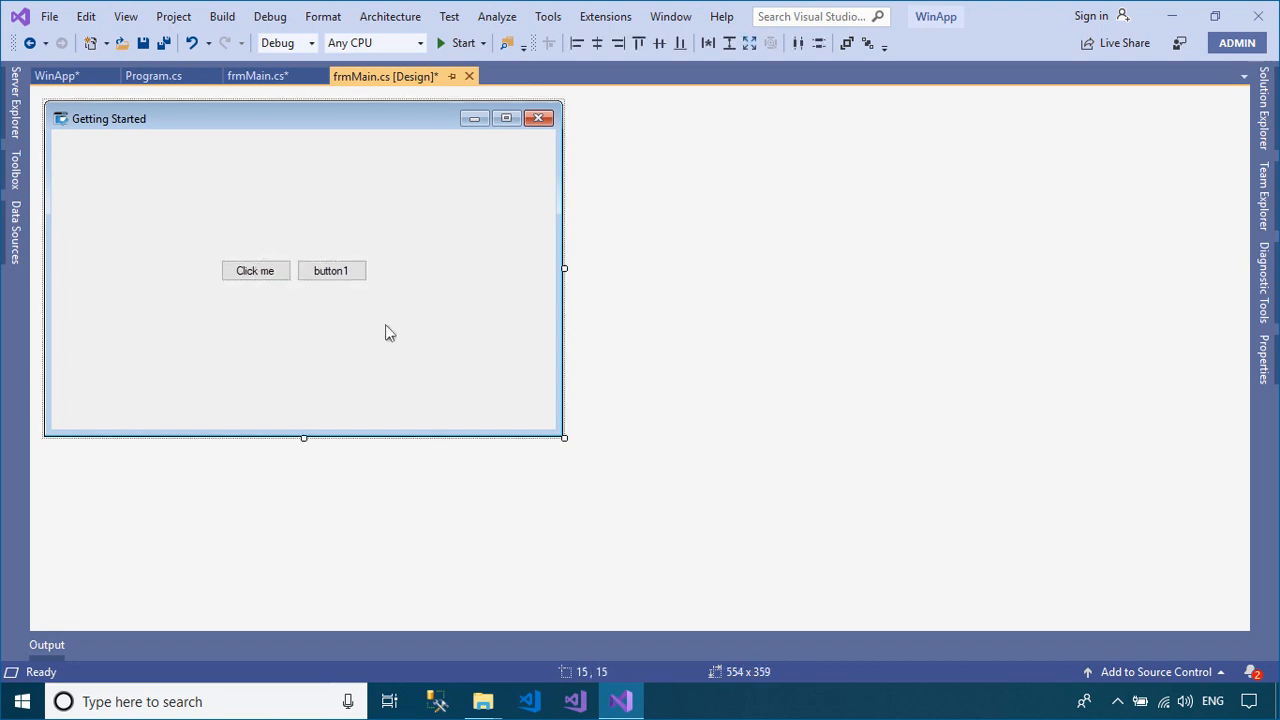
left_click(331, 270)
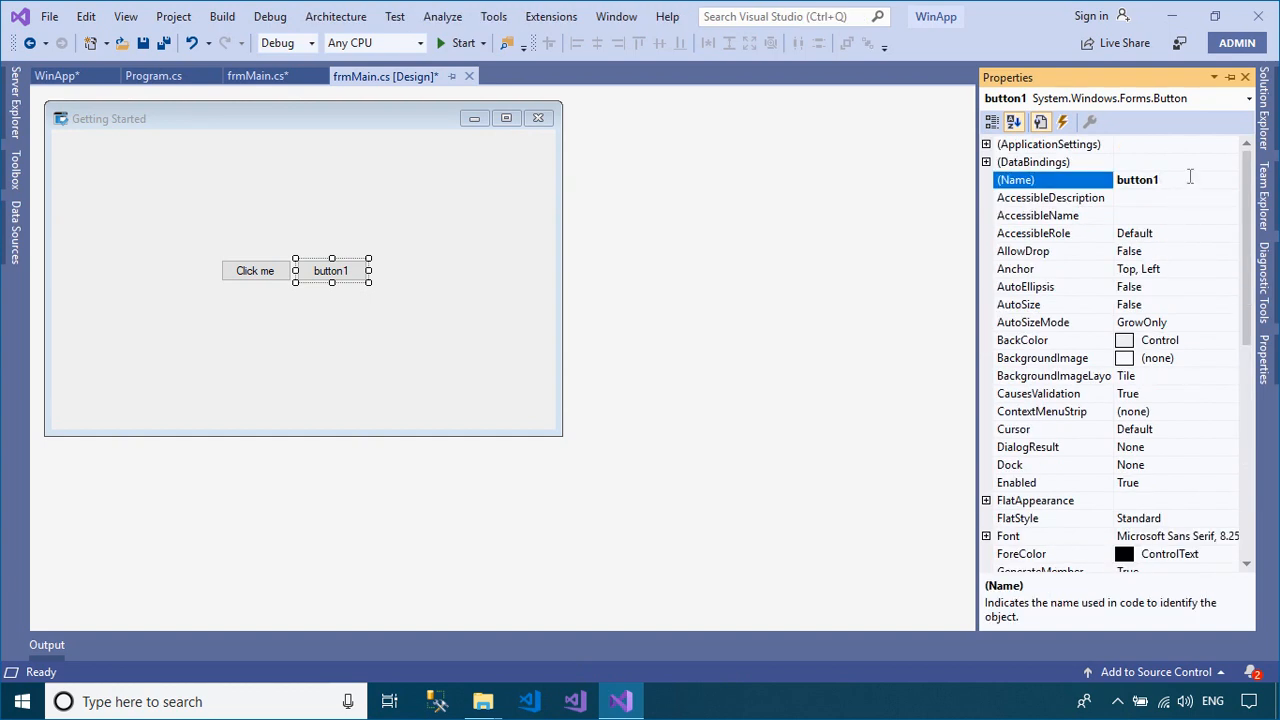
type("btnMessa")
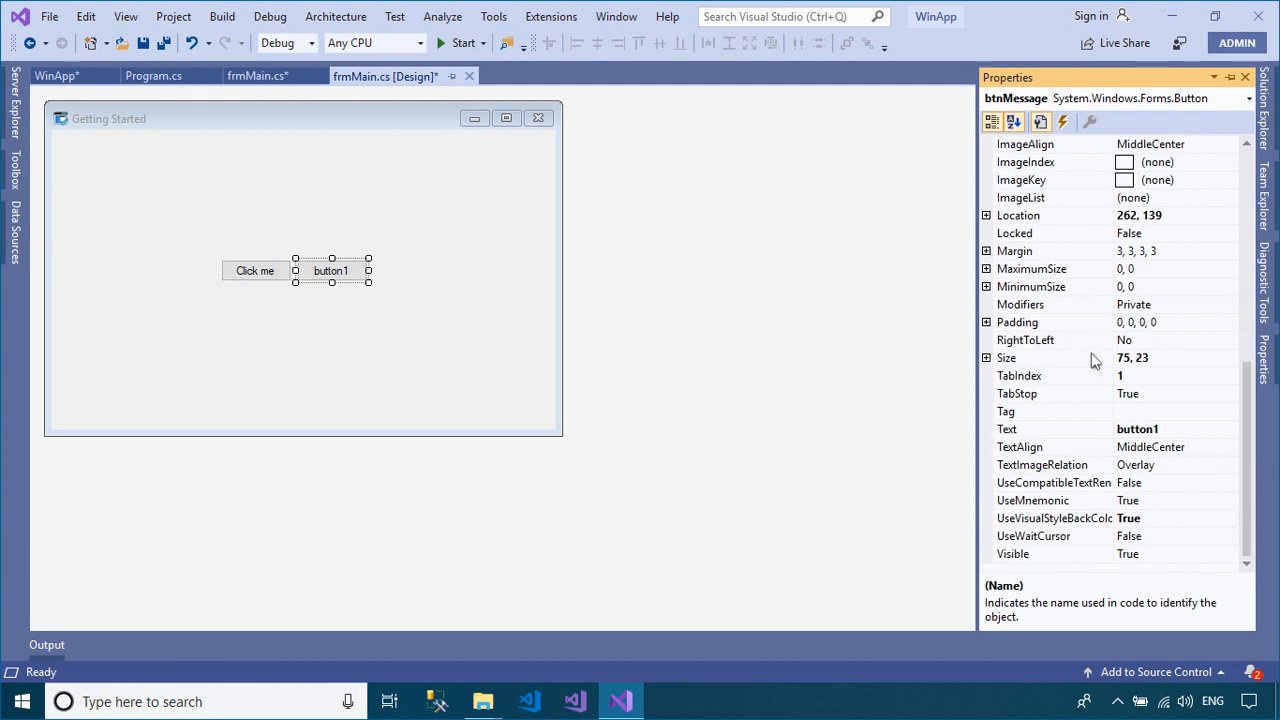
type("Message")
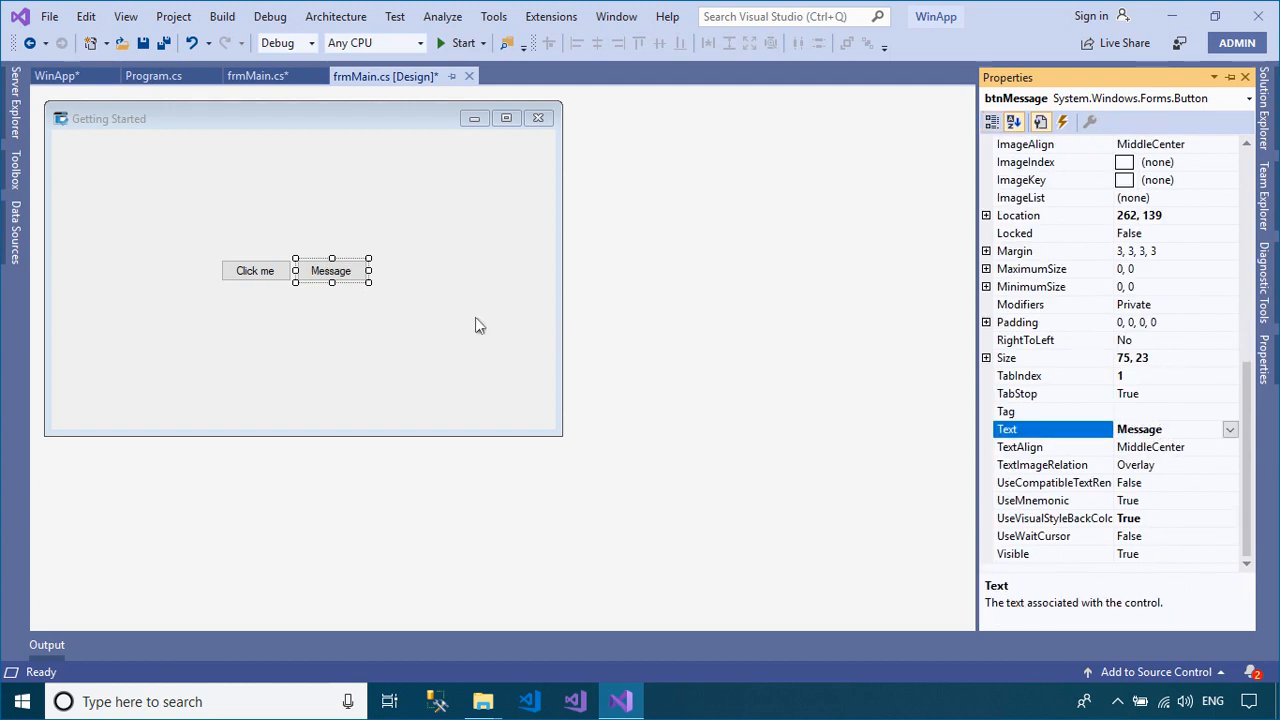
In the btnMessage click handler, show an OK information MessageBox 'Auto update !!!' titled 'Message'.
double_click(331, 270)
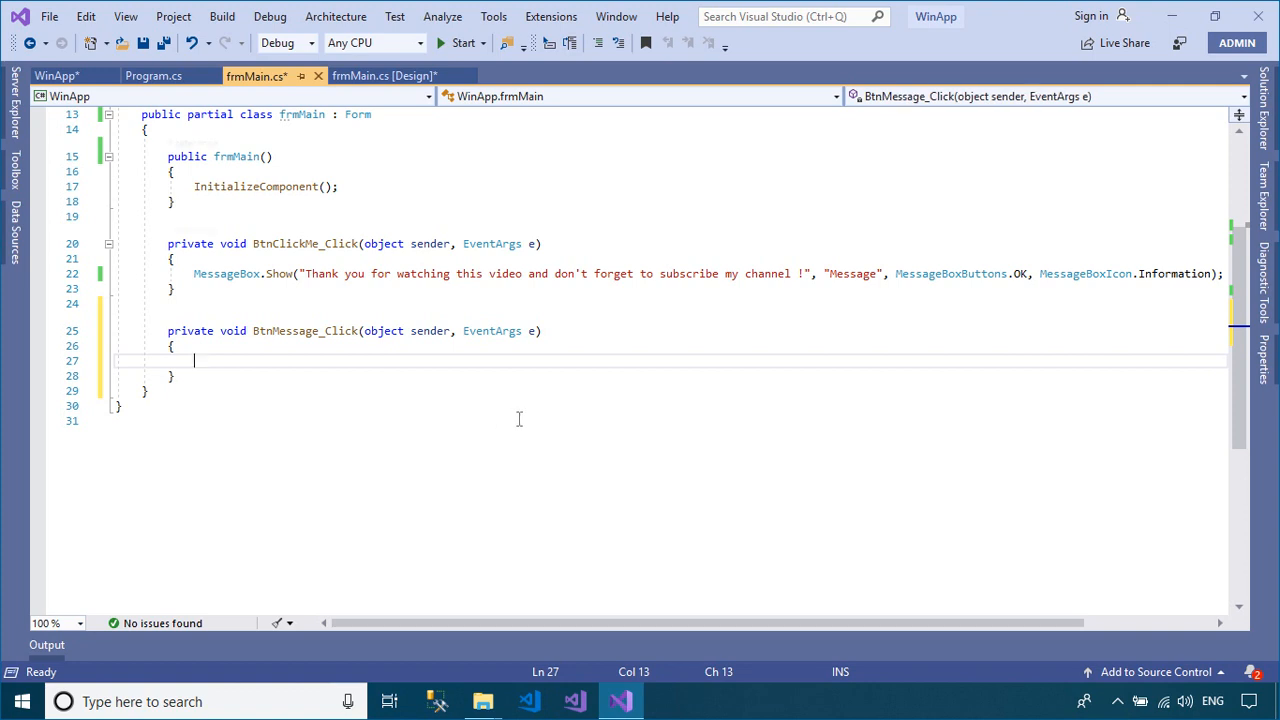
type("mess")
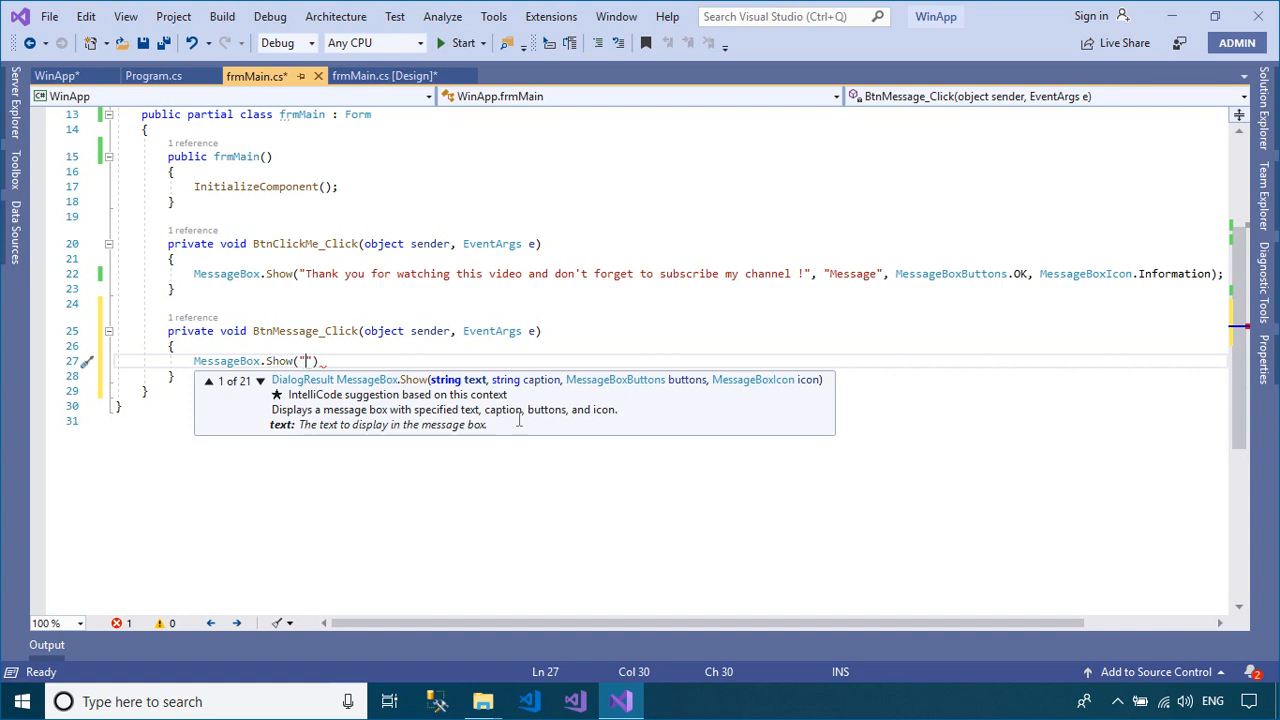
type("Auto")
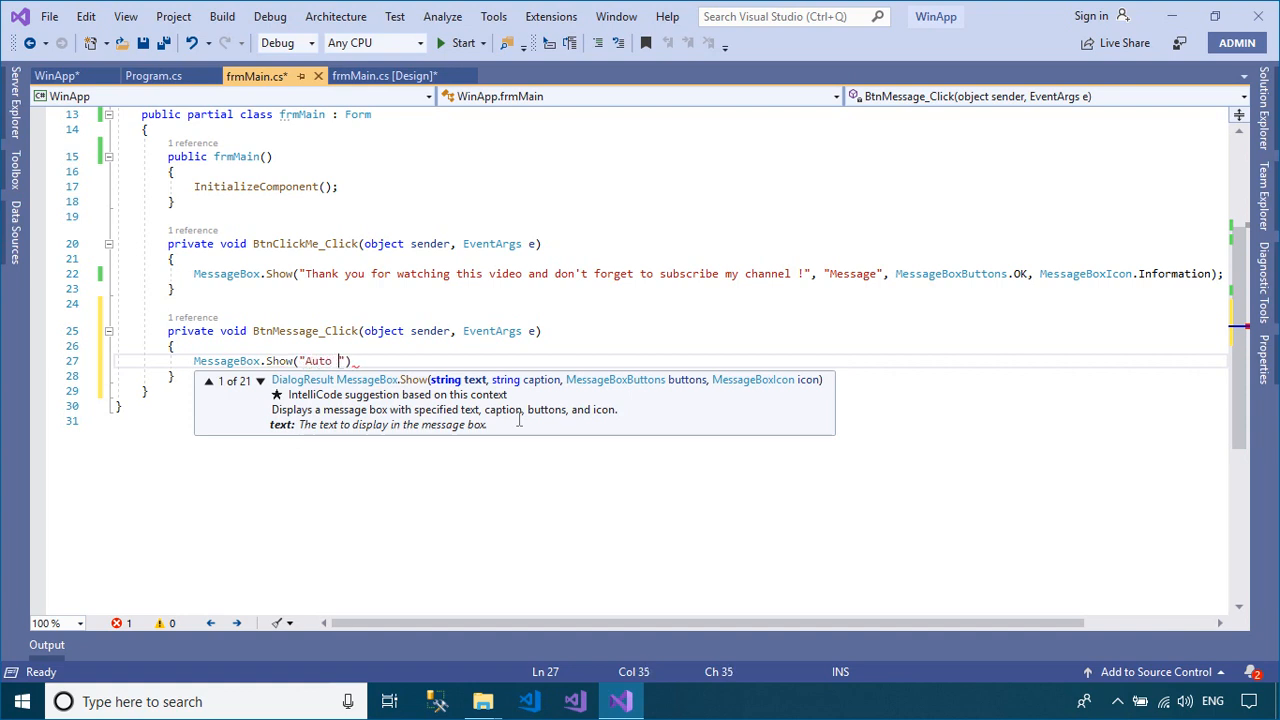
type("update")
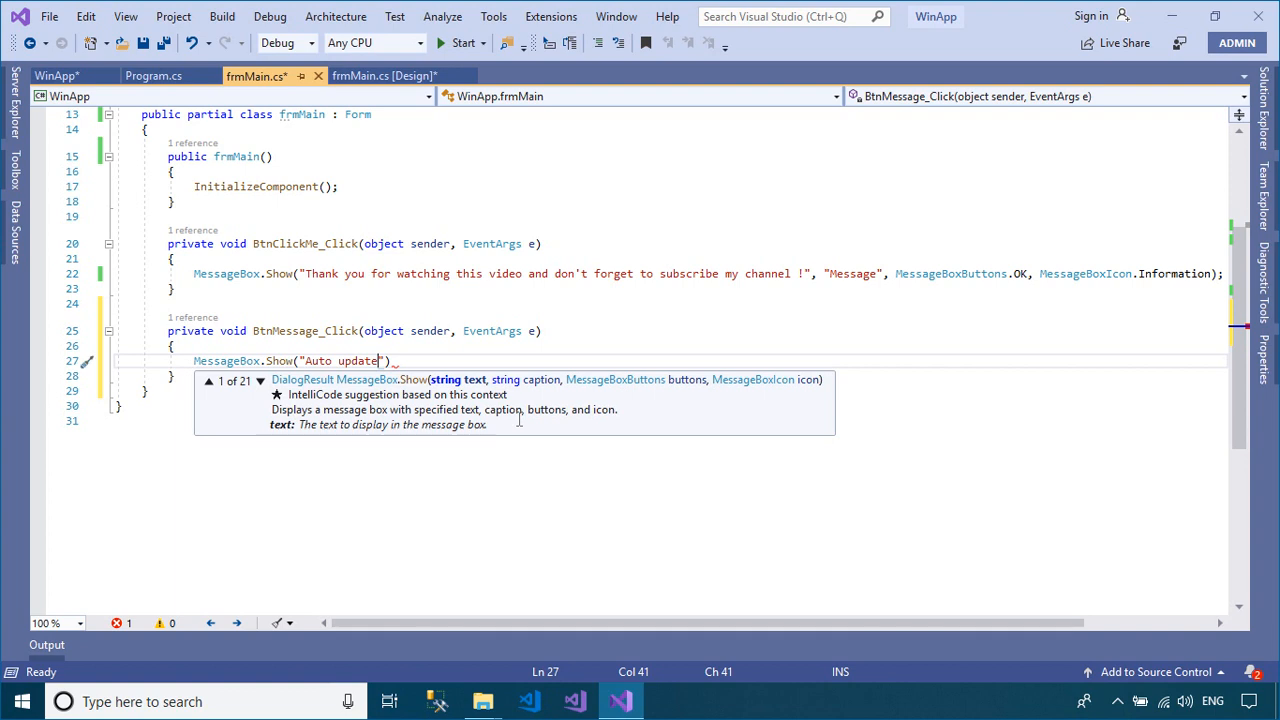
type("!!!\",")
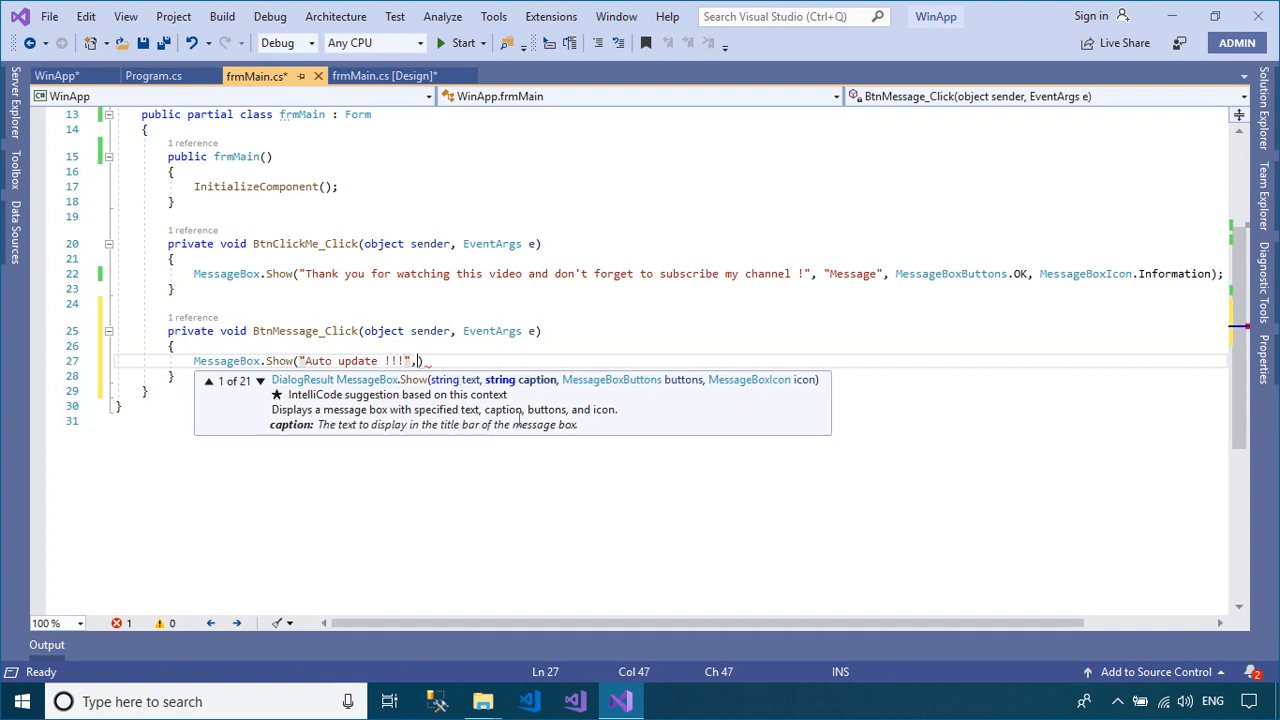
type("\"Message\"")
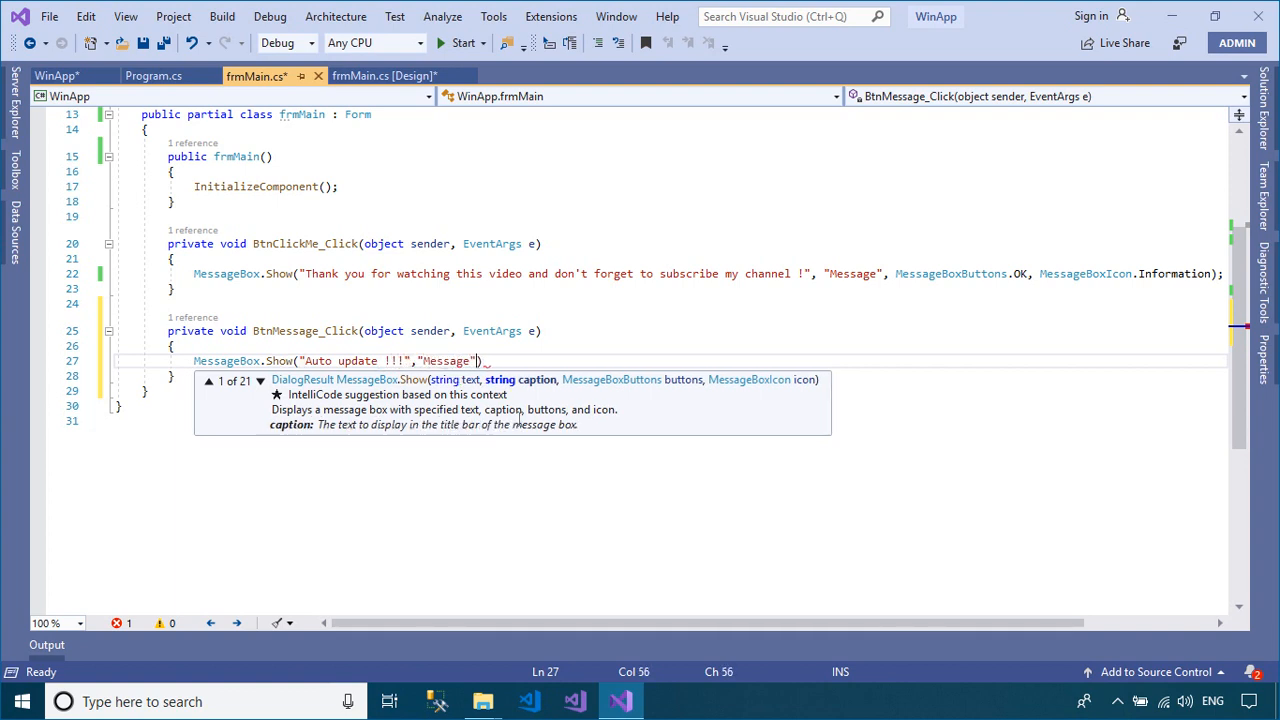
type(",mess)")
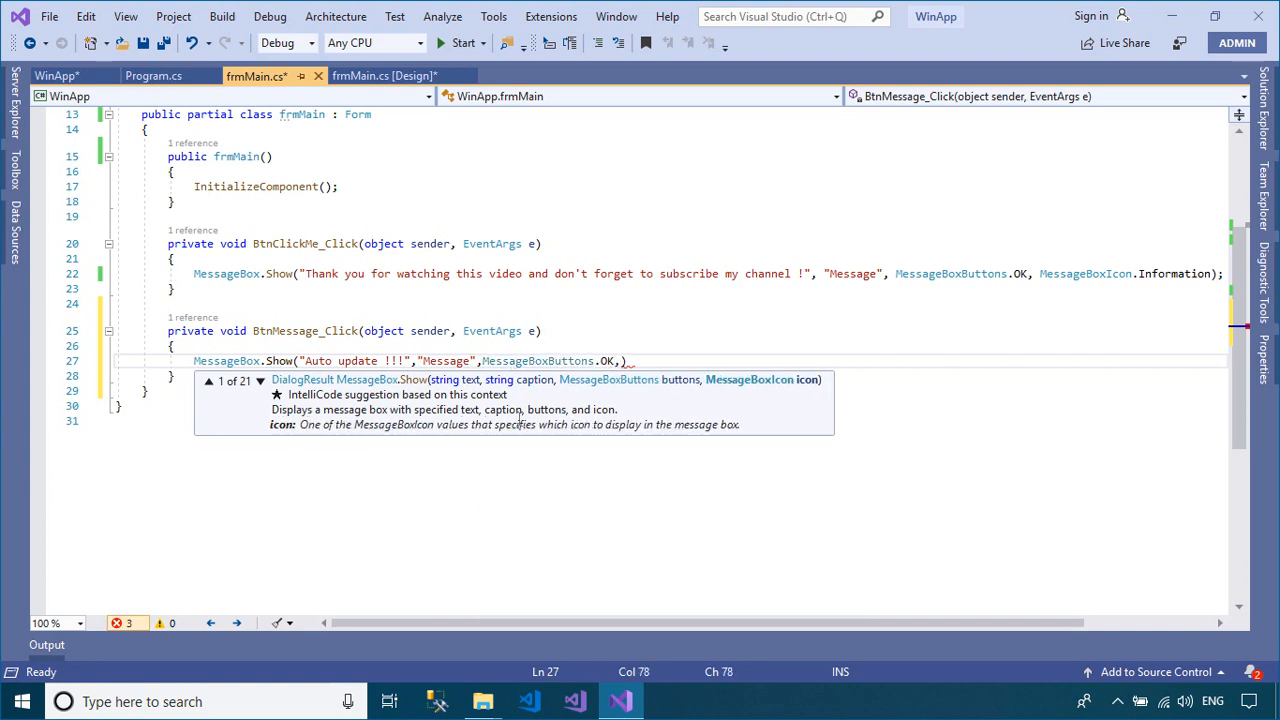
type("MessageBoxIcon.Information")
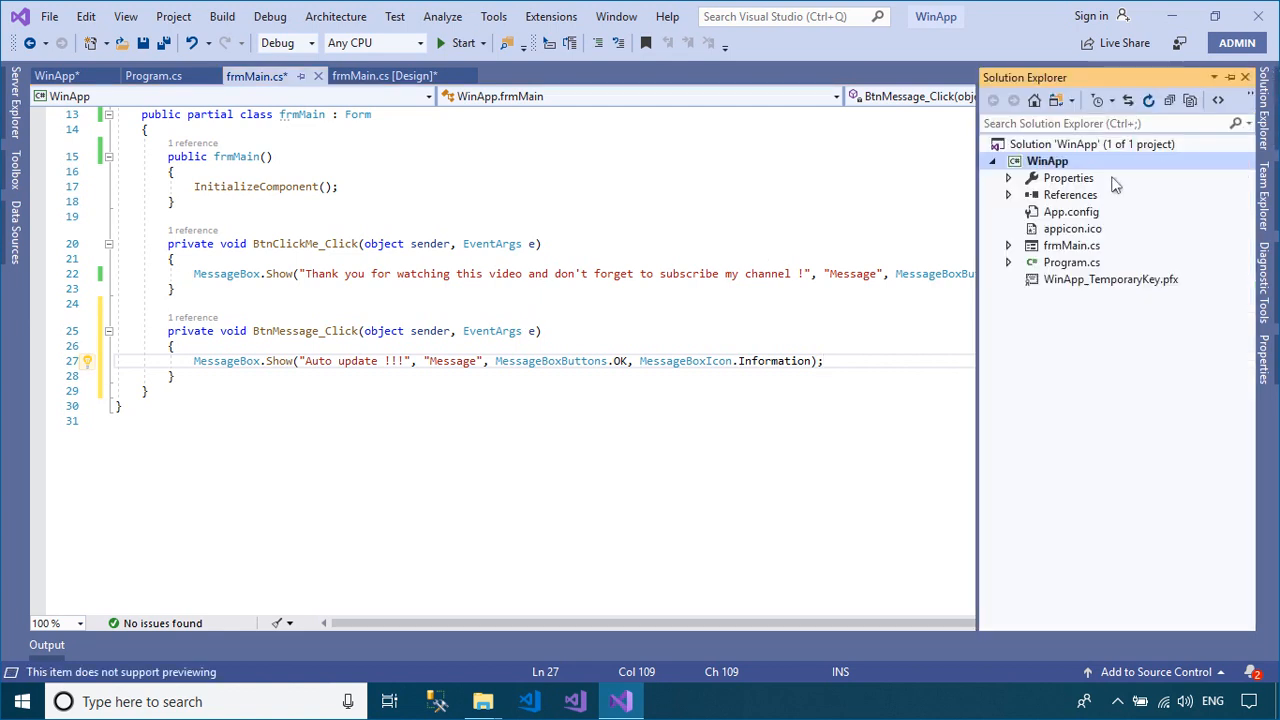
Rebuild WinApp and republish it to the FTP server, entering the FTP password.
right_click(1047, 161)
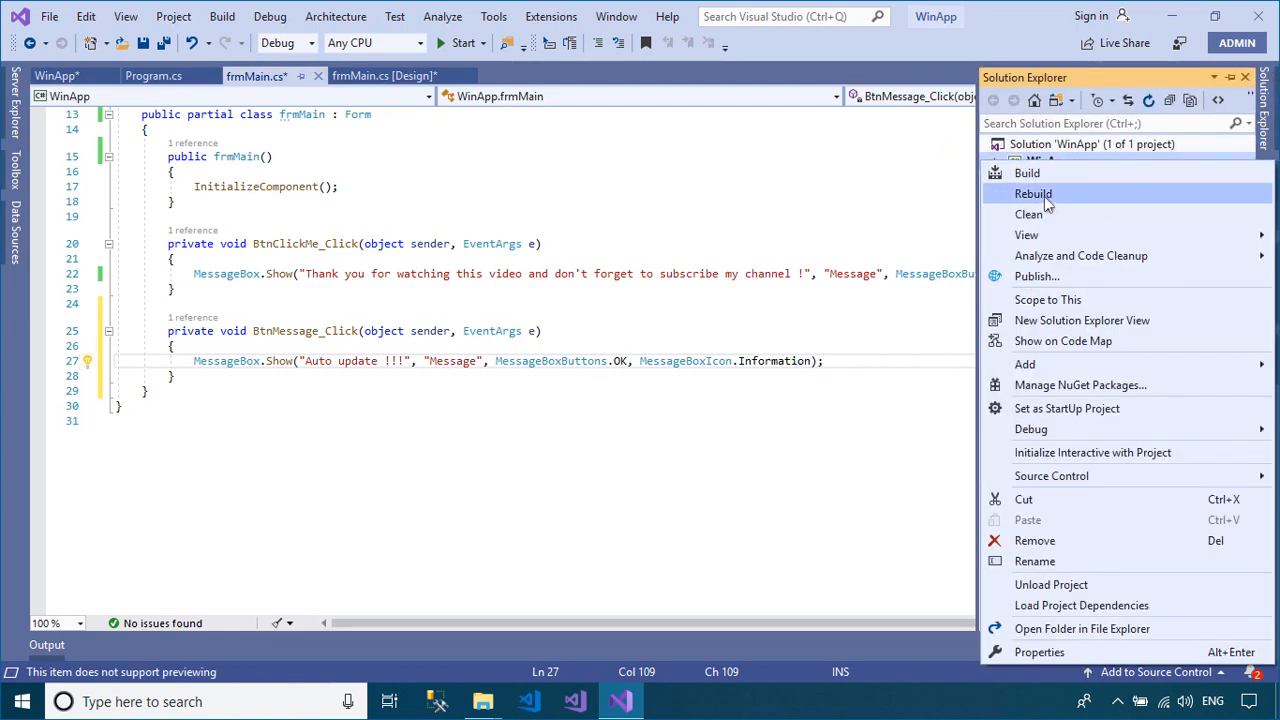
left_click(1033, 193)
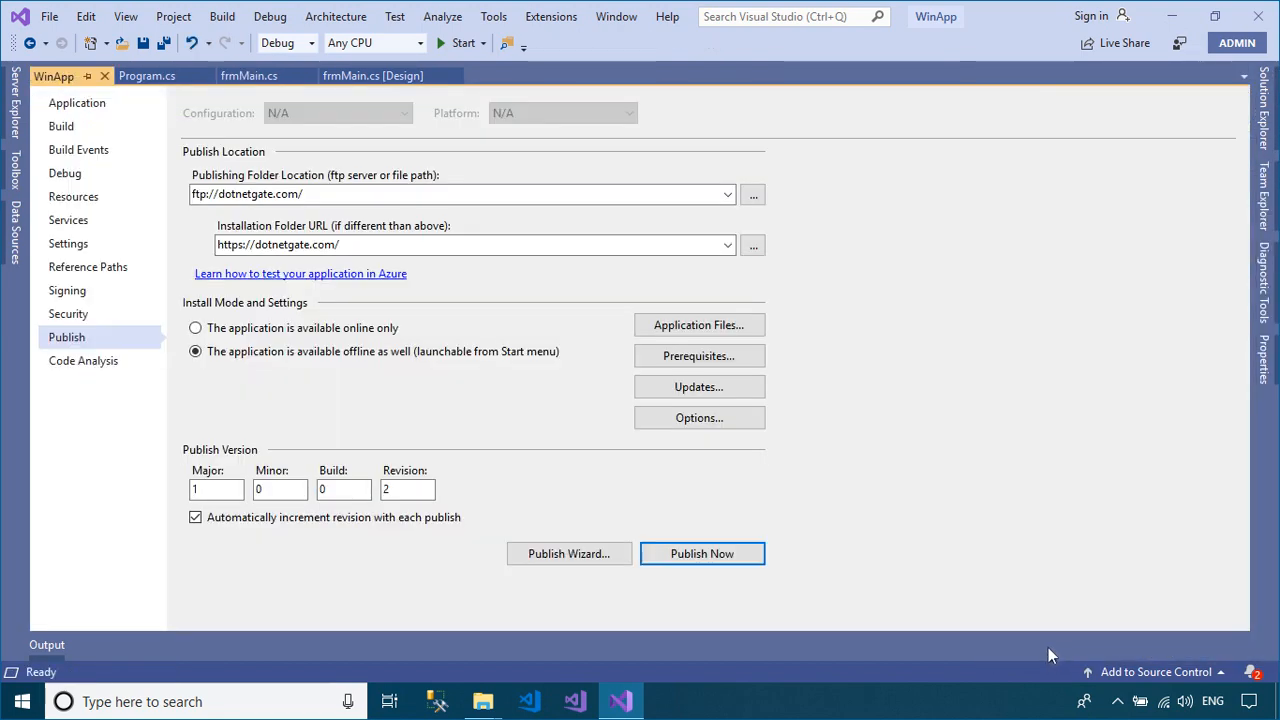
left_click(702, 553)
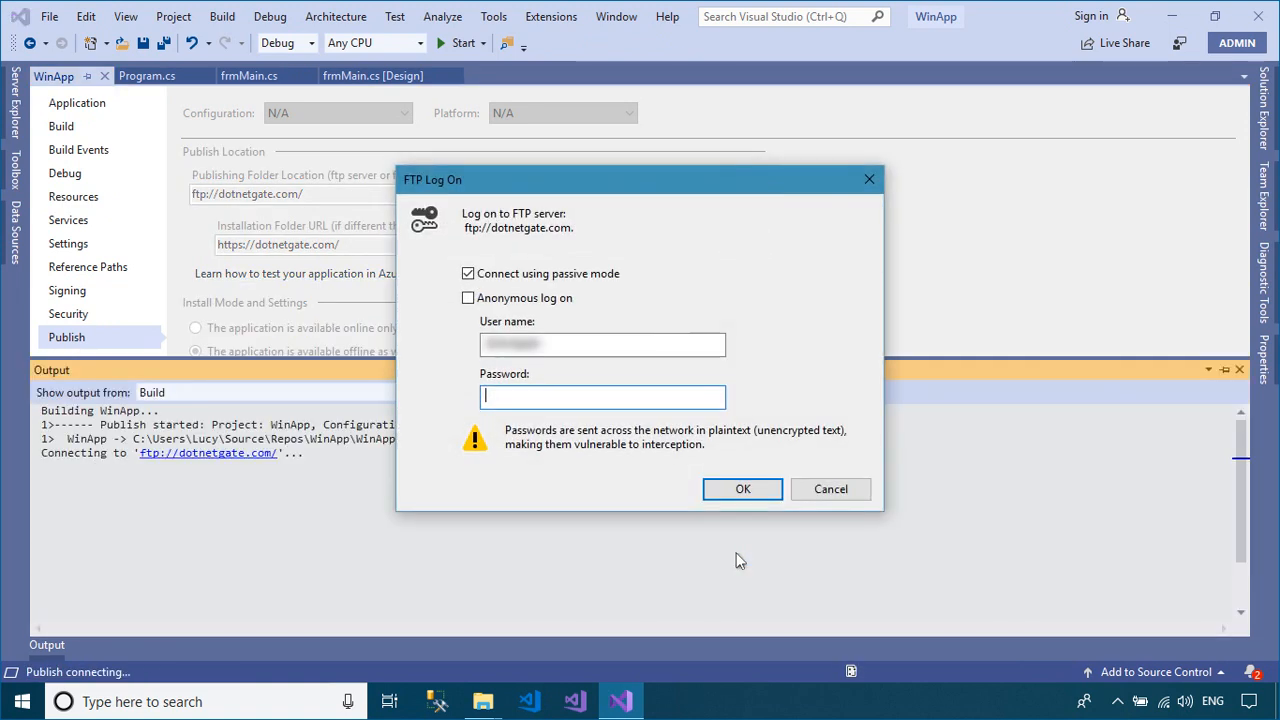
type("•••")
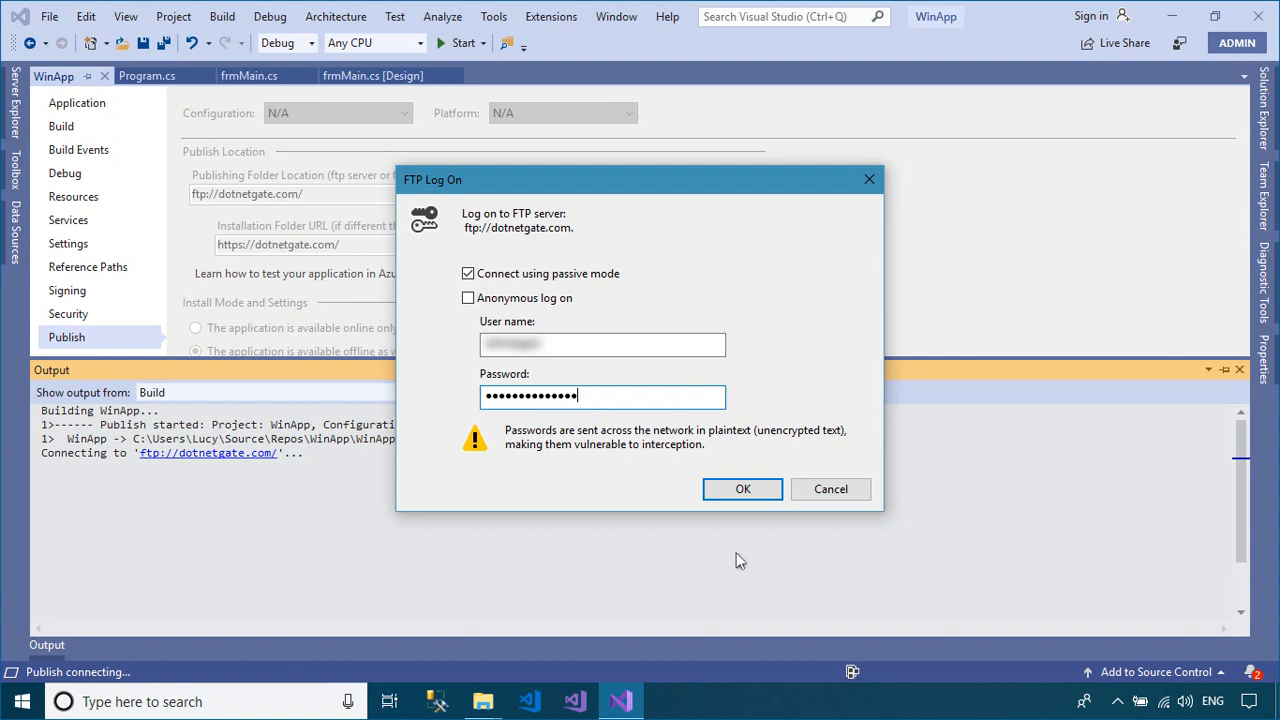
left_click(742, 489)
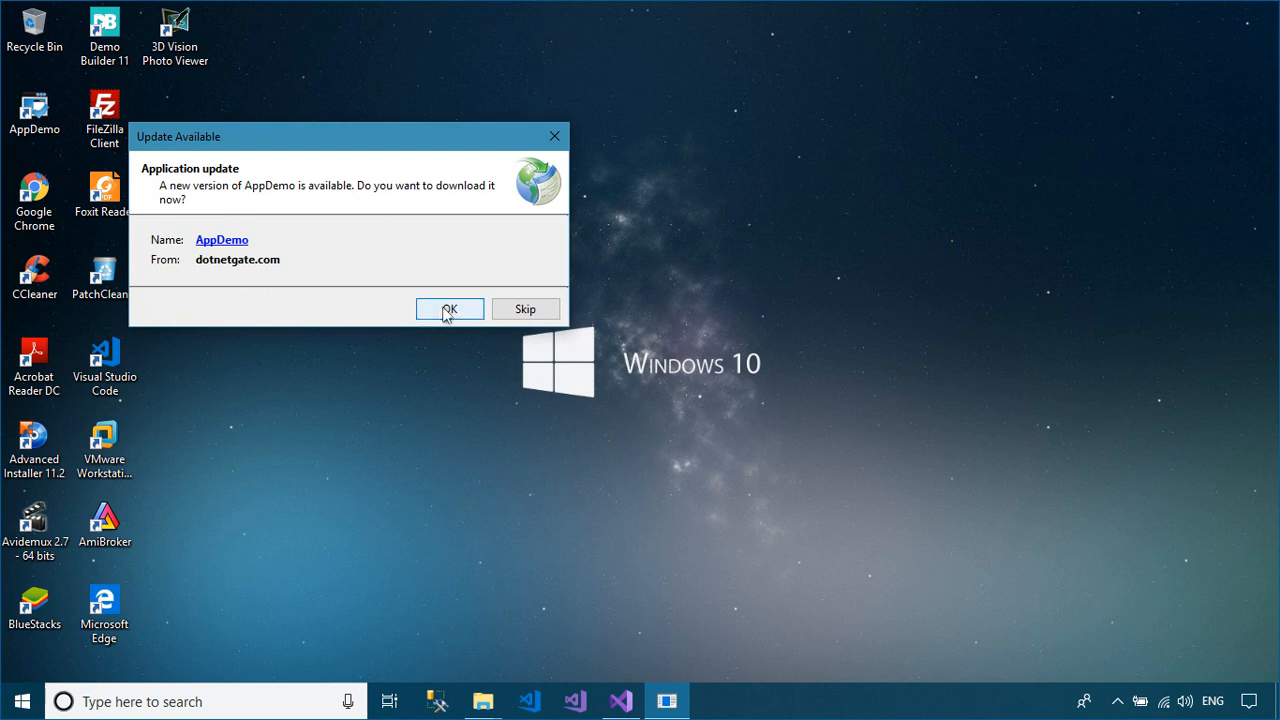
Accept the AppDemo update, run it, and test the Message button's 'Auto update !!!' popup.
left_click(449, 308)
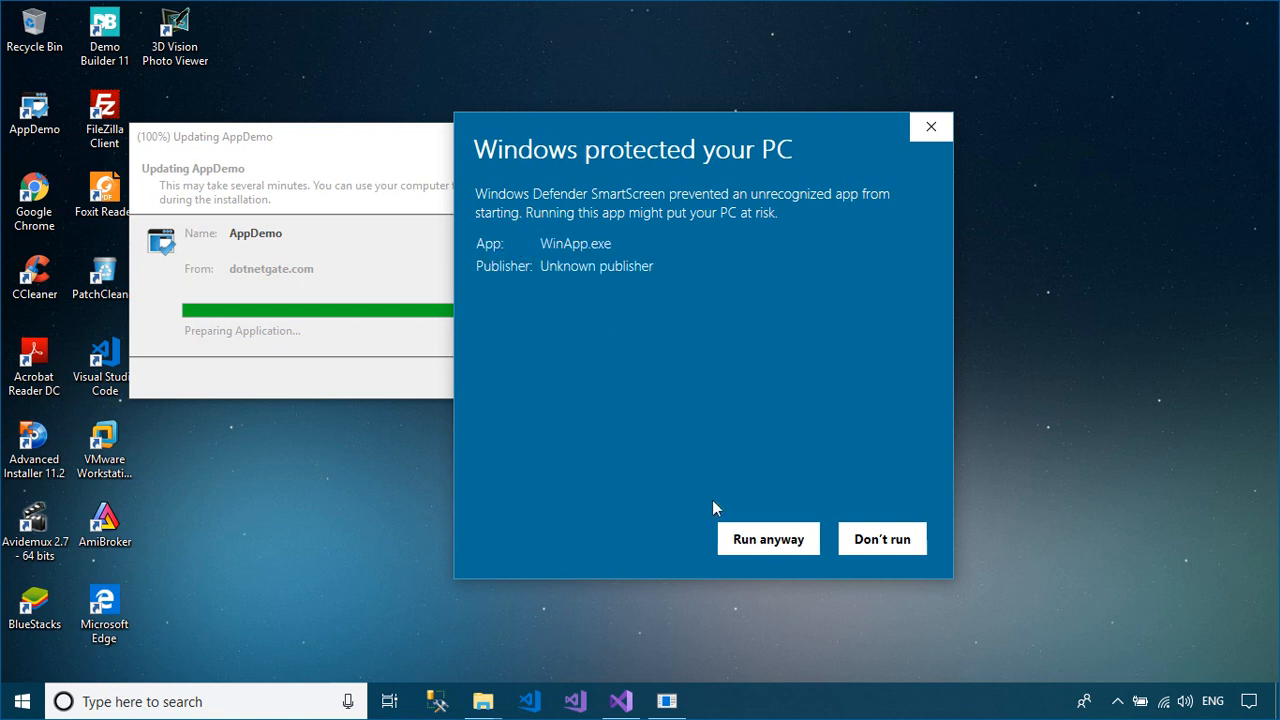
left_click(768, 538)
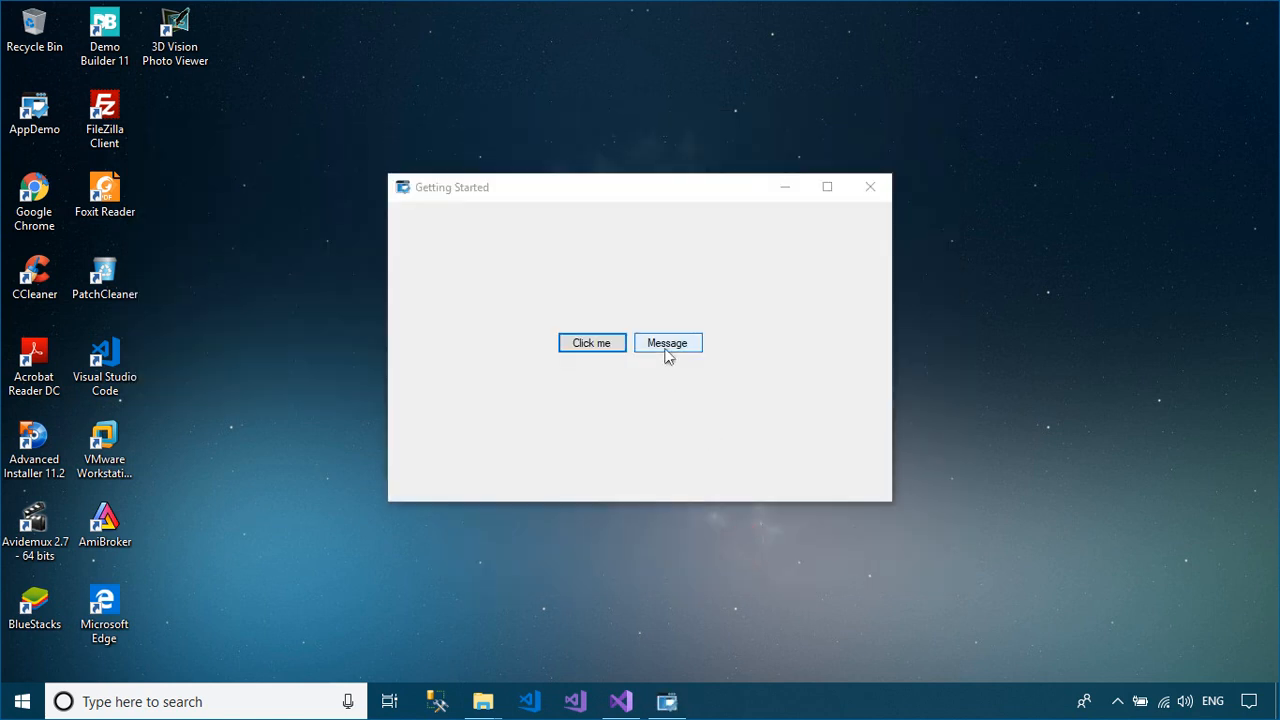
left_click(667, 342)
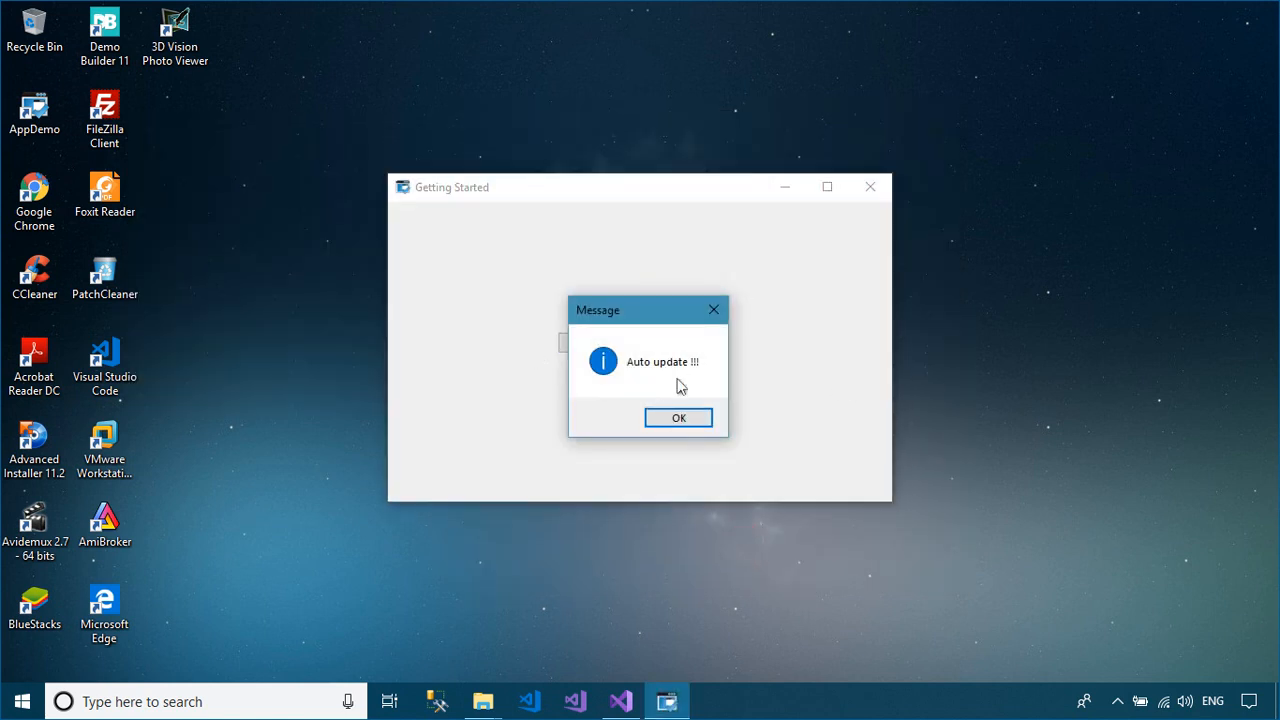
left_click(678, 417)
type("control")
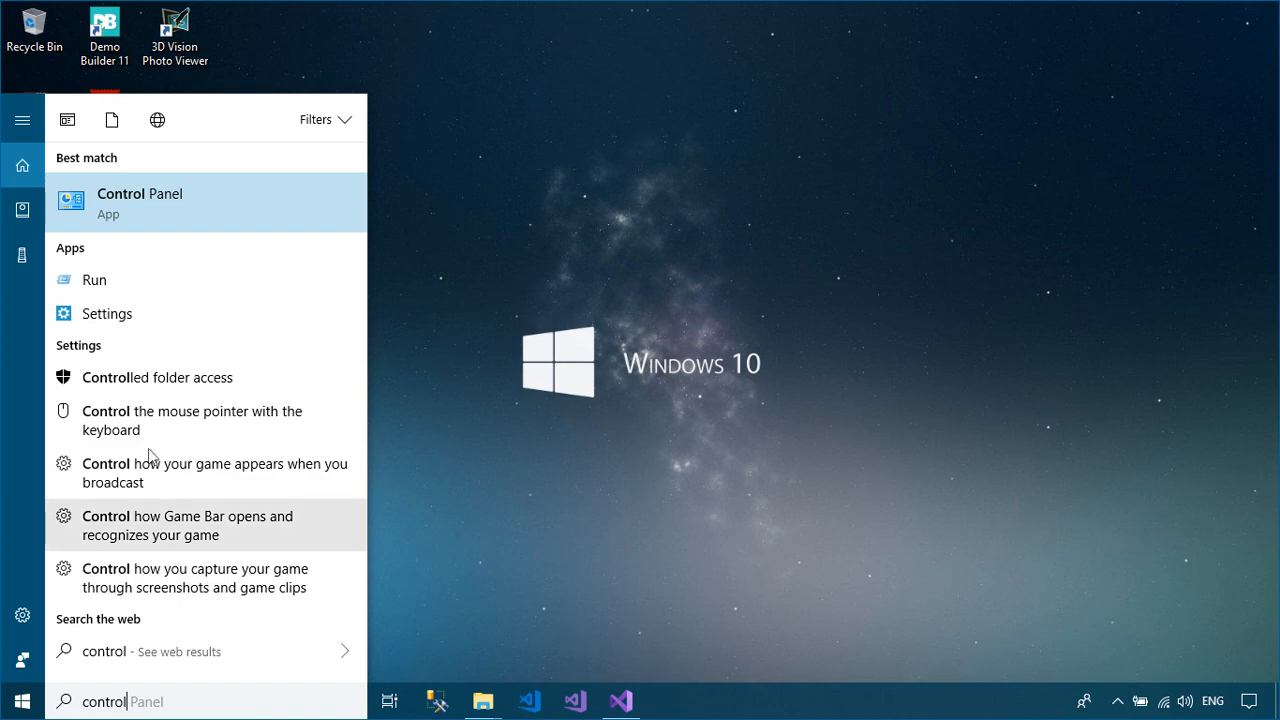
Open Control Panel and remove AppDemo via its Uninstall/Change maintenance option.
left_click(139, 202)
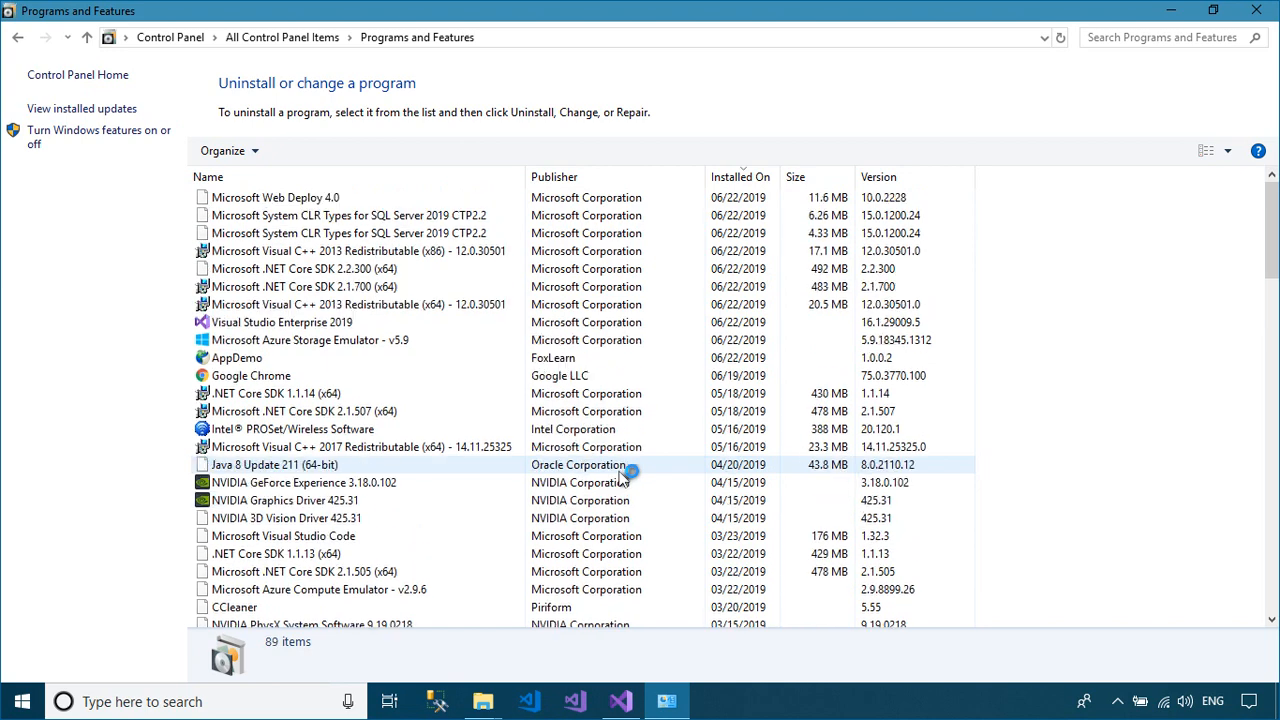
left_click(237, 358)
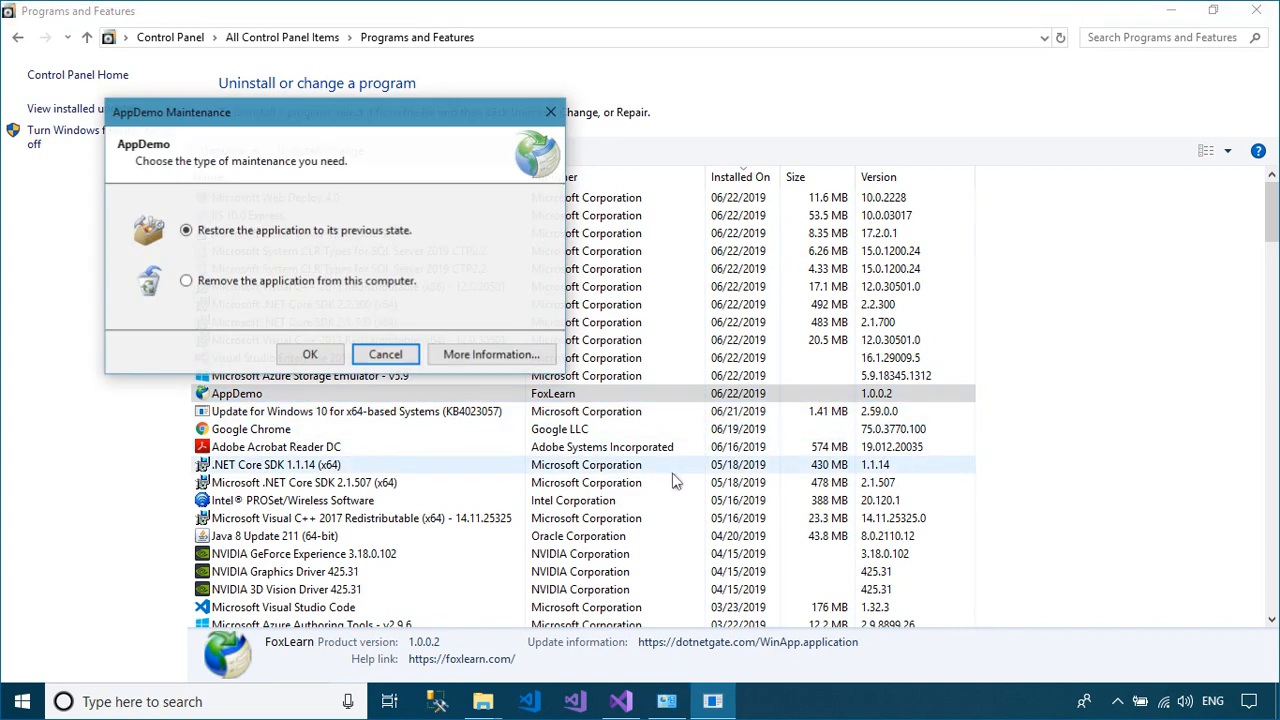
left_click(186, 281)
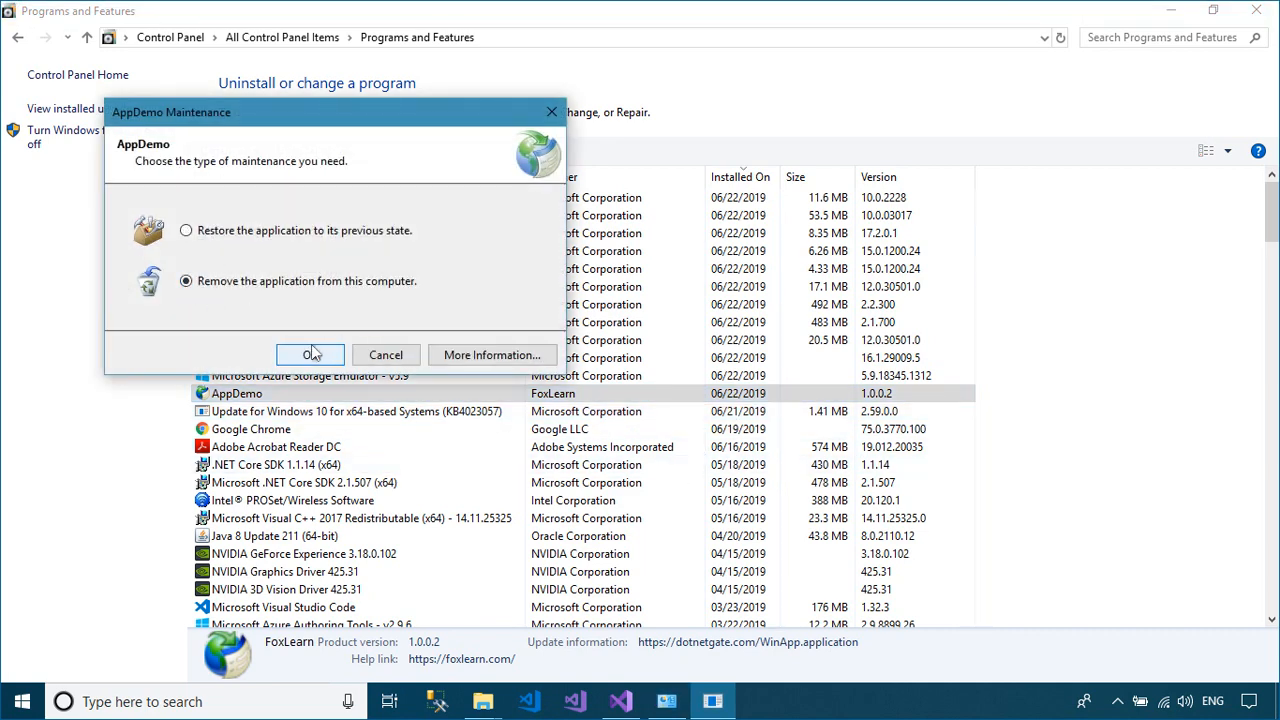
left_click(310, 354)
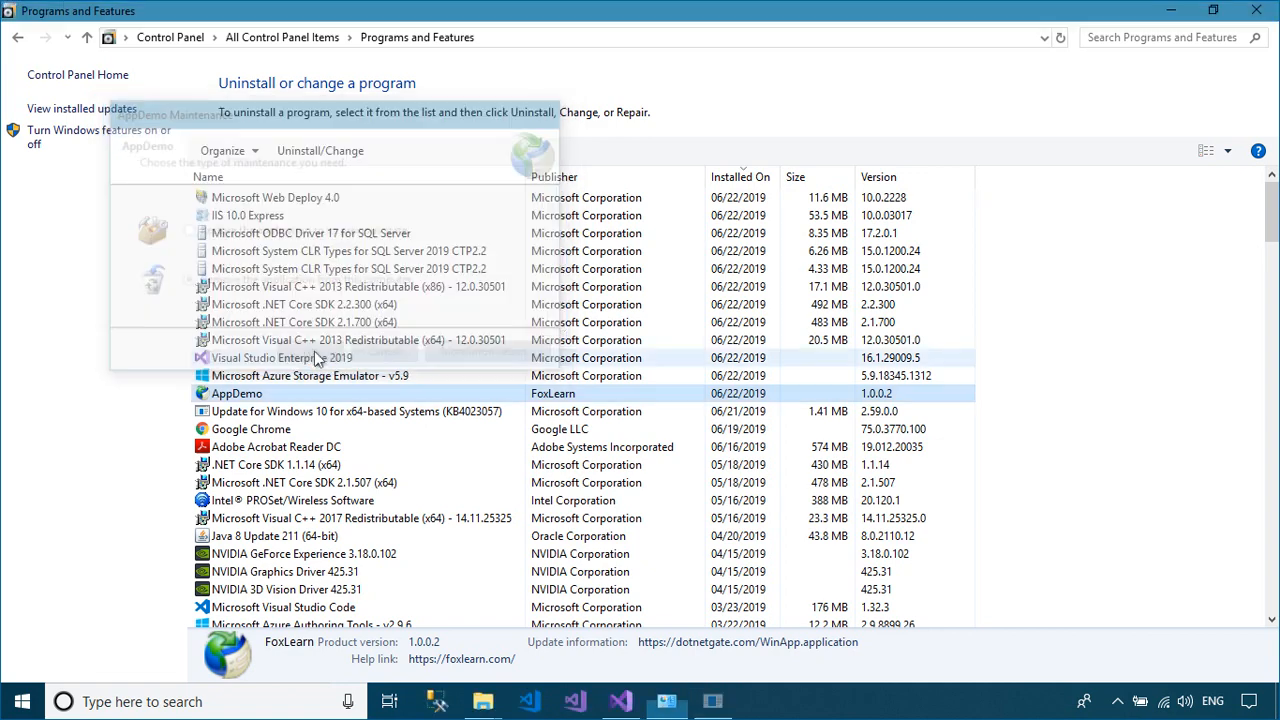